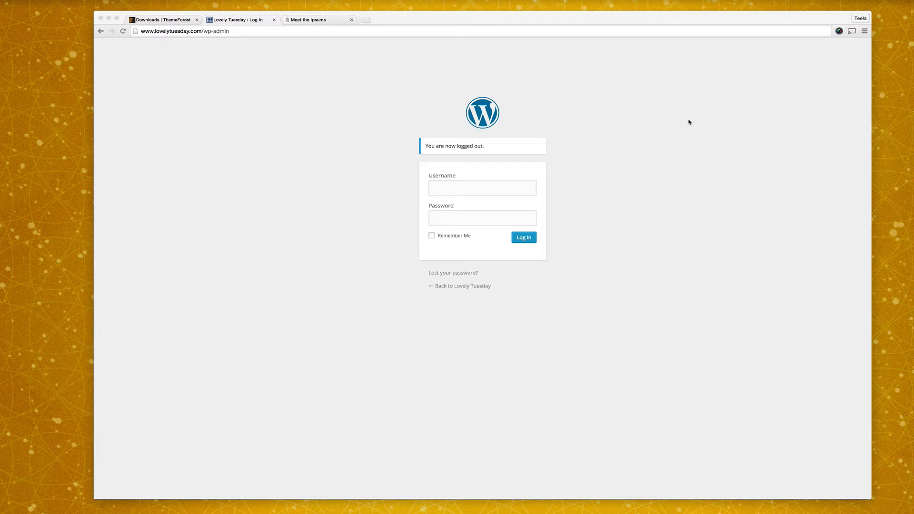
mouse_move(219, 48)
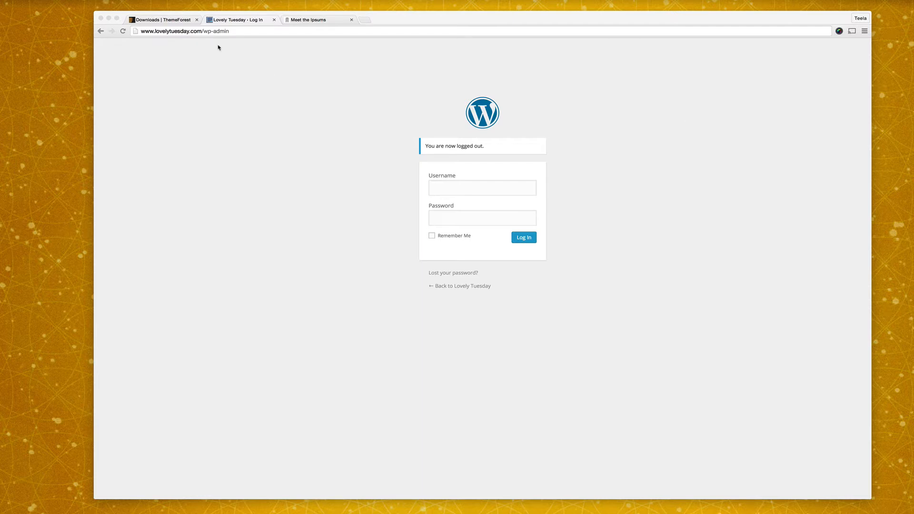
mouse_move(242, 34)
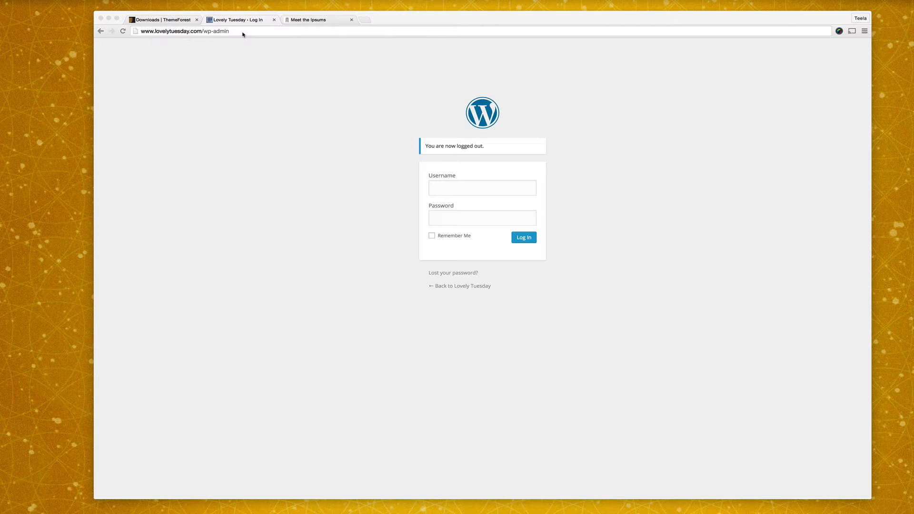
mouse_move(484, 192)
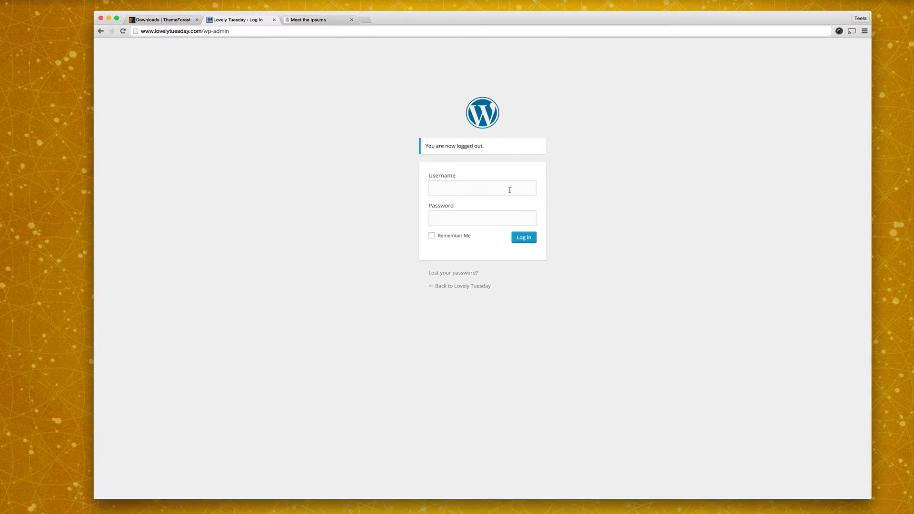
- Enter the admin username and password on the Lovely Tuesday login form
click(482, 187)
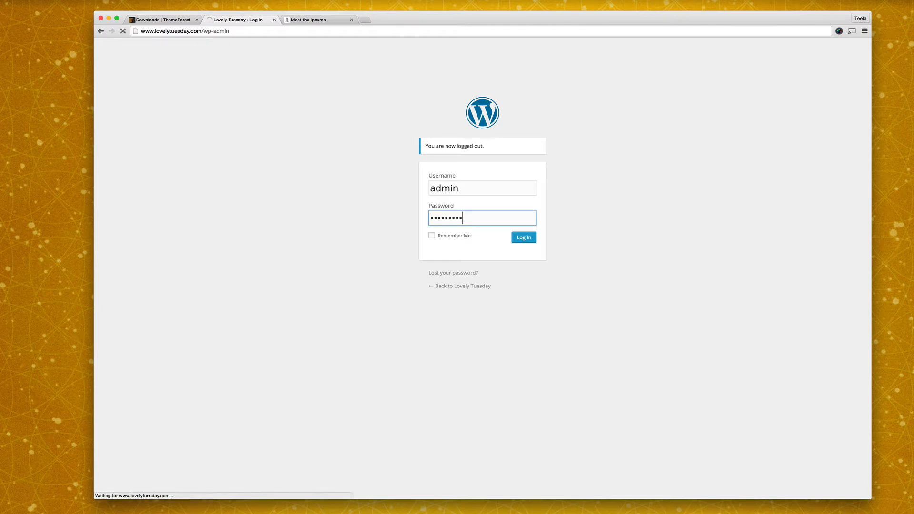
- Log in to the dashboard, choose 'Never for this site' for password saving, and go to Settings
click(523, 237)
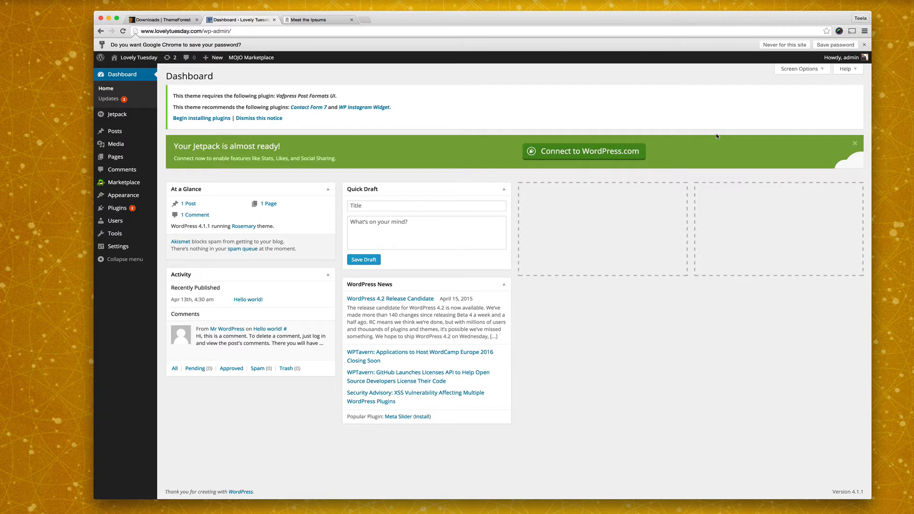
mouse_move(395, 196)
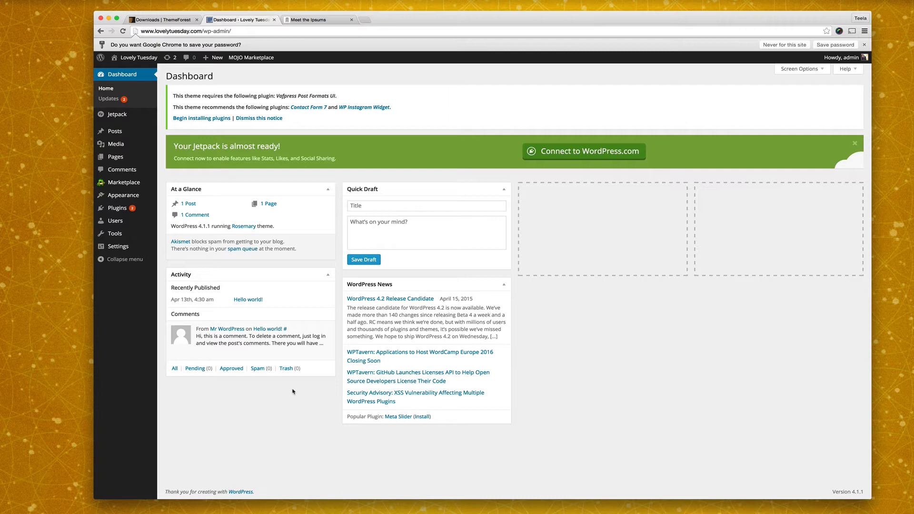
mouse_move(380, 127)
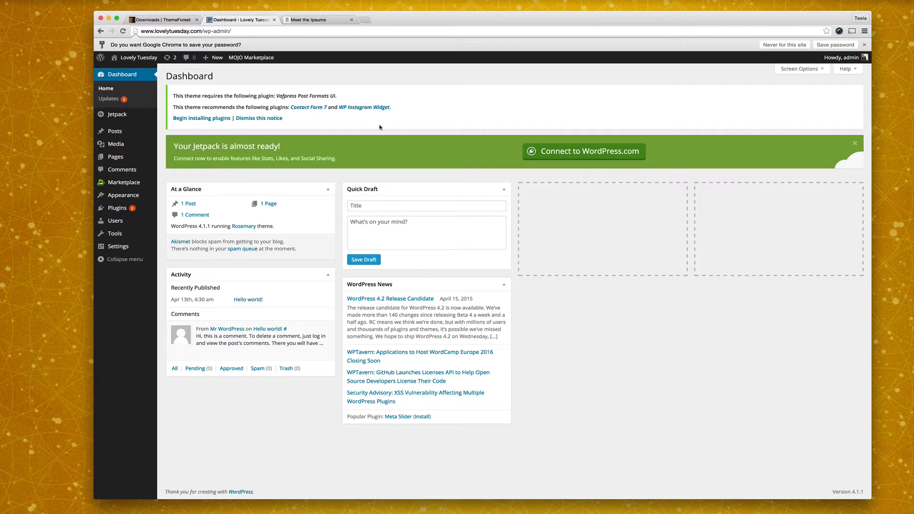
click(869, 45)
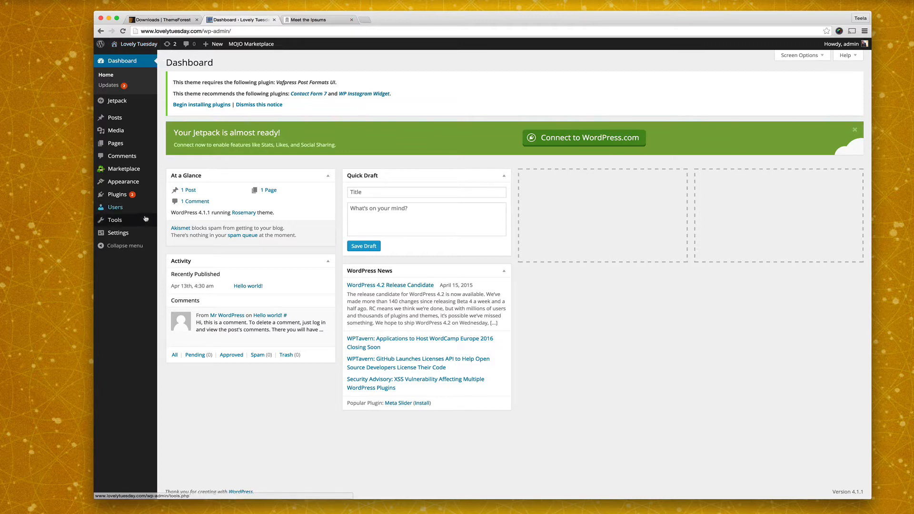
click(118, 232)
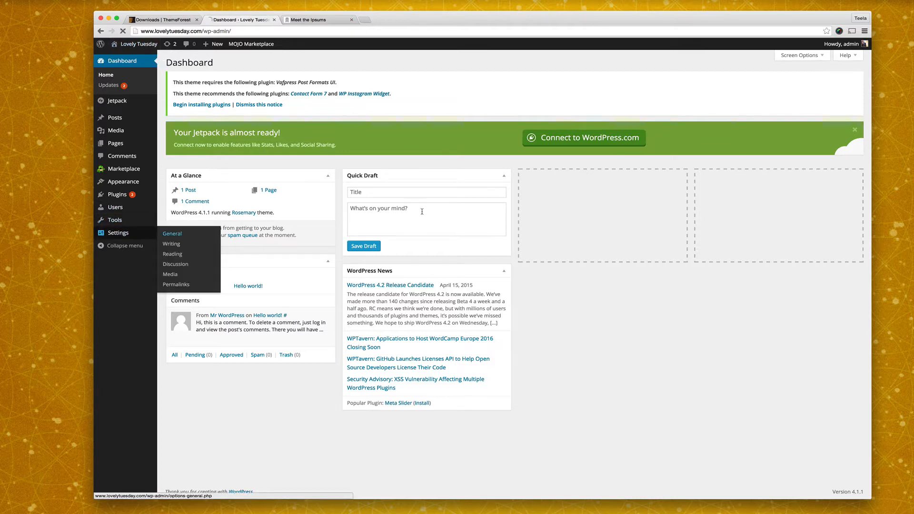
- Review the General Settings page: site details, date/time formats and auto-update options, unchanged
click(172, 233)
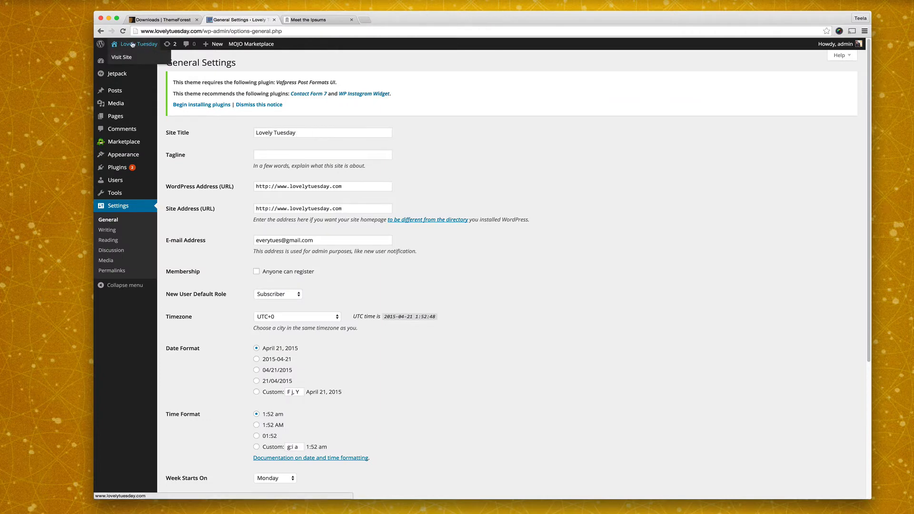
scroll(down, 3)
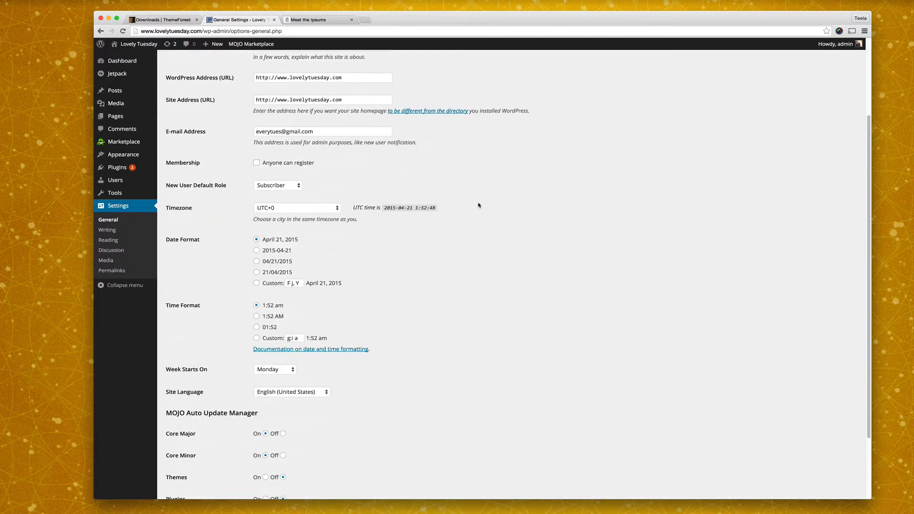
scroll(down, 3)
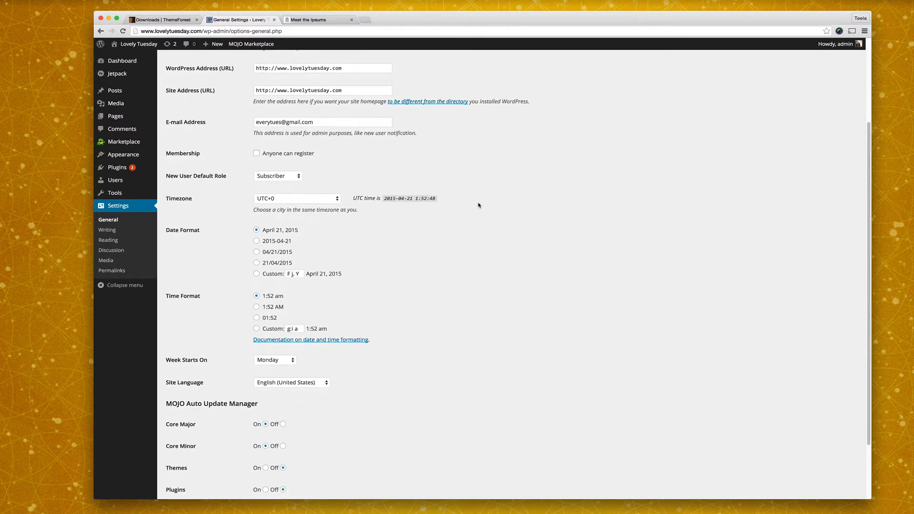
scroll(down, 3)
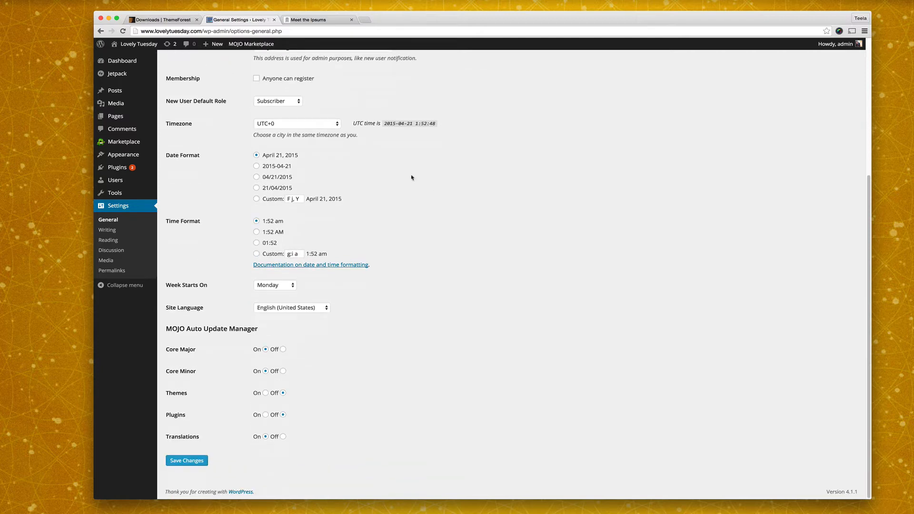
mouse_move(352, 152)
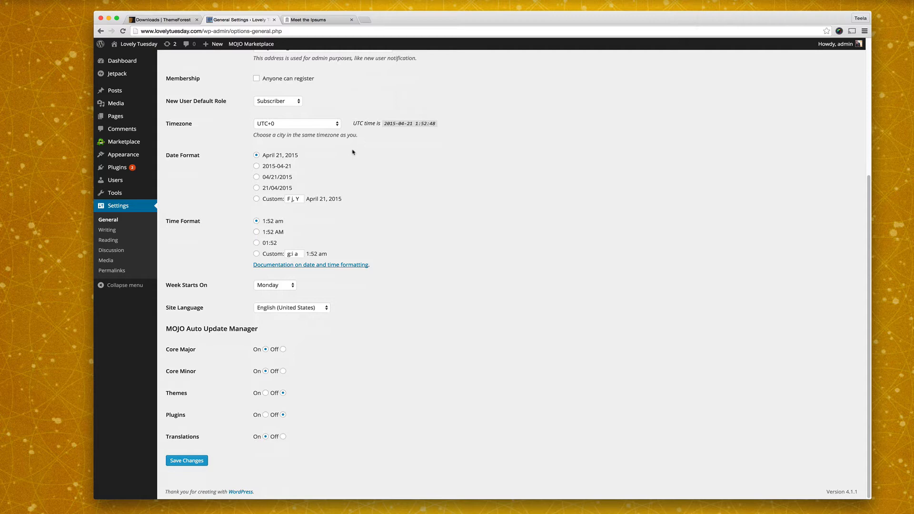
mouse_move(488, 300)
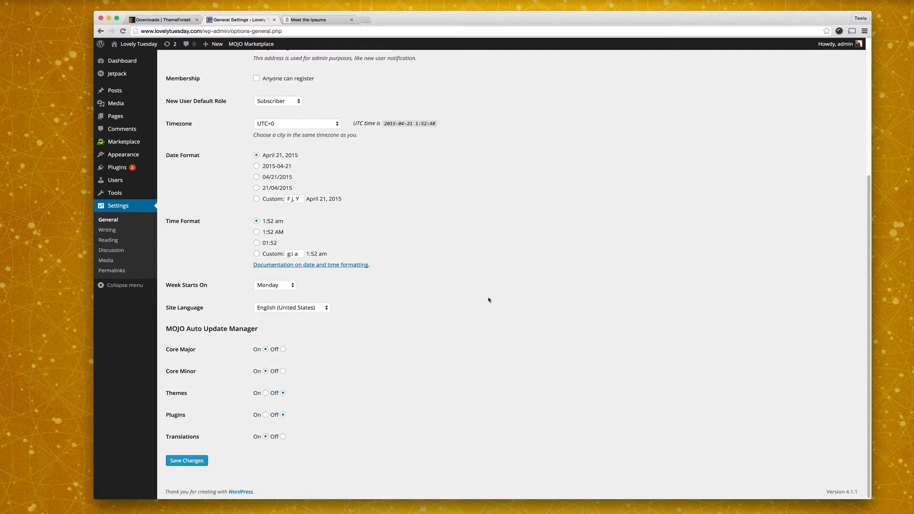
mouse_move(516, 336)
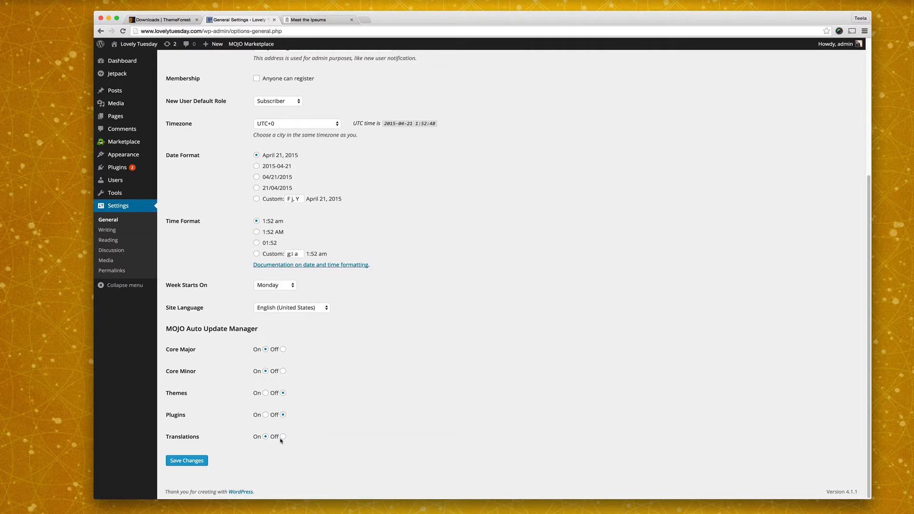
scroll(up, 3)
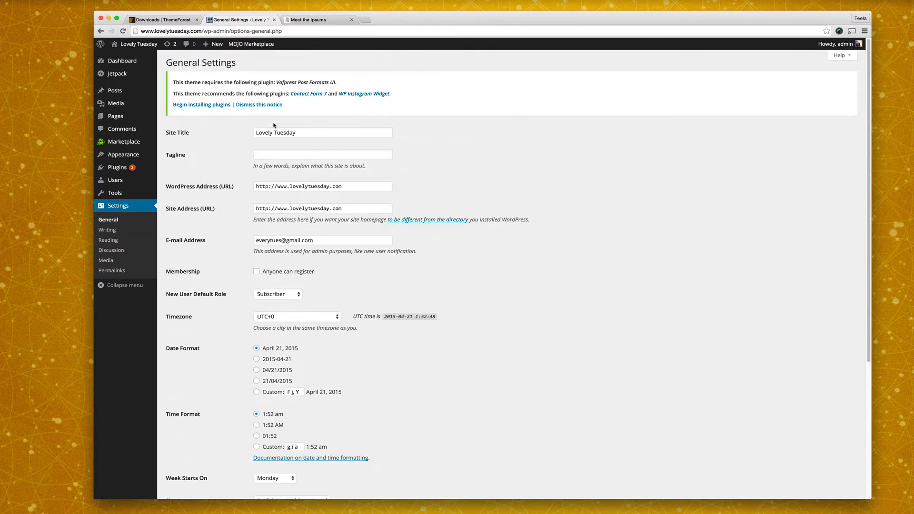
scroll(down, 3)
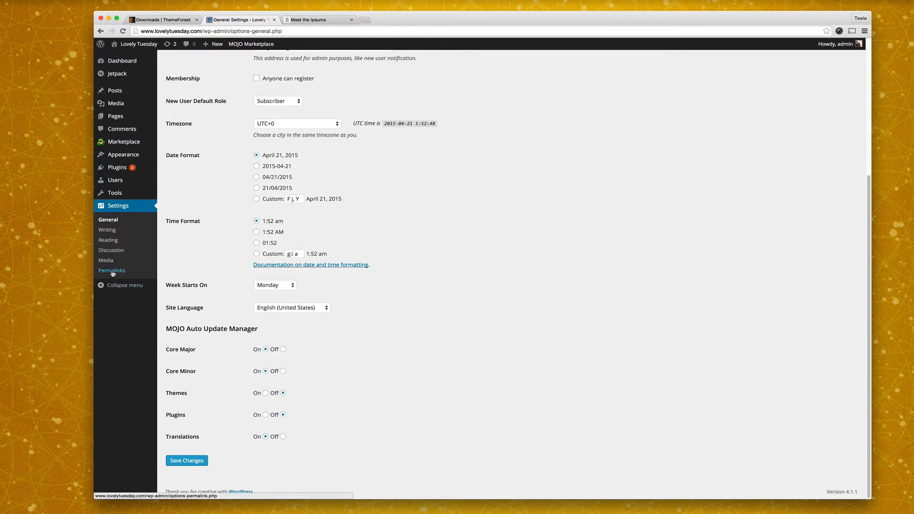
- View the Permalink Settings, confirming the Post name structure is selected
click(111, 270)
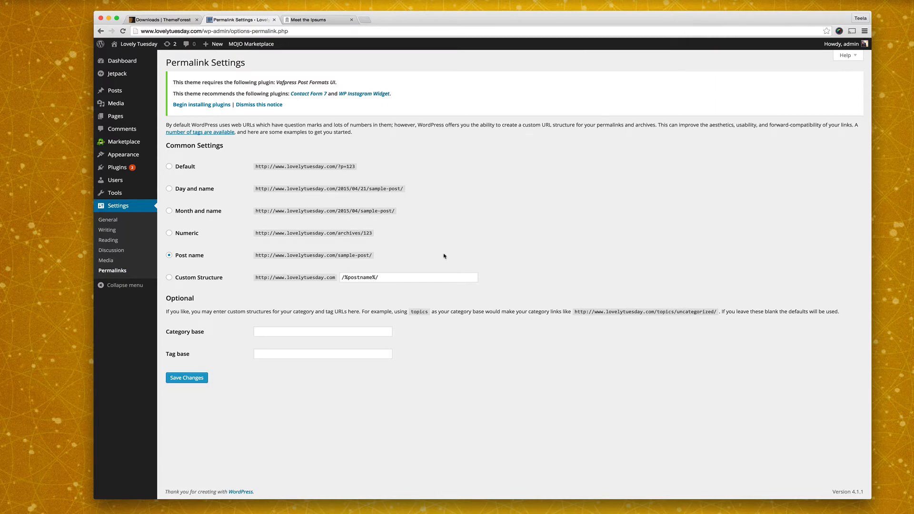
mouse_move(470, 254)
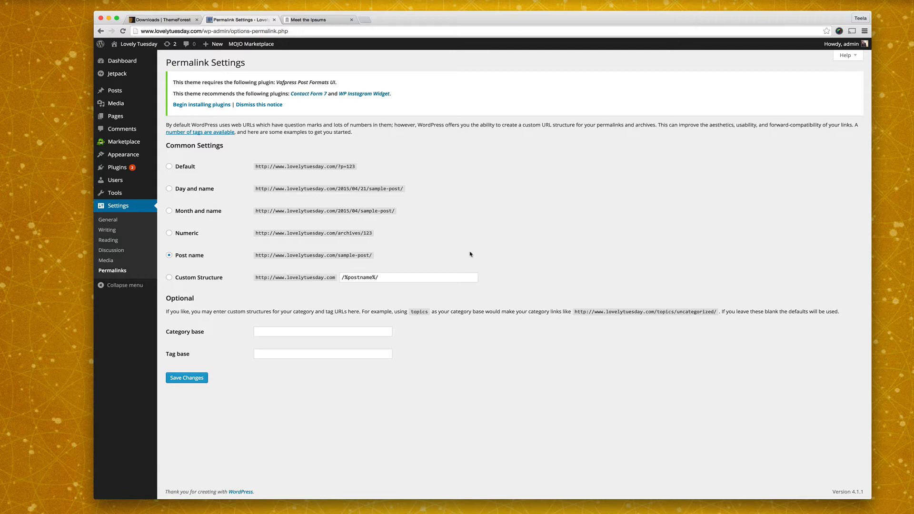
mouse_move(183, 264)
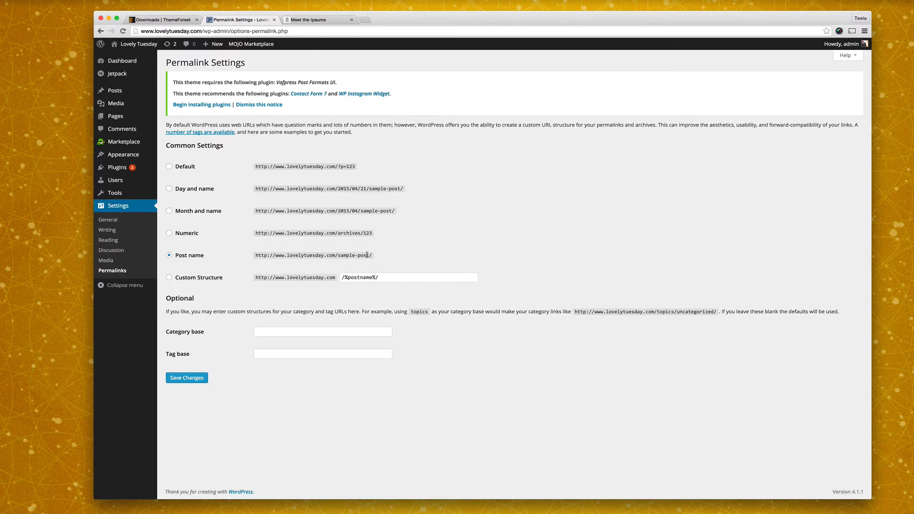
mouse_move(347, 255)
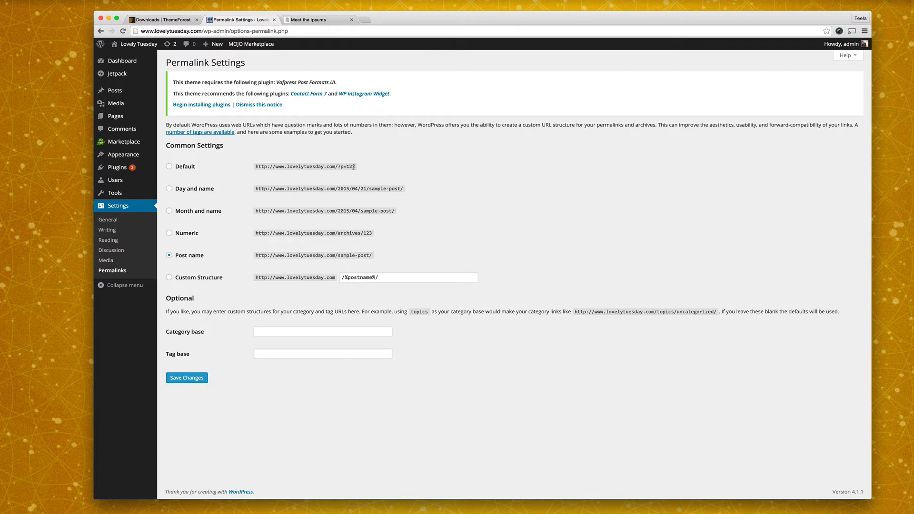
mouse_move(357, 168)
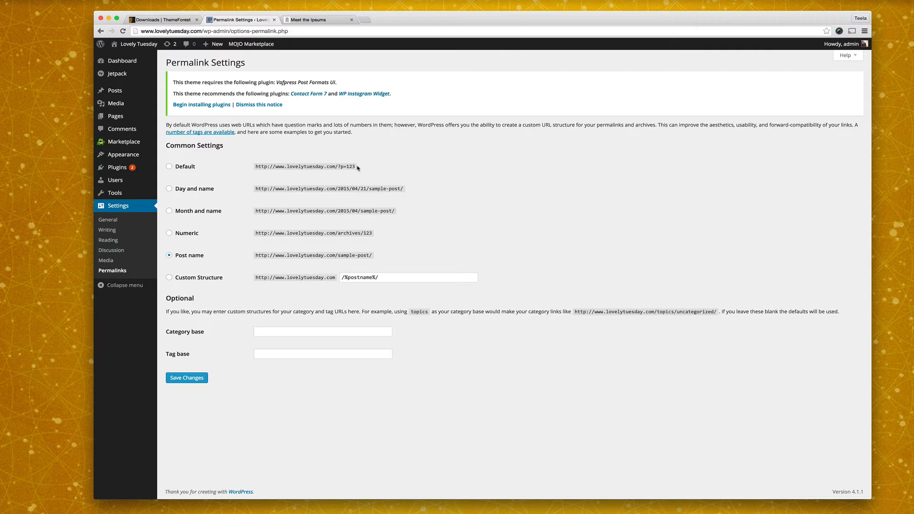
mouse_move(405, 259)
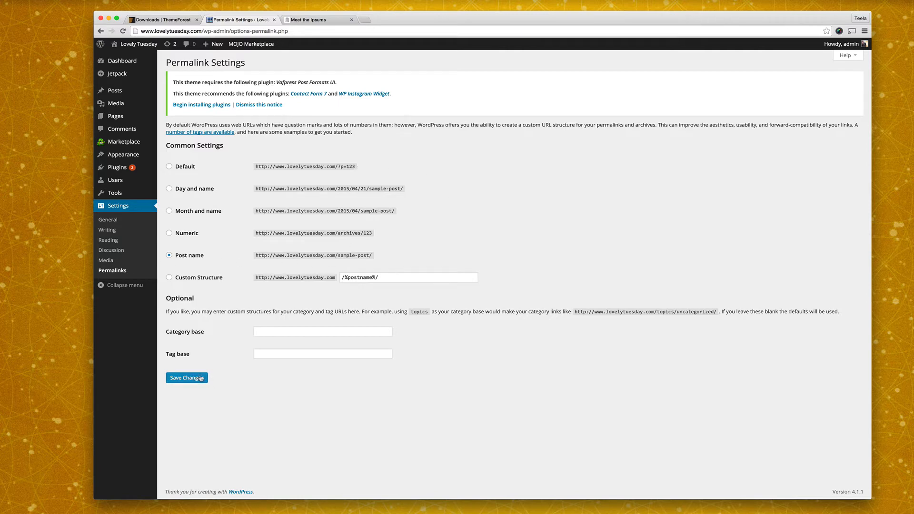
mouse_move(203, 55)
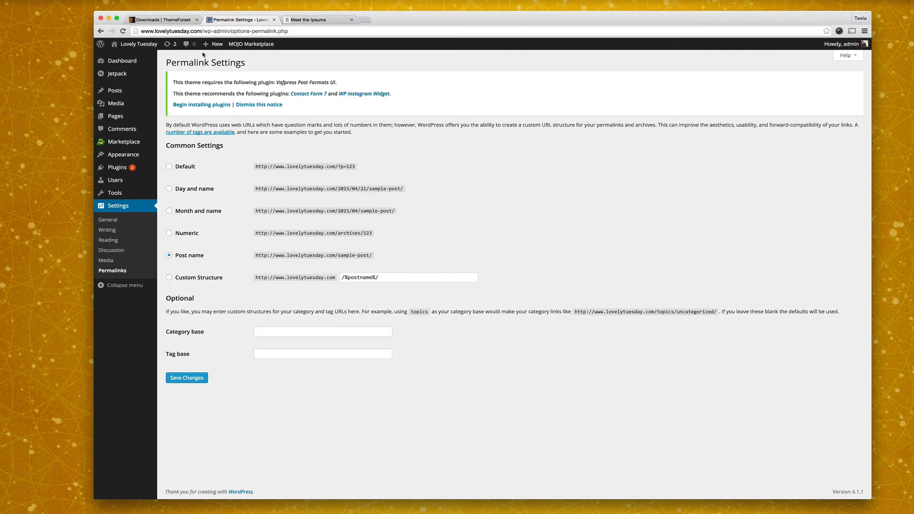
mouse_move(115, 90)
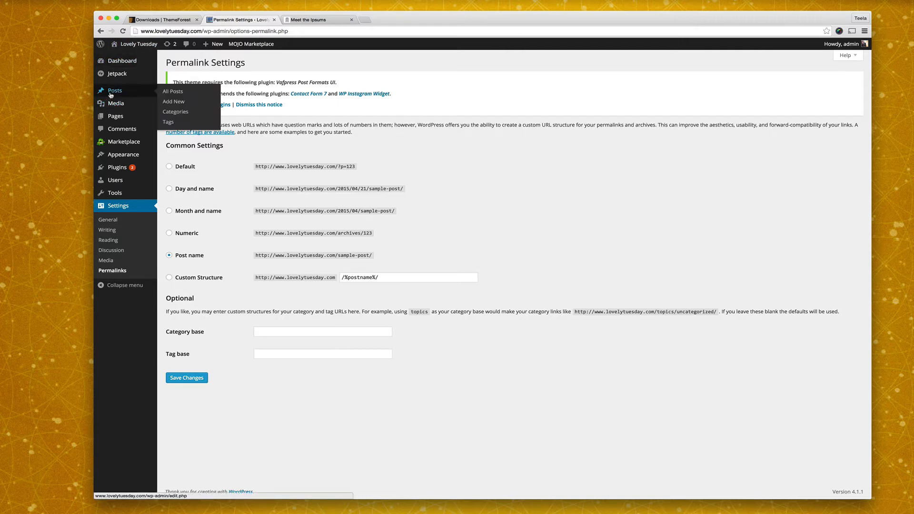
mouse_move(111, 94)
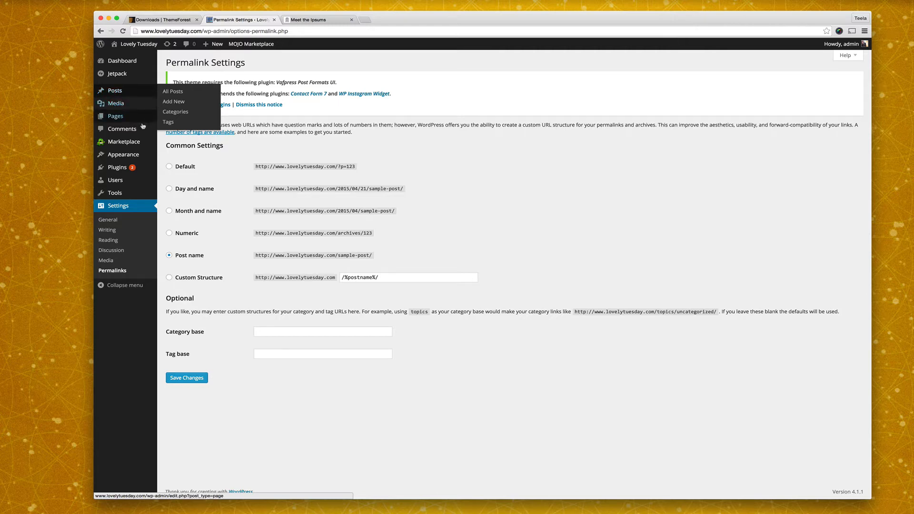
mouse_move(115, 116)
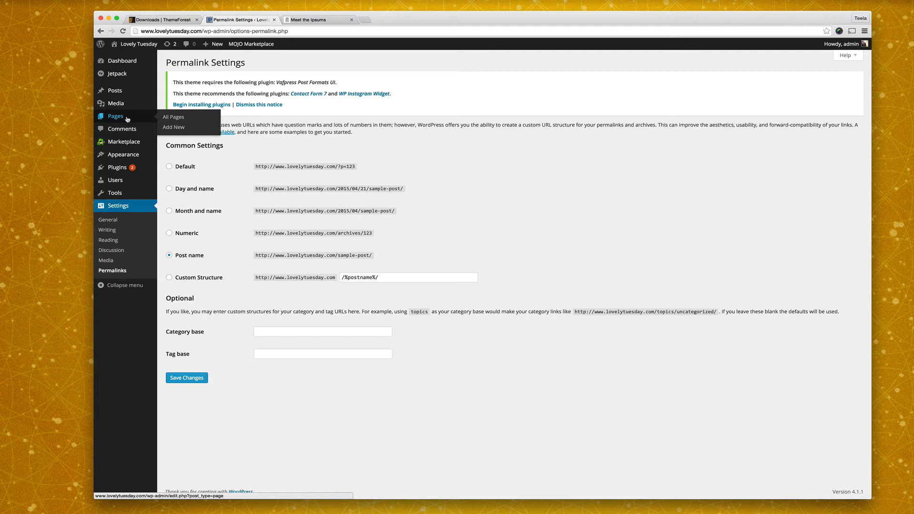
- Show the Comments screen with the sample Mr WordPress comment on Hello world!
click(123, 128)
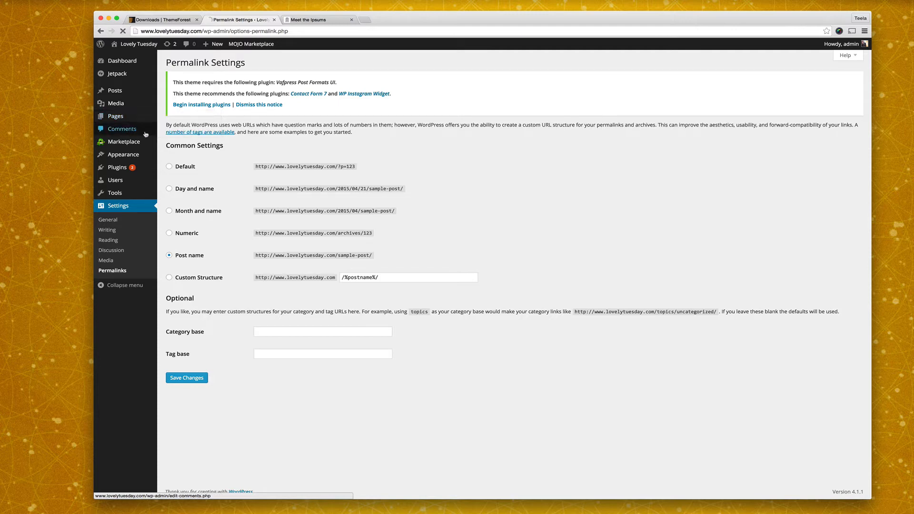
click(122, 128)
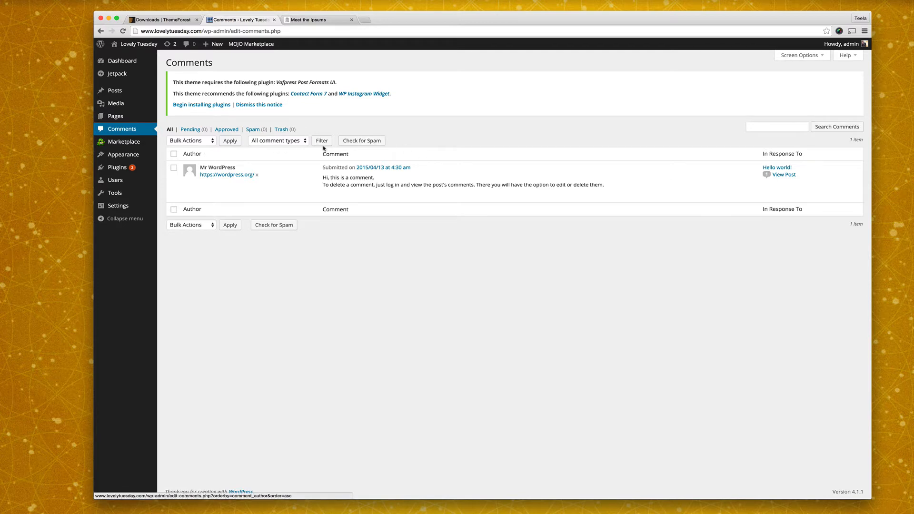
mouse_move(366, 184)
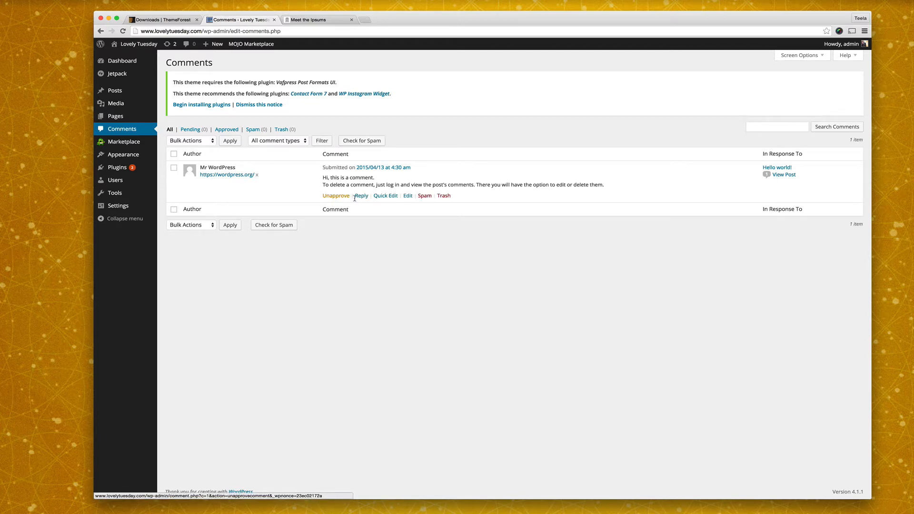
mouse_move(425, 195)
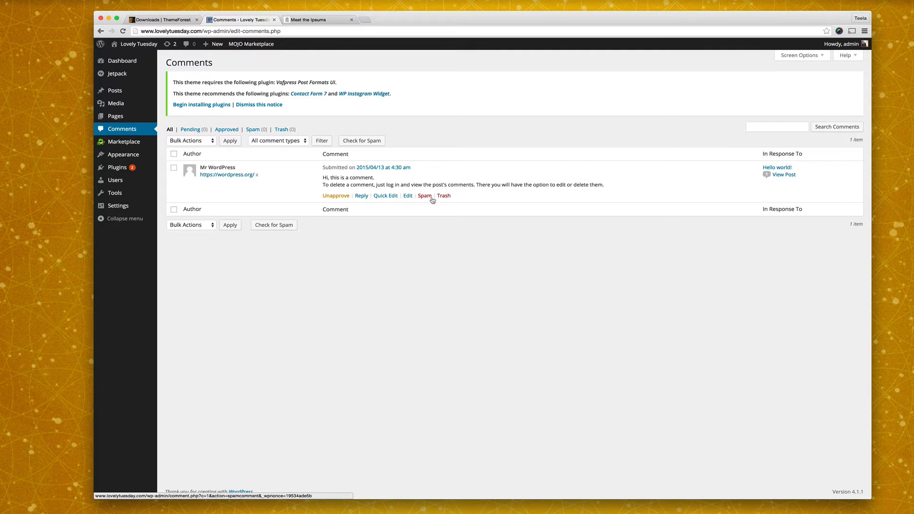
mouse_move(145, 117)
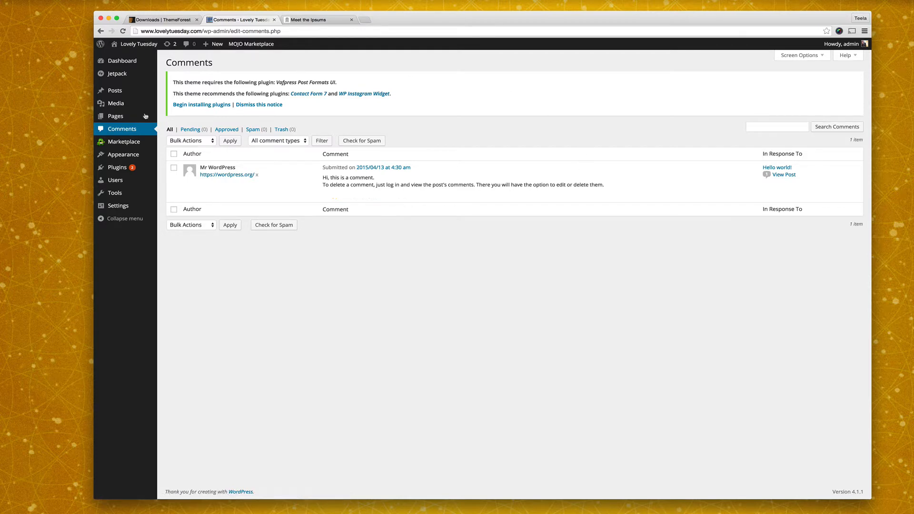
mouse_move(124, 142)
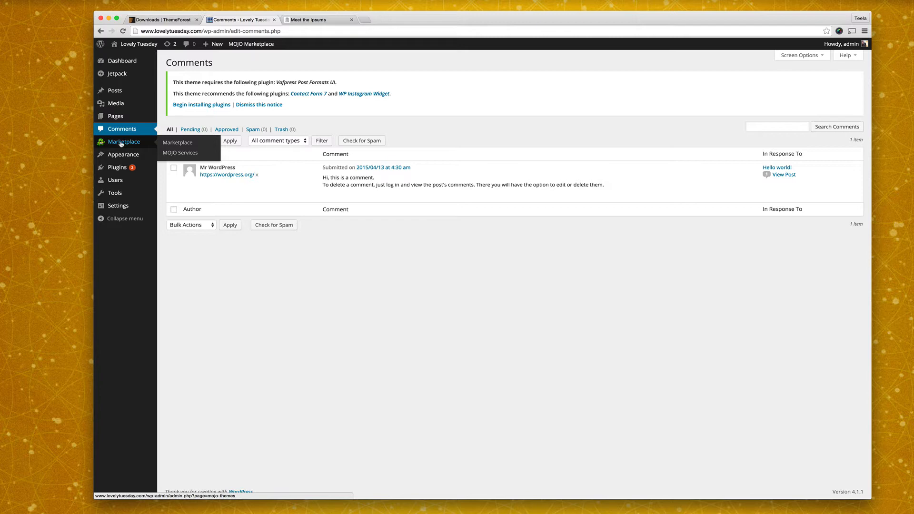
- Browse the MOJO Marketplace premium themes, then go to Appearance > Widgets
click(178, 142)
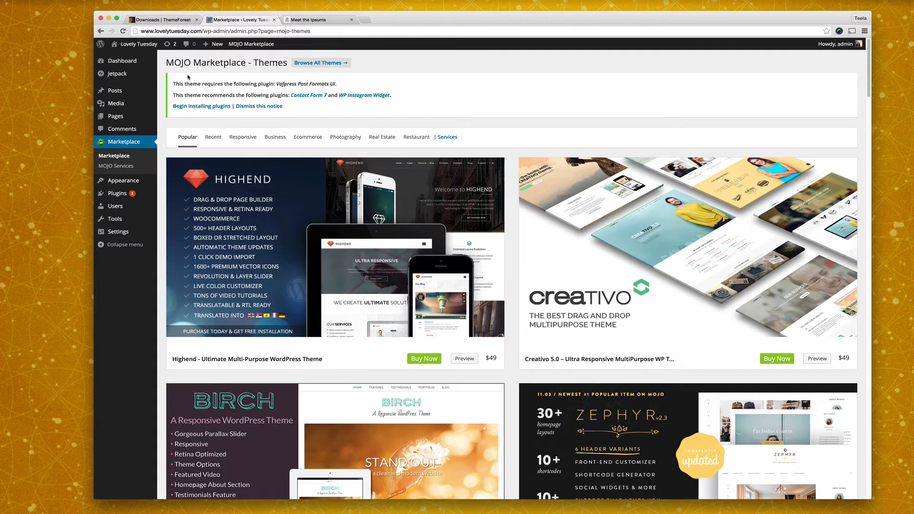
mouse_move(175, 79)
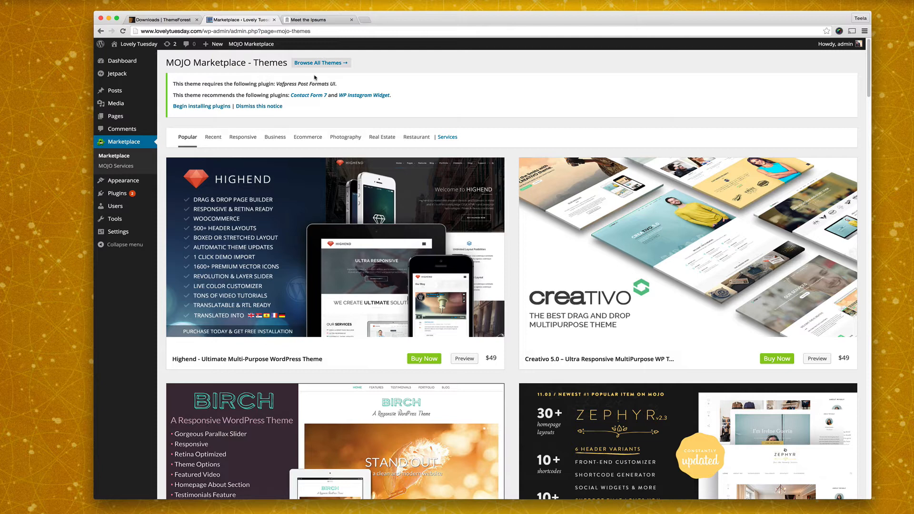
mouse_move(351, 79)
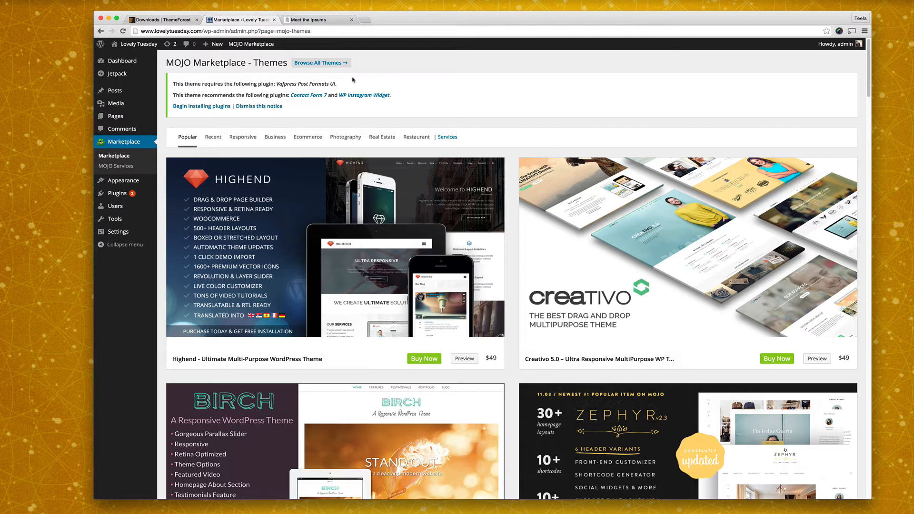
mouse_move(399, 77)
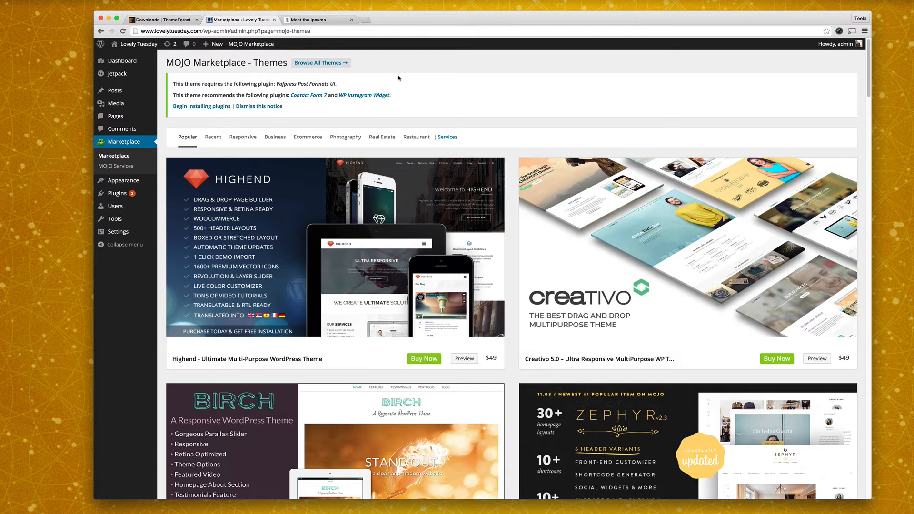
mouse_move(406, 76)
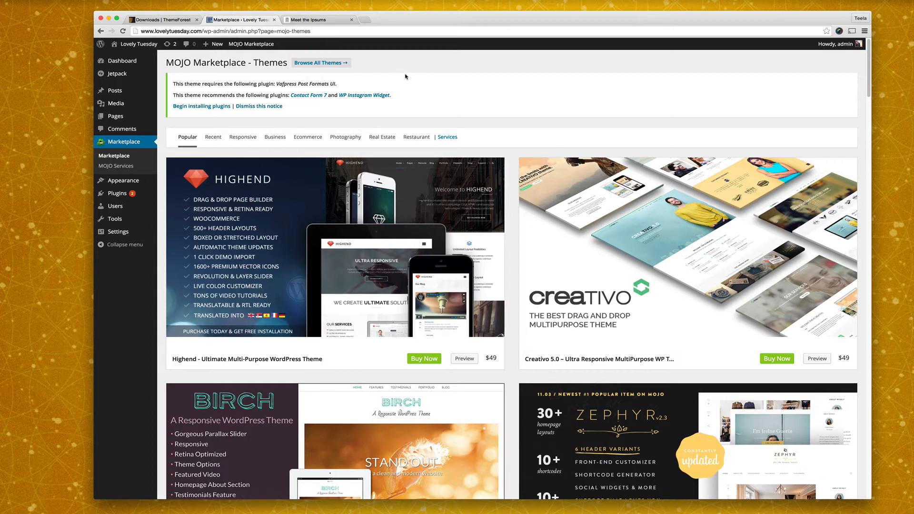
mouse_move(459, 88)
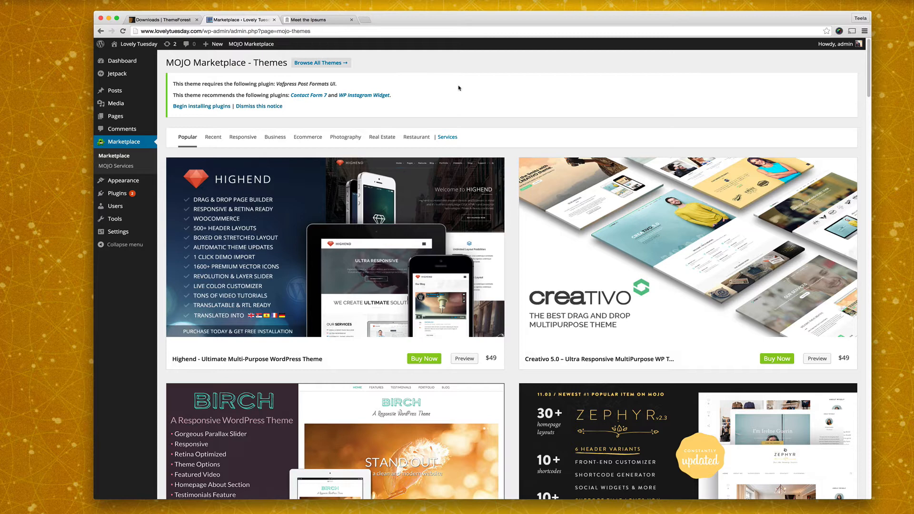
mouse_move(414, 80)
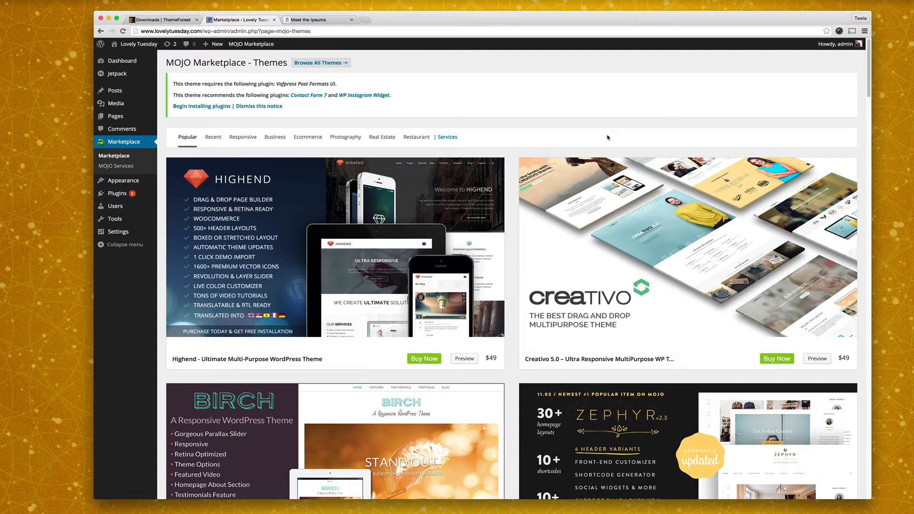
mouse_move(431, 146)
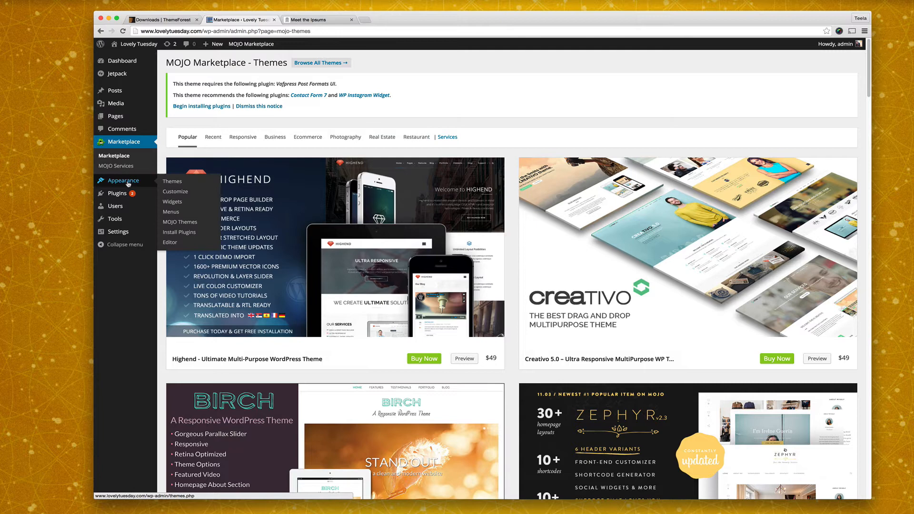
mouse_move(194, 181)
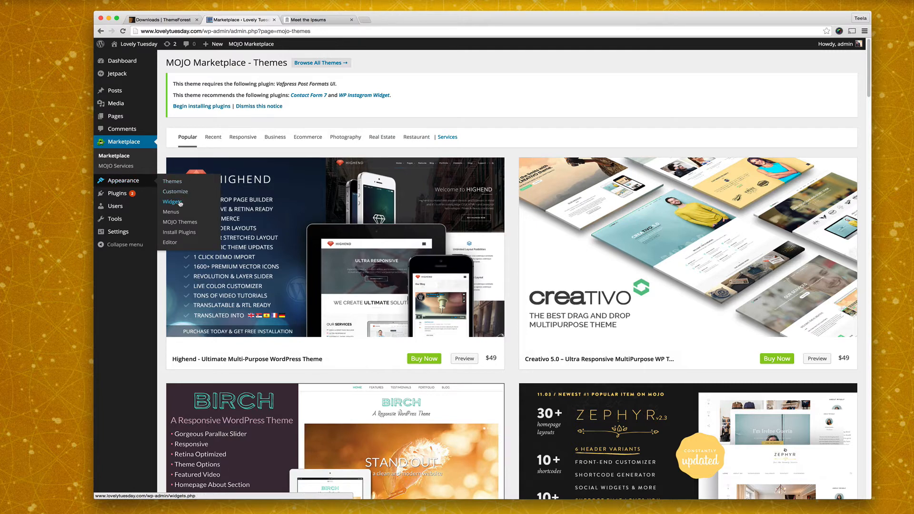
click(171, 201)
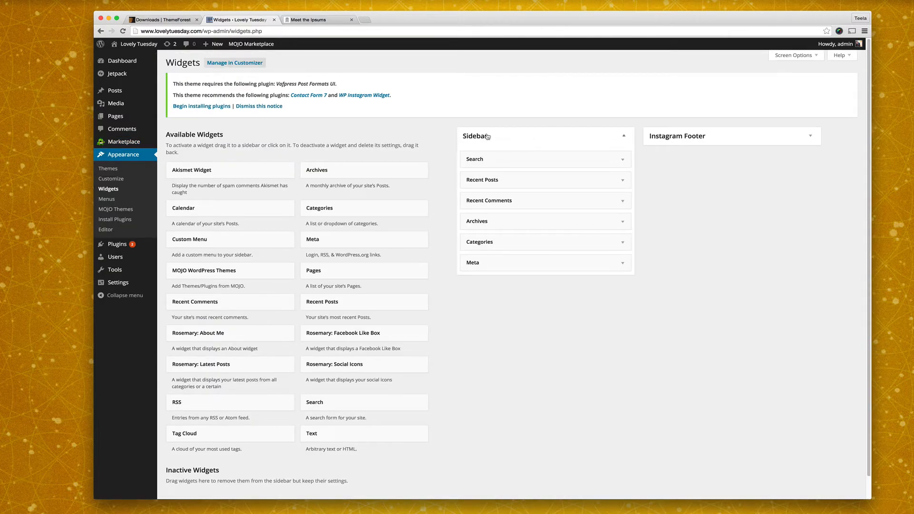
mouse_move(507, 128)
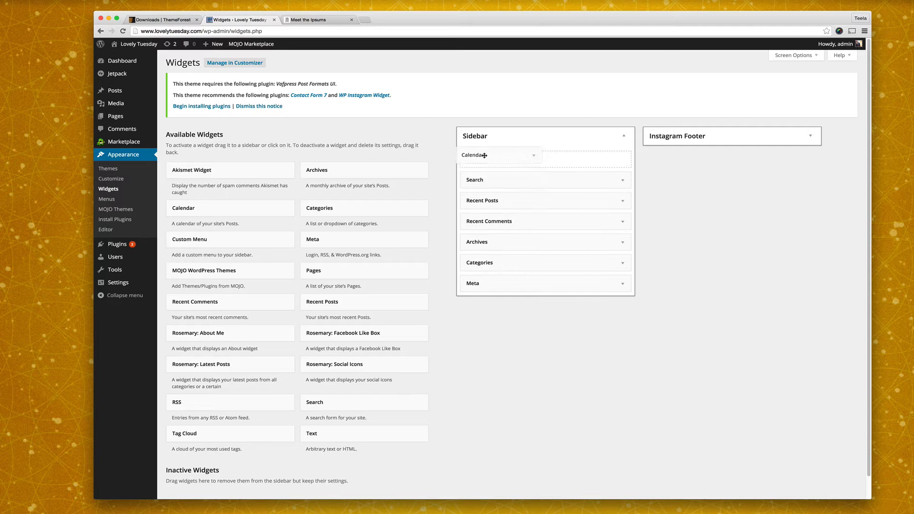
- Add a Calendar widget to the Sidebar between Recent Posts and Recent Comments
drag(473, 154, 479, 196)
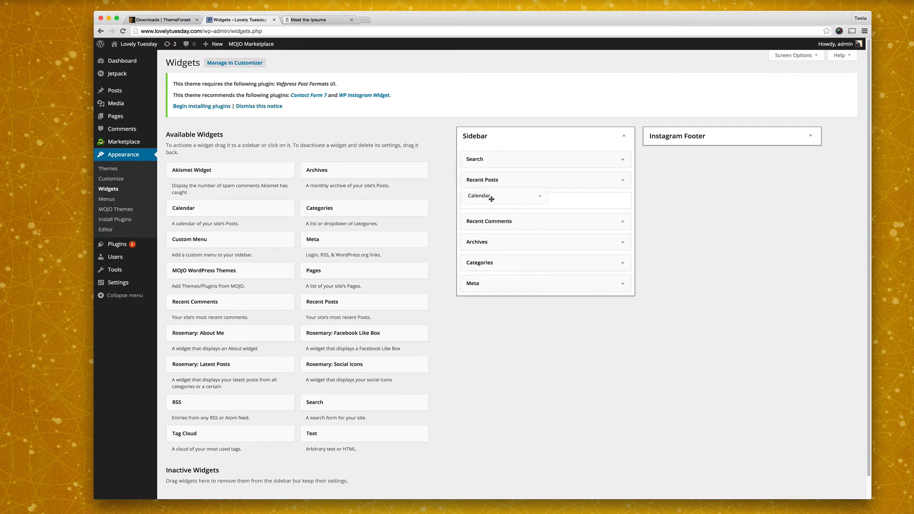
click(505, 195)
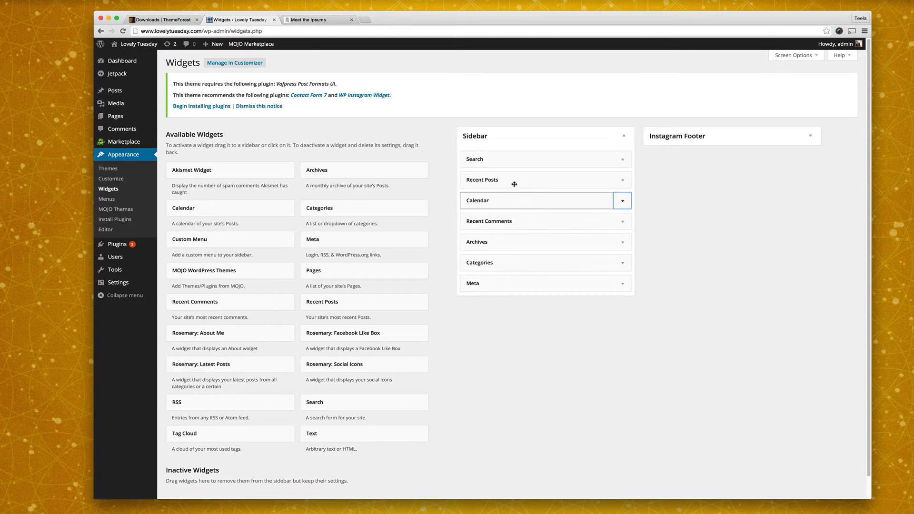
mouse_move(525, 200)
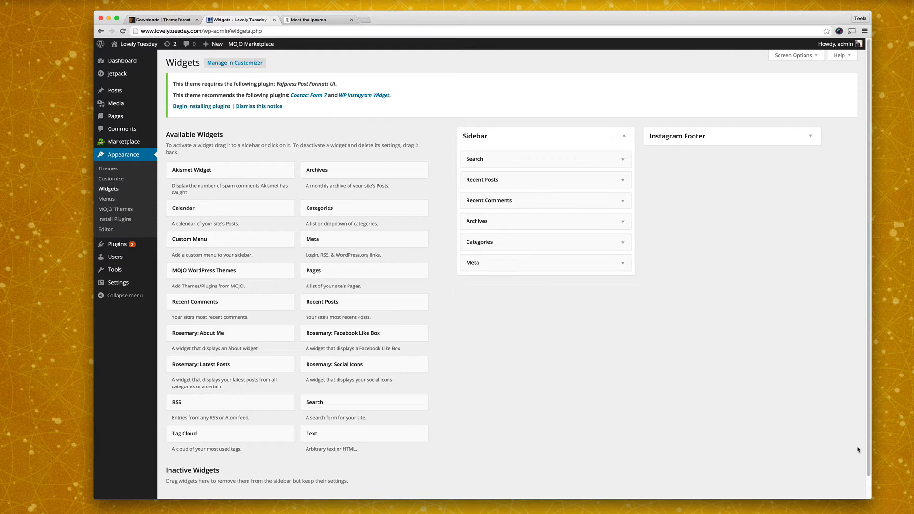
mouse_move(303, 189)
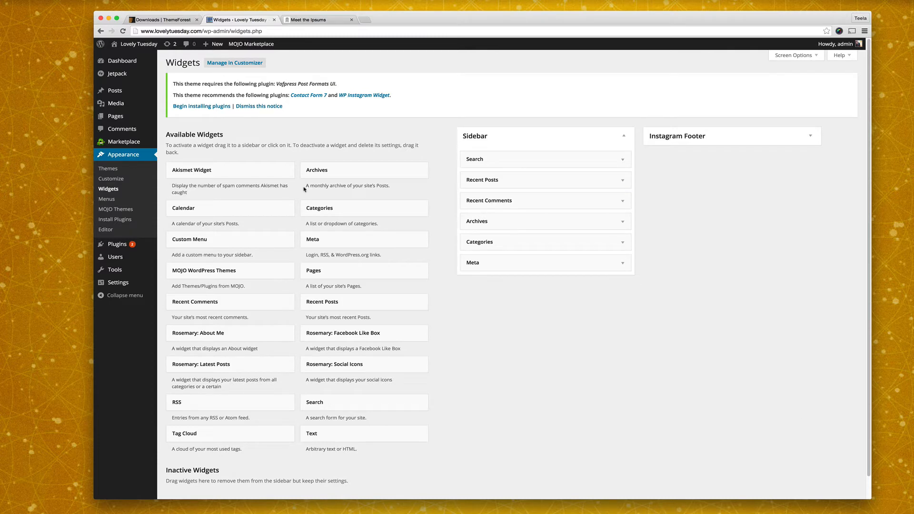
mouse_move(117, 244)
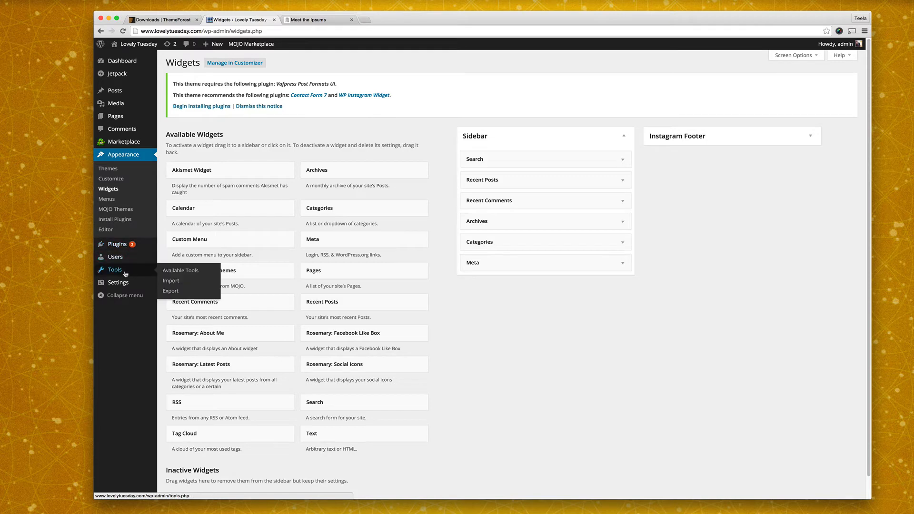
mouse_move(123, 273)
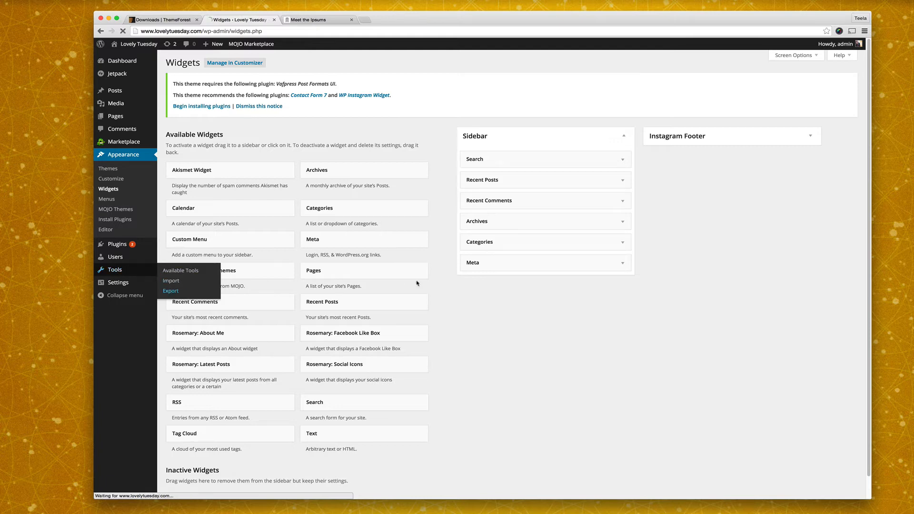
- Show the Export tool with All content chosen
click(170, 292)
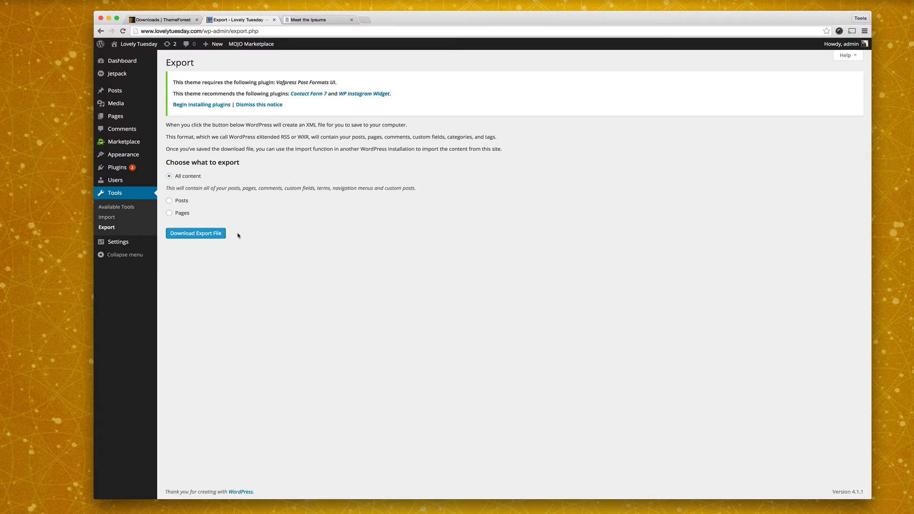
mouse_move(314, 239)
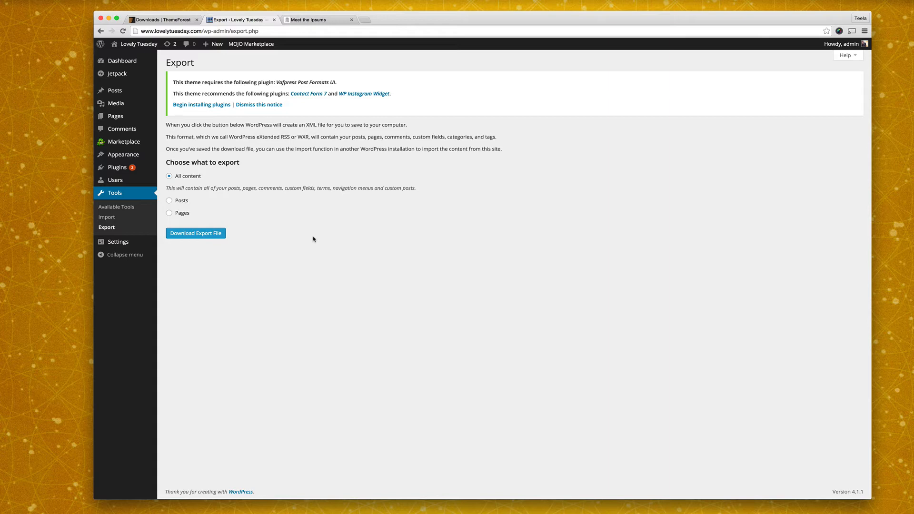
mouse_move(107, 218)
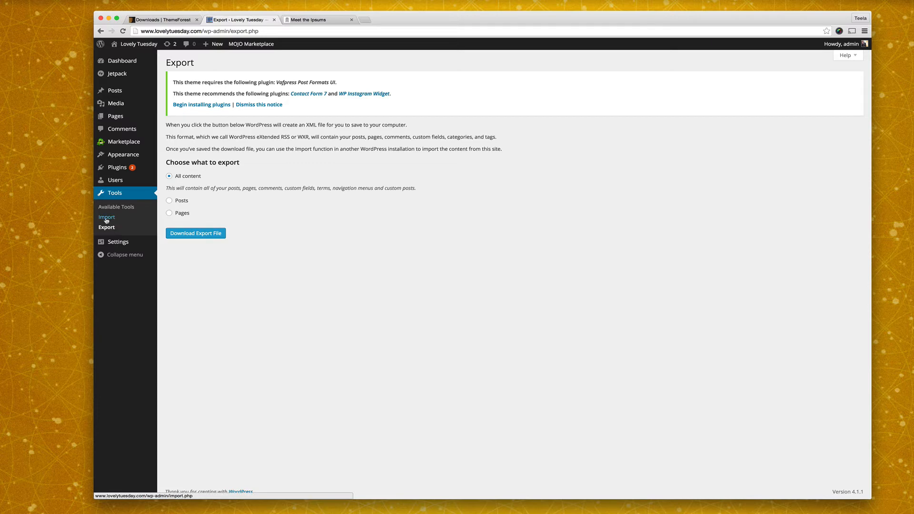
- Show the Import page listing Blogger, LiveJournal, Tumblr and WordPress importers
click(107, 217)
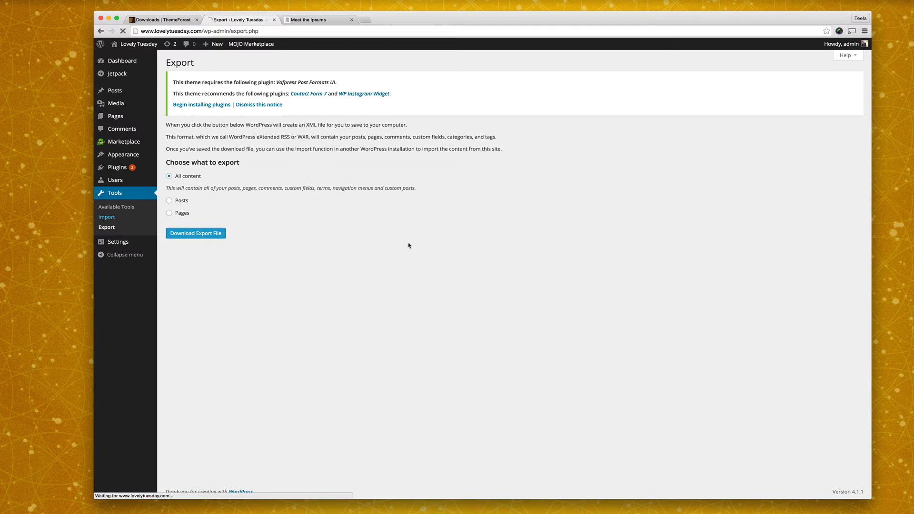
click(107, 217)
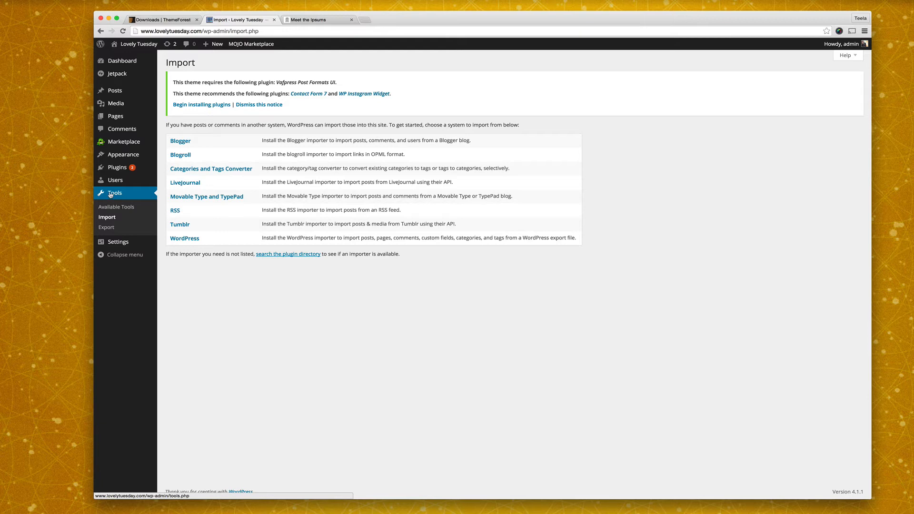
mouse_move(116, 167)
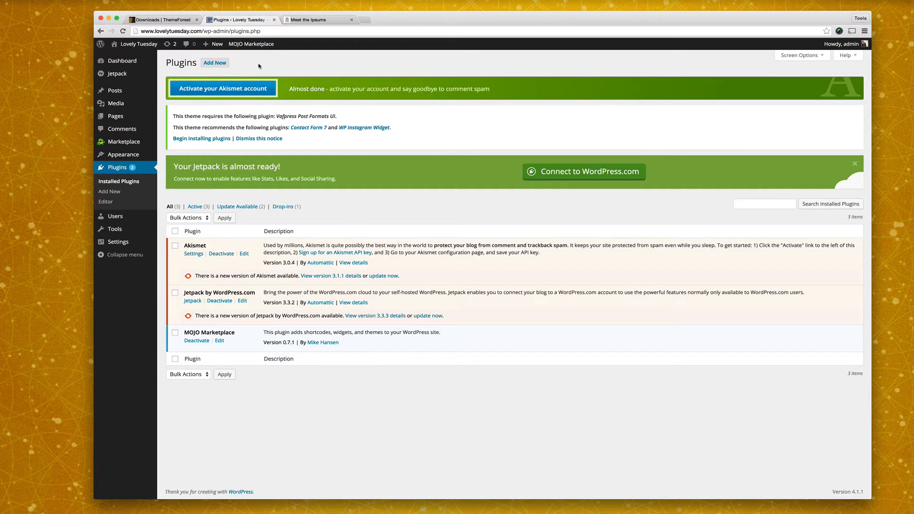
mouse_move(253, 64)
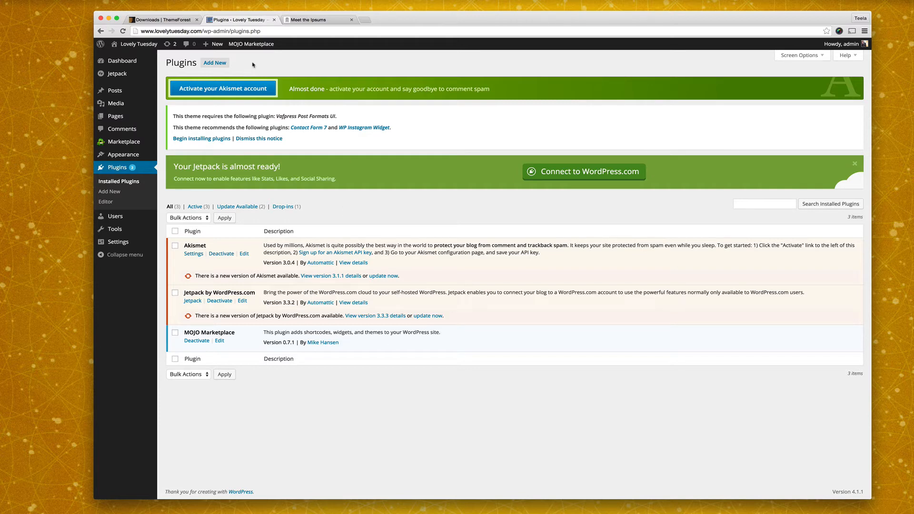
- Search the Add New plugins screen for 'WordPress SEO'
click(214, 63)
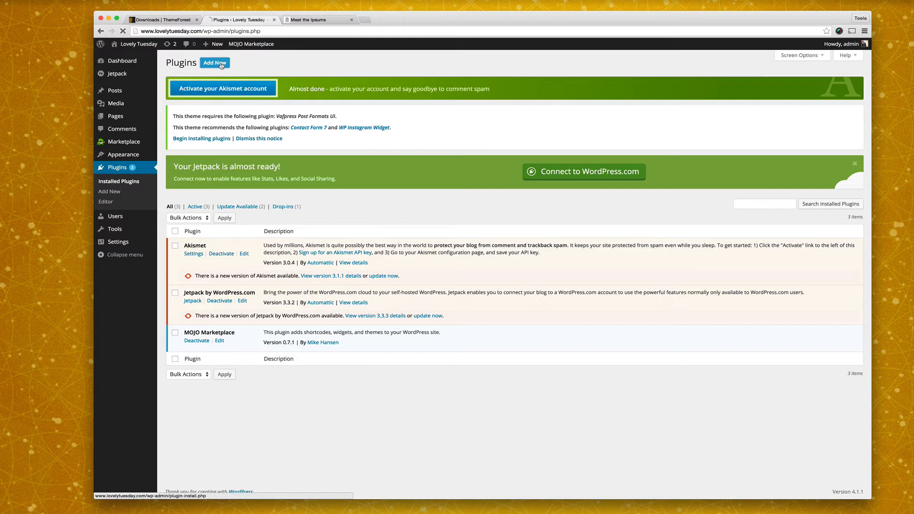
click(214, 63)
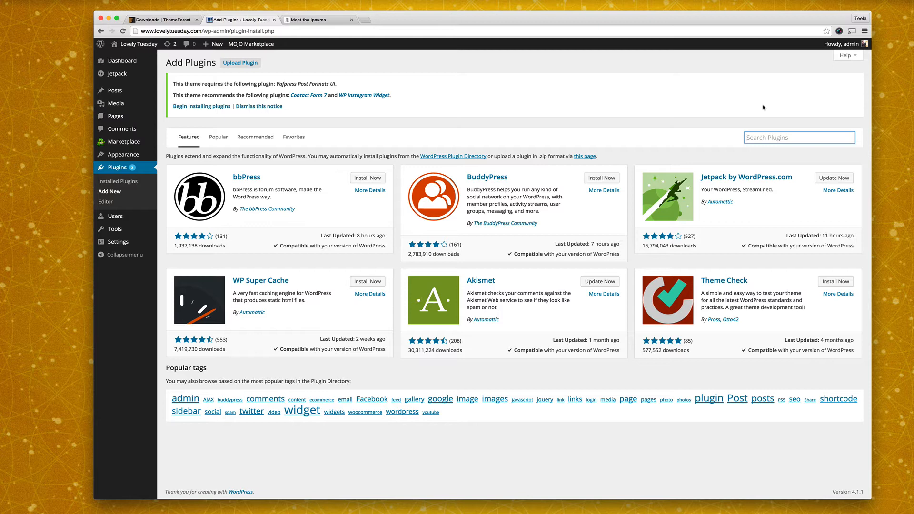
text(Wo)
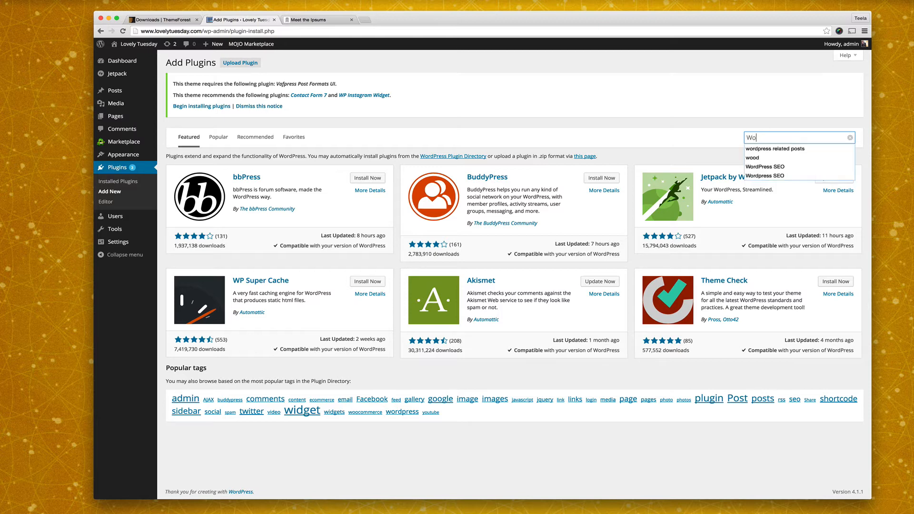
click(765, 157)
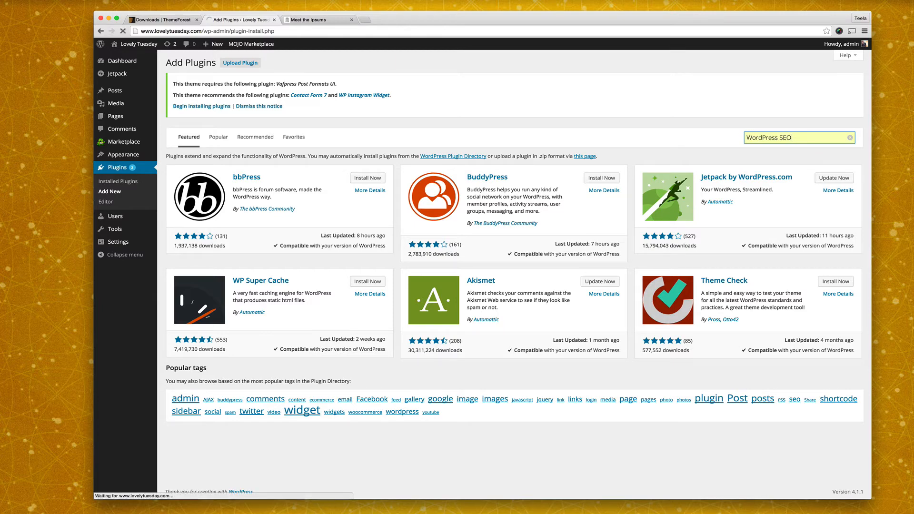
key(Enter)
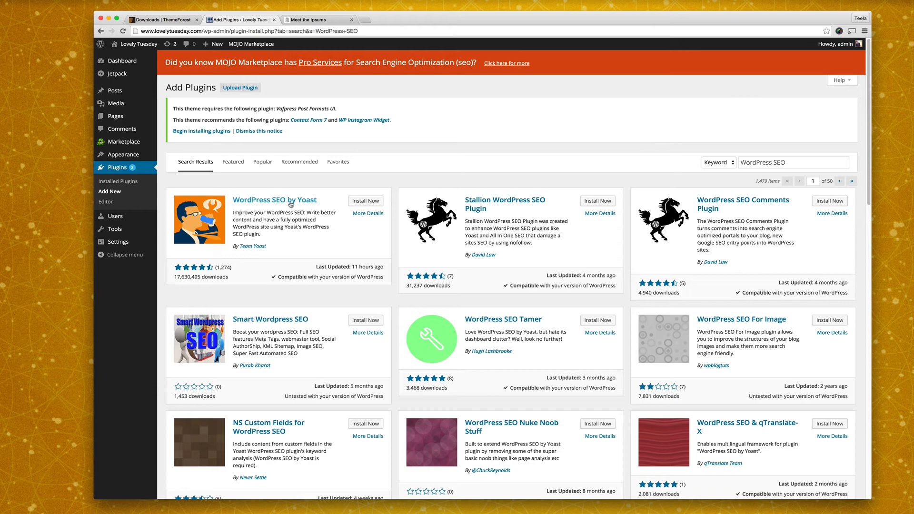
- Install WordPress SEO by Yoast, confirm, and activate it
click(365, 201)
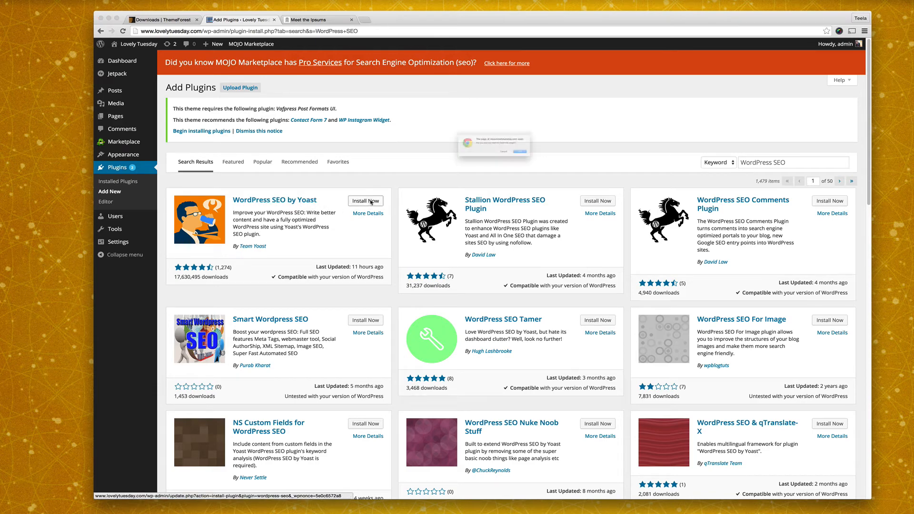
click(366, 201)
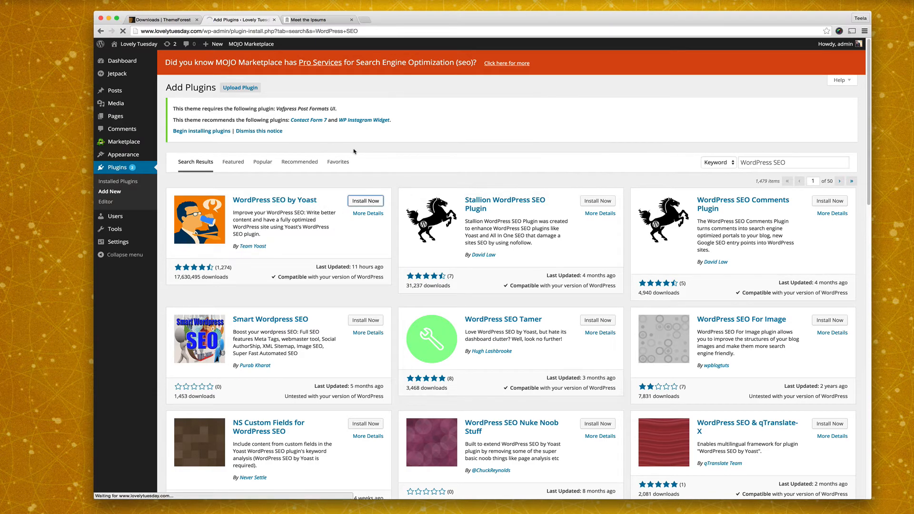
click(364, 201)
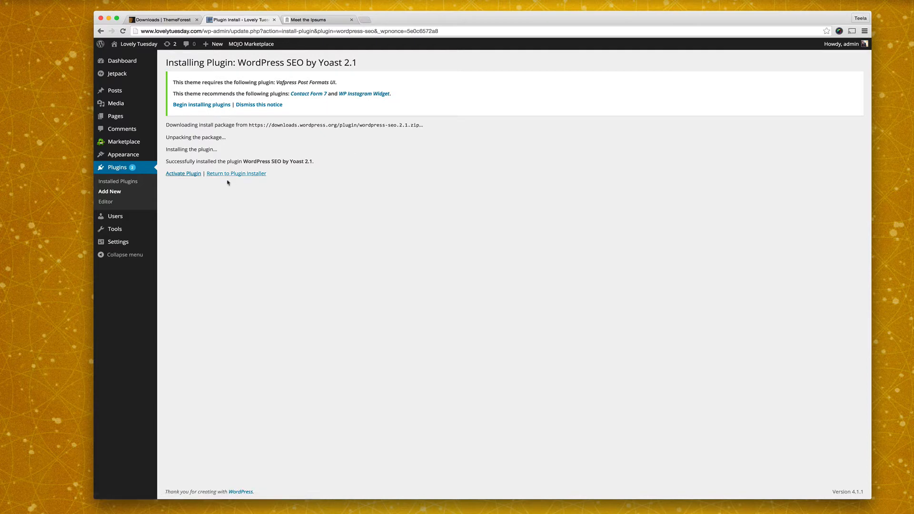
click(183, 174)
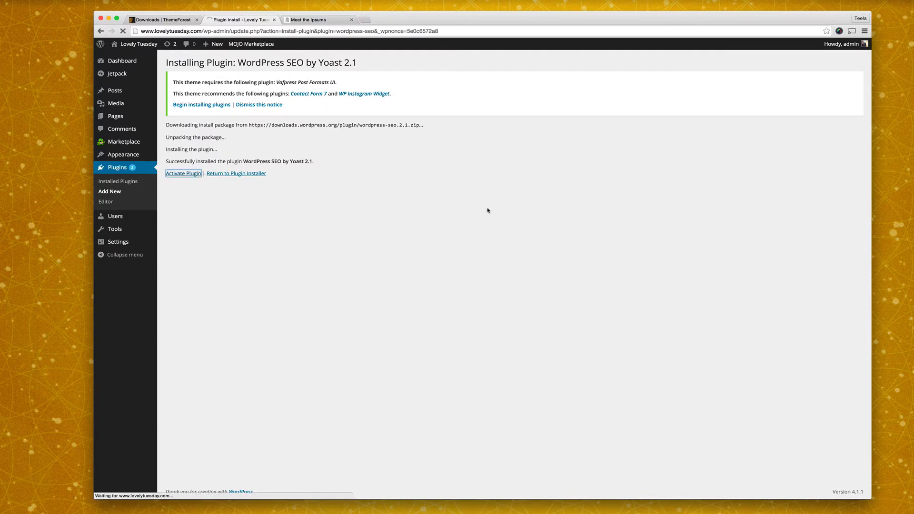
click(183, 173)
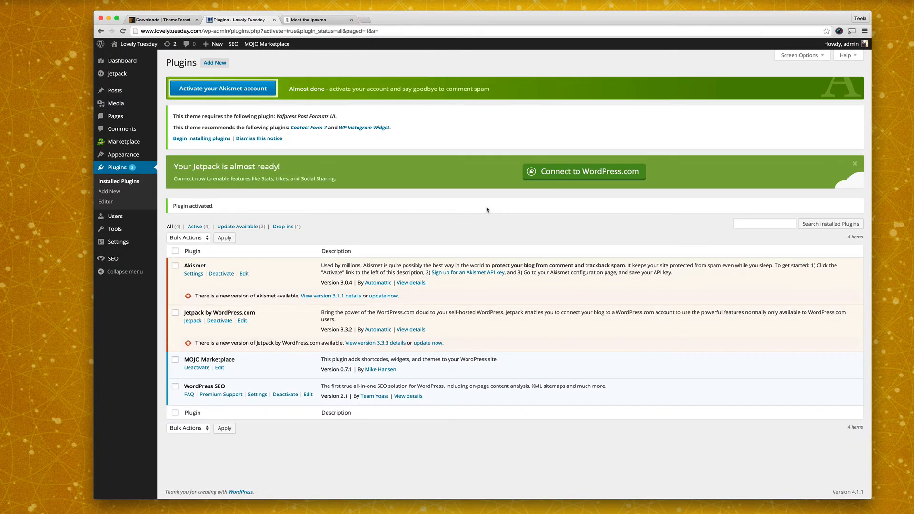
mouse_move(292, 188)
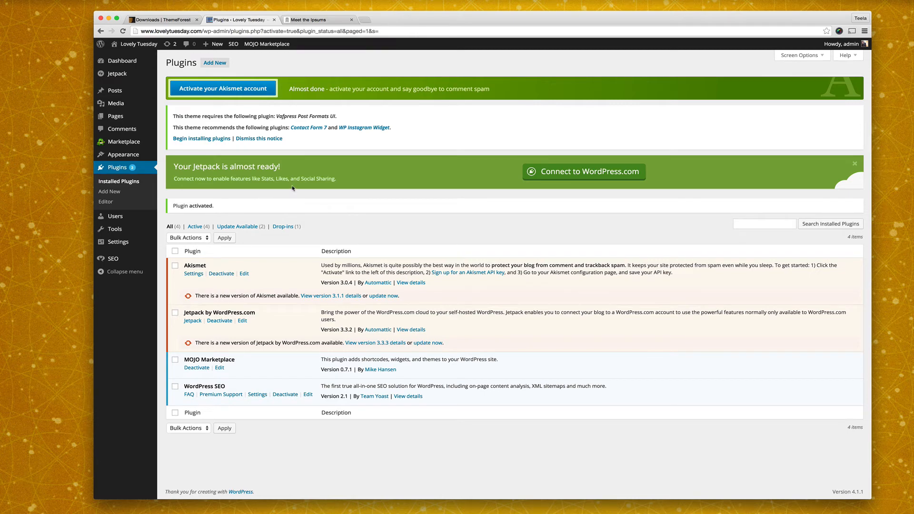
mouse_move(115, 90)
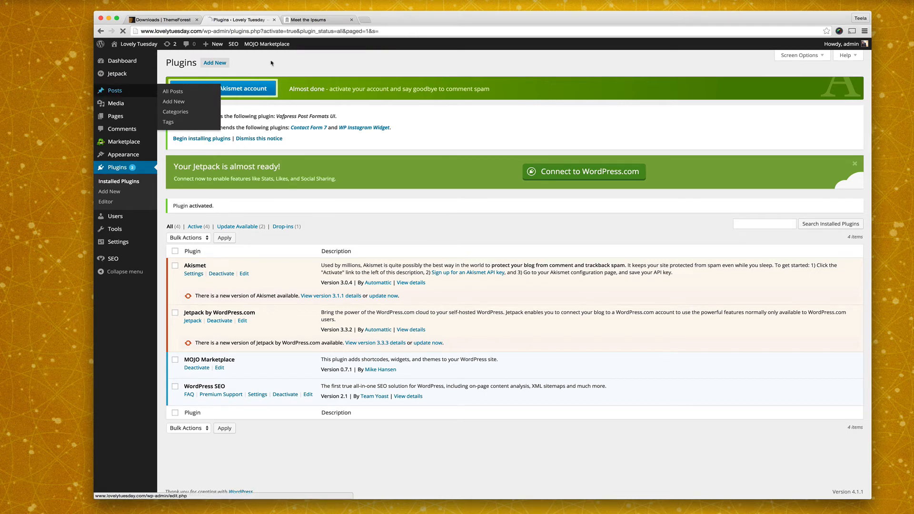
- Start a new WordPress post draft from the Posts menu
click(172, 91)
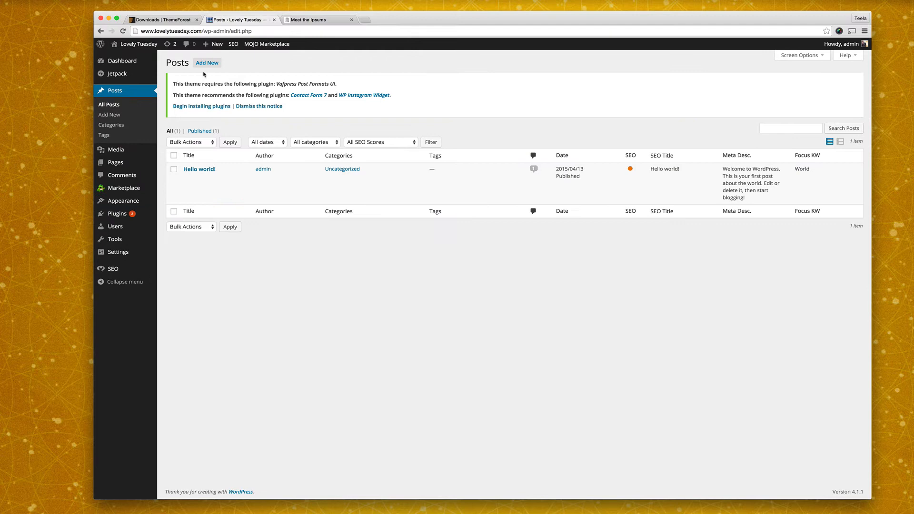
click(206, 63)
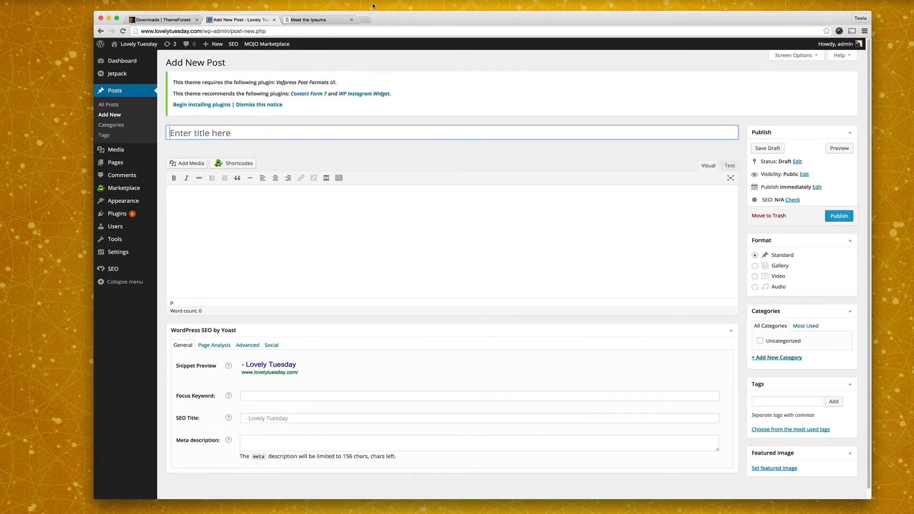
- Generate seven espresso-sized paragraphs in the Coffee Ipsum generator from the ipsum catalogue
click(317, 19)
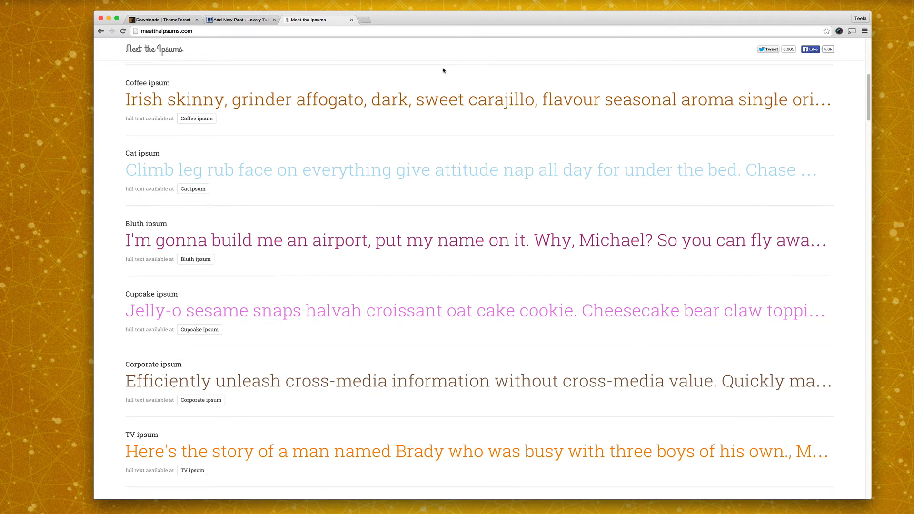
scroll(down, 3)
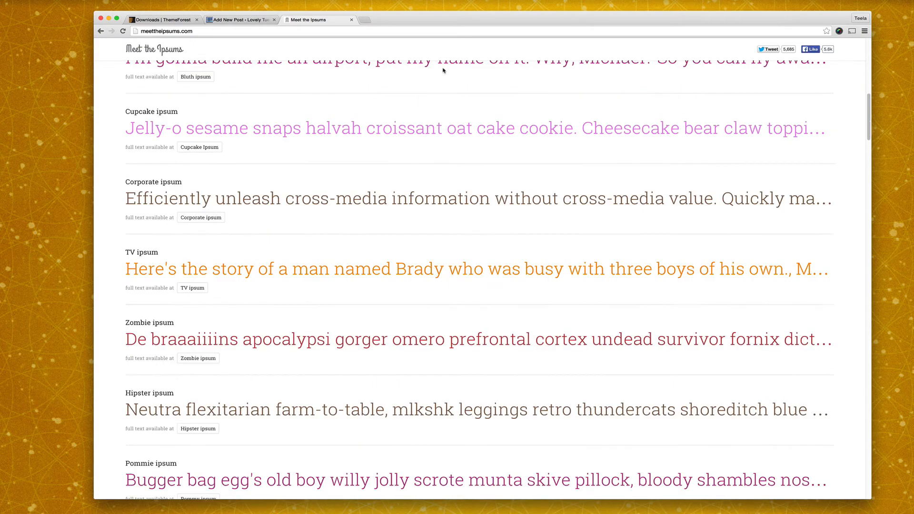
scroll(up, 3)
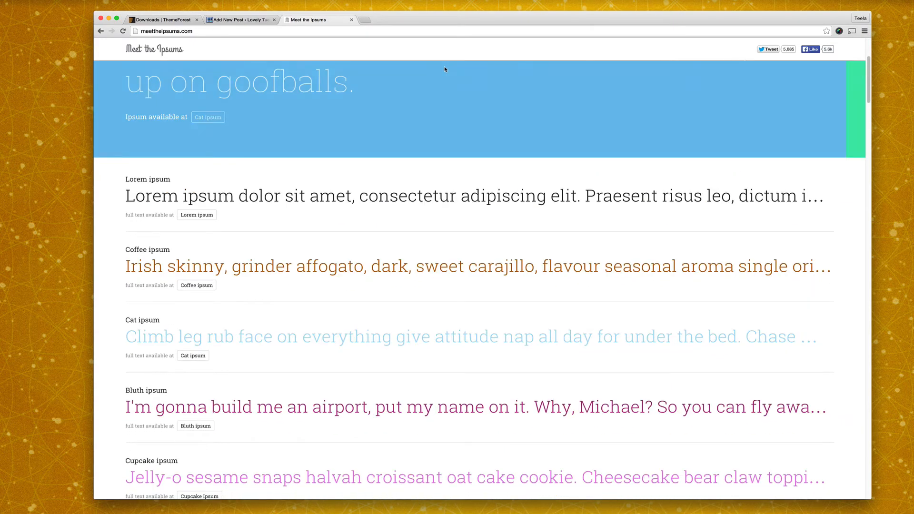
click(196, 285)
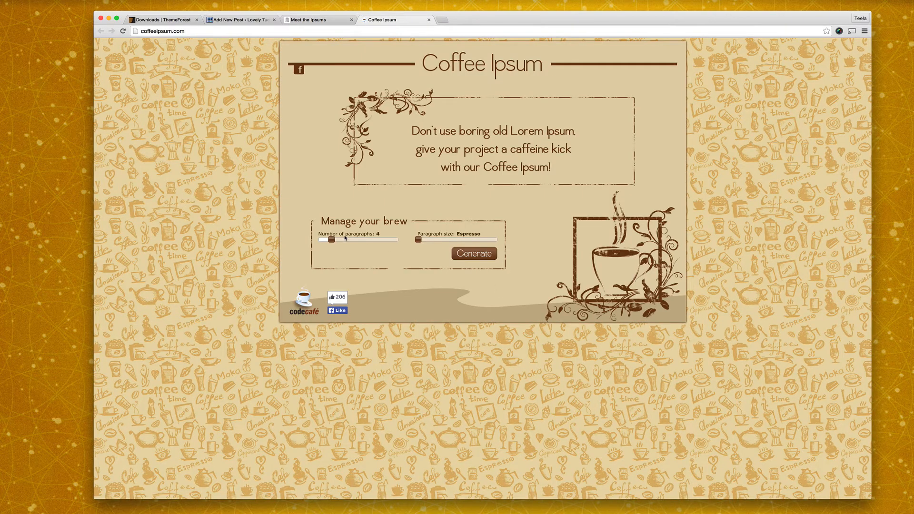
drag(332, 239, 346, 240)
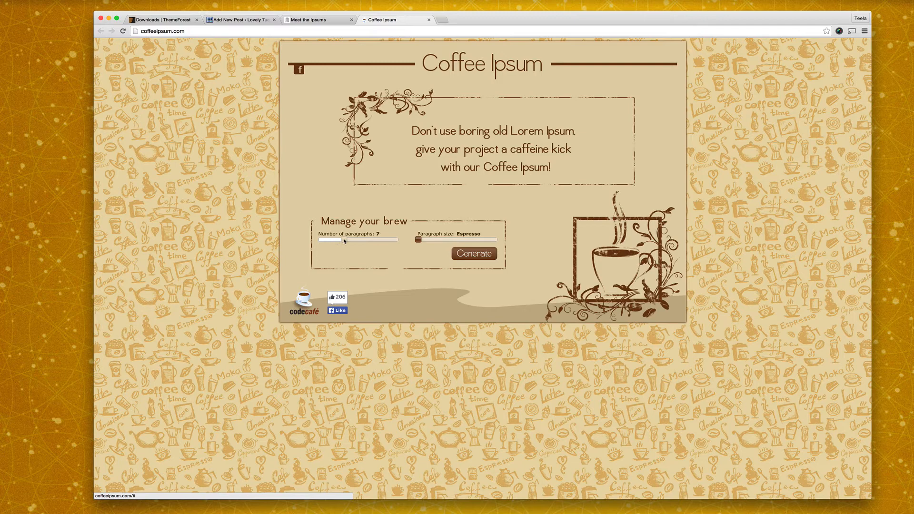
click(474, 253)
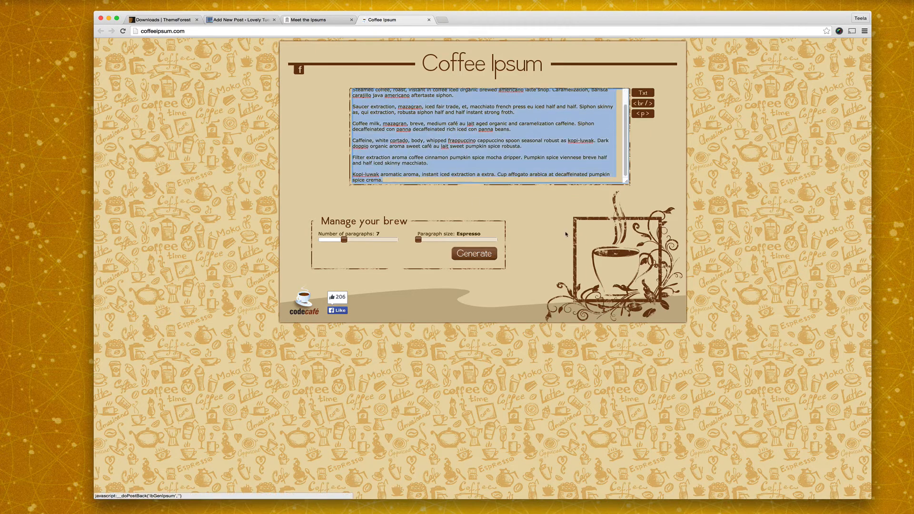
click(318, 19)
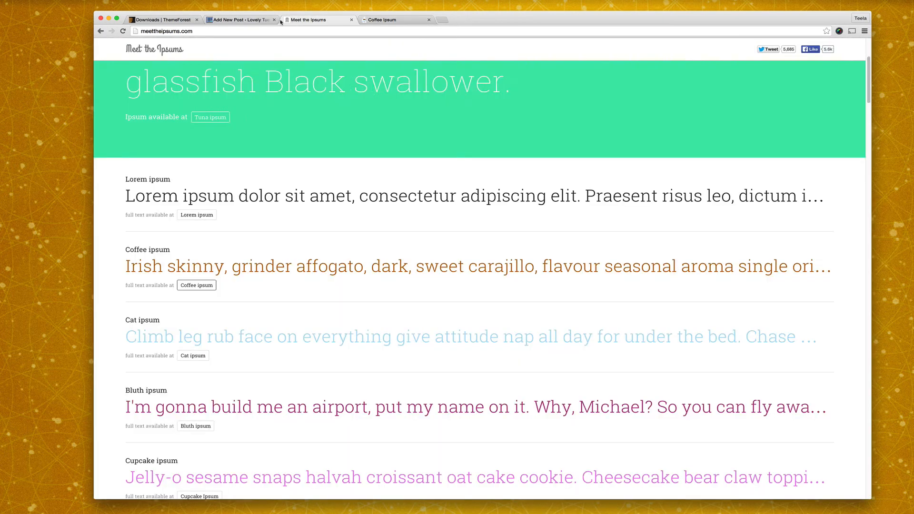
- Title the draft 'Espresso Mornings' and fill its body with the seven coffee paragraphs
click(240, 19)
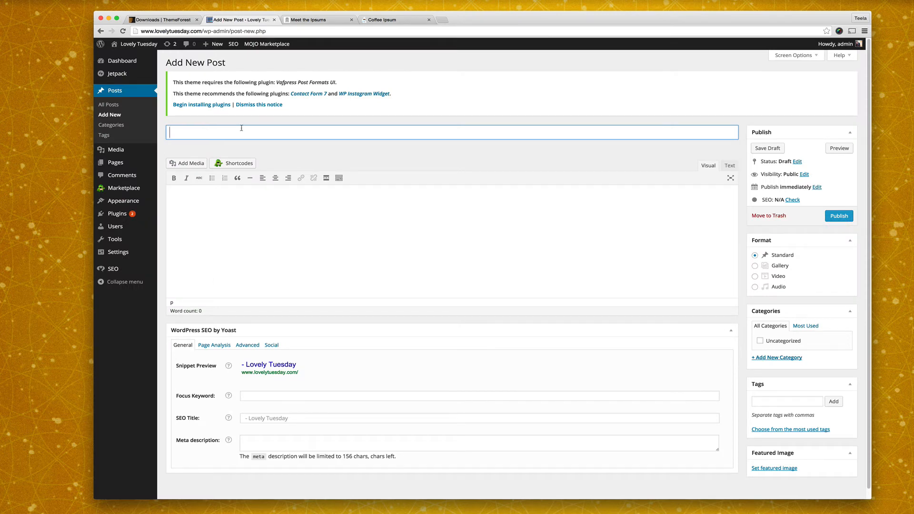
text(Espresso)
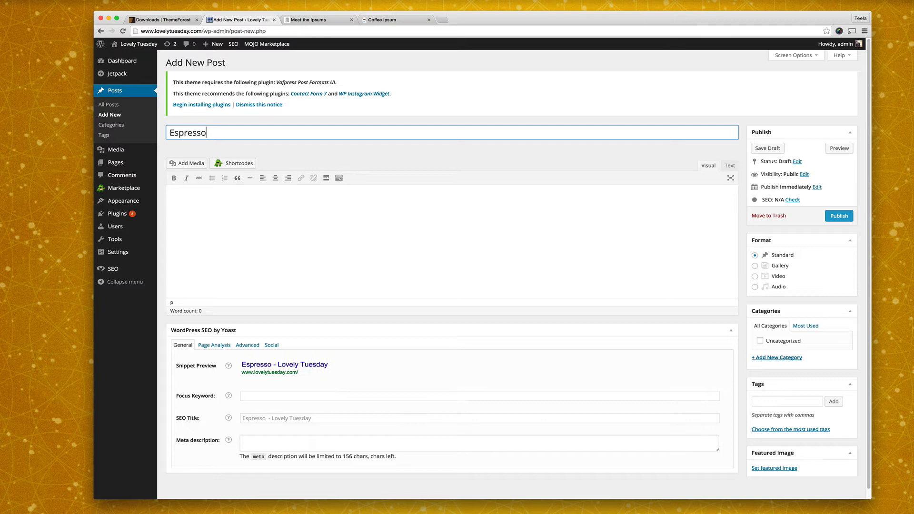
text(Mornin)
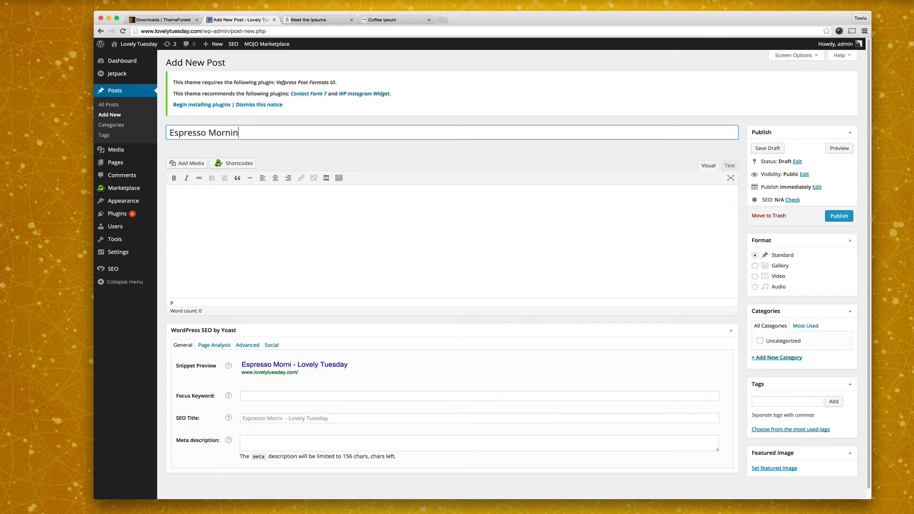
text(gs)
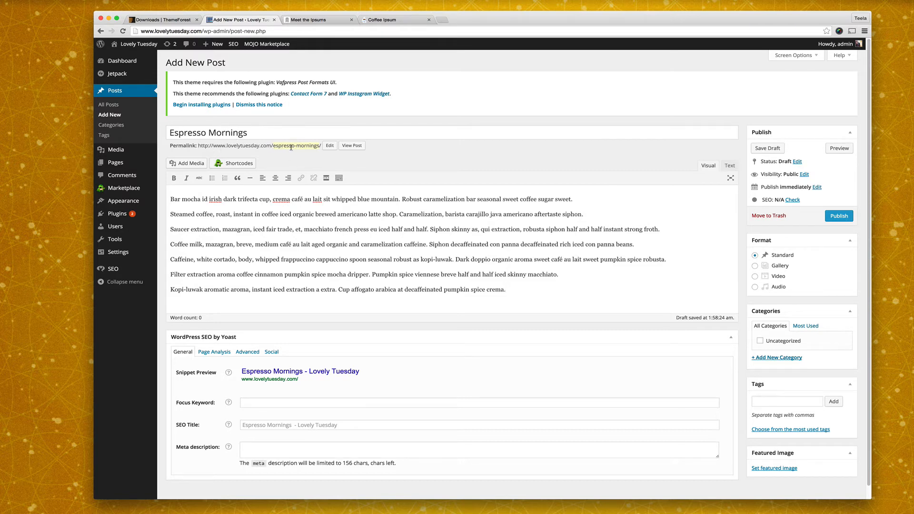
- Set the Yoast focus keyword to 'Espresso Mornings'
scroll(down, 3)
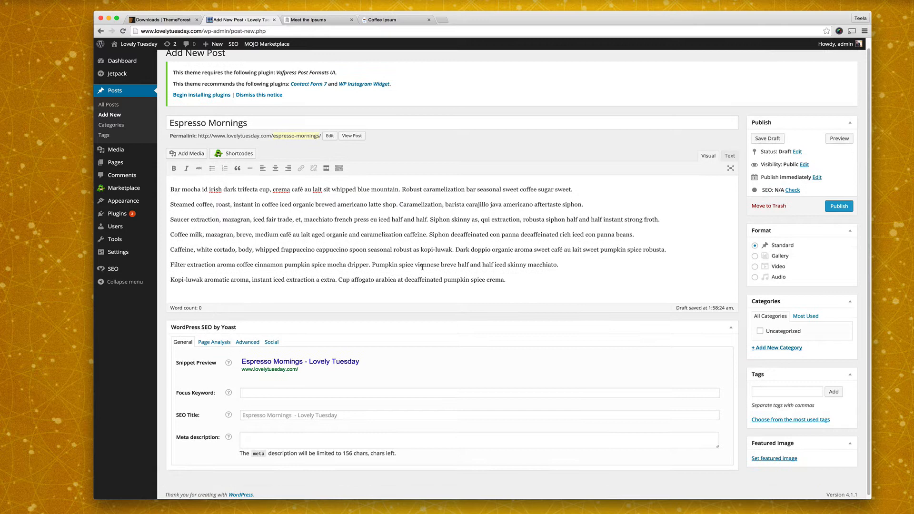
scroll(down, 3)
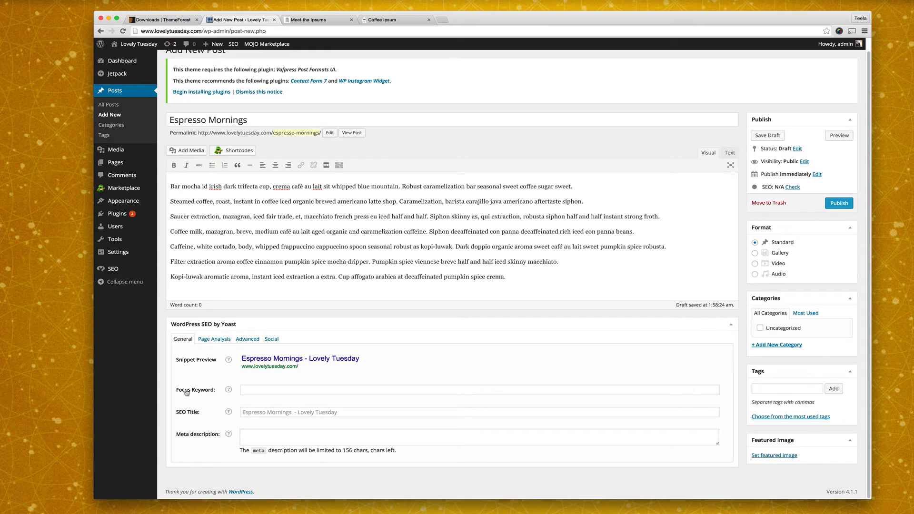
mouse_move(272, 390)
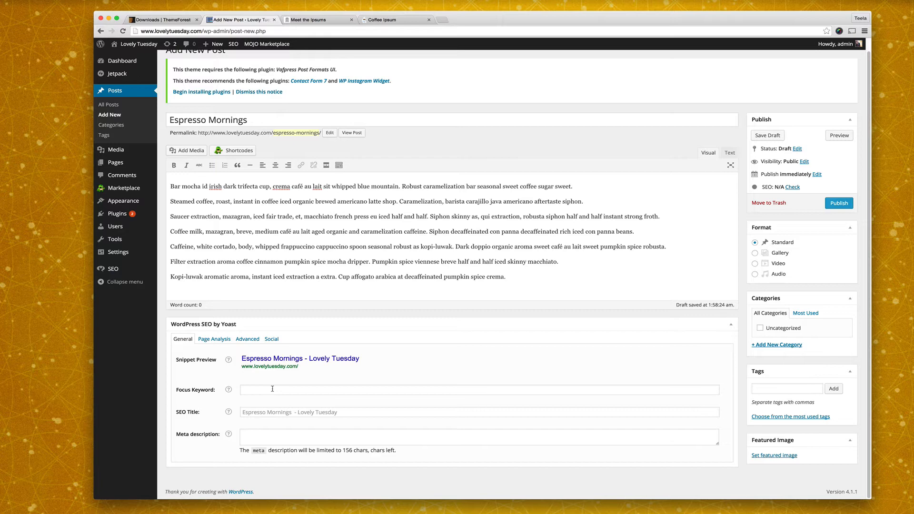
click(478, 403)
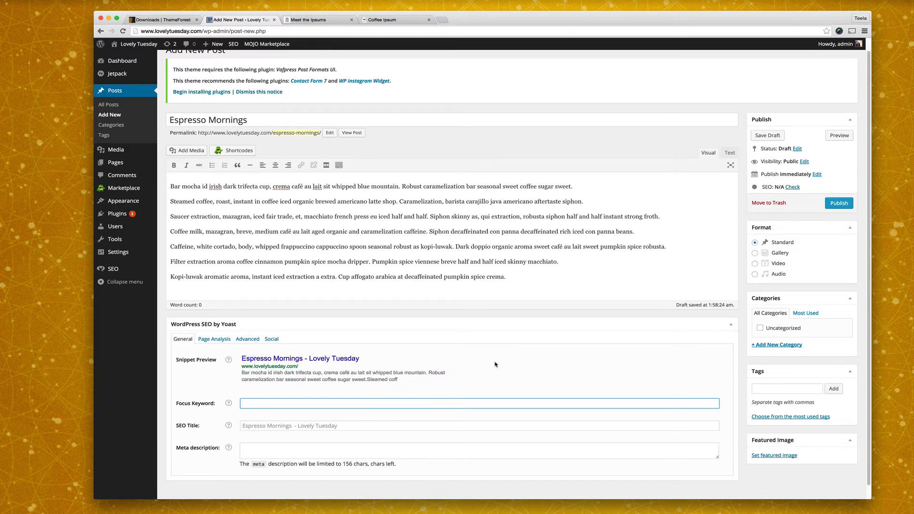
text(Espresso Mornings)
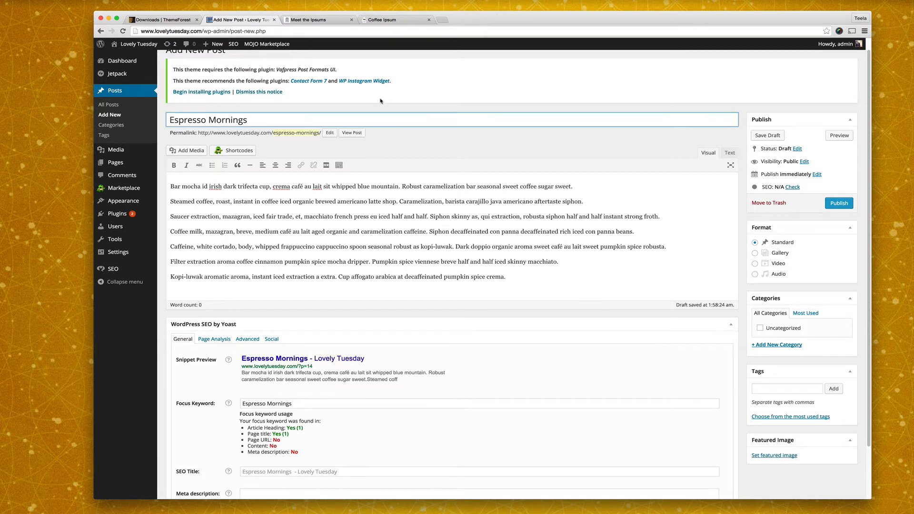
- Lengthen the post title to 'Espresso Mornings for a designer' and select it for copying
text(for a desig)
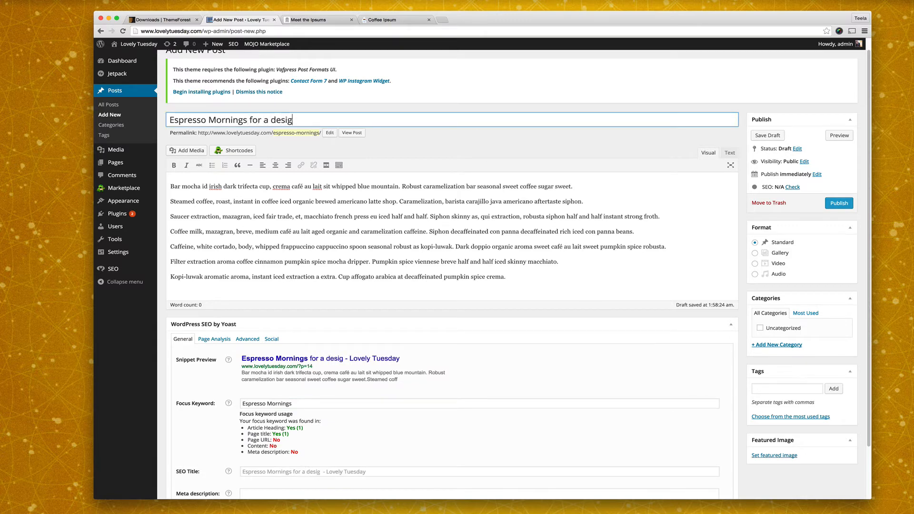
text(ner)
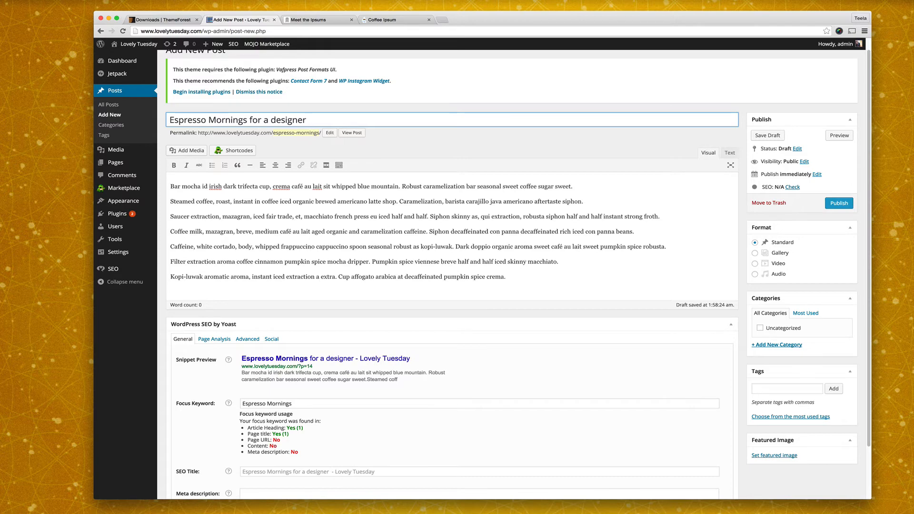
triple_click(238, 120)
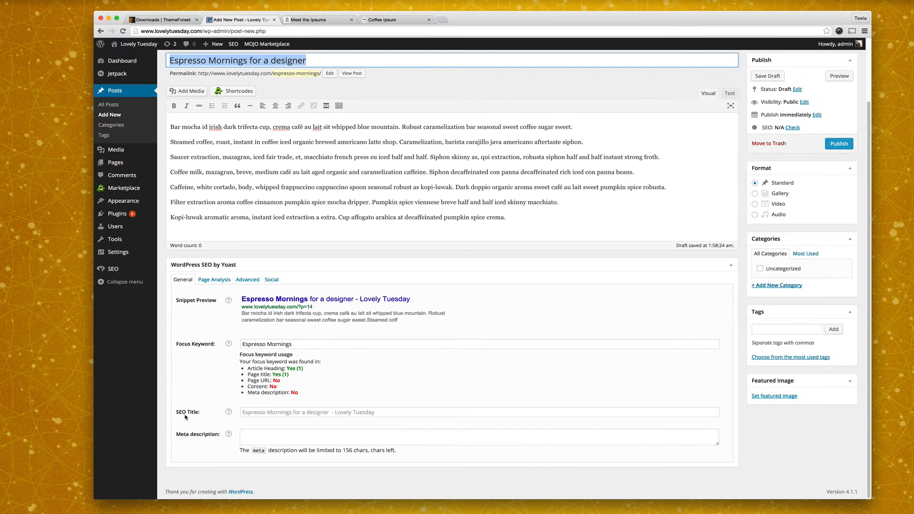
- Set the SEO title to the post title and copy the first paragraph, with 'espresso mornings', into the meta description
click(479, 413)
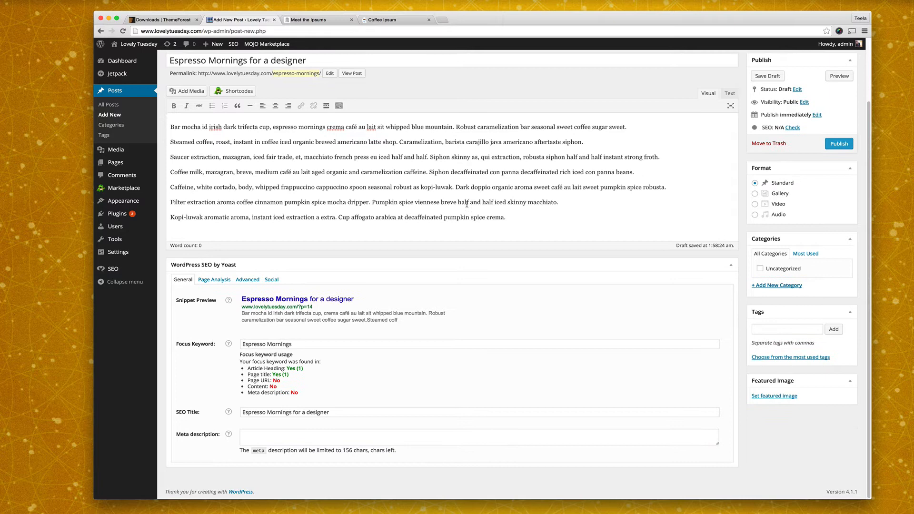
drag(169, 127, 438, 127)
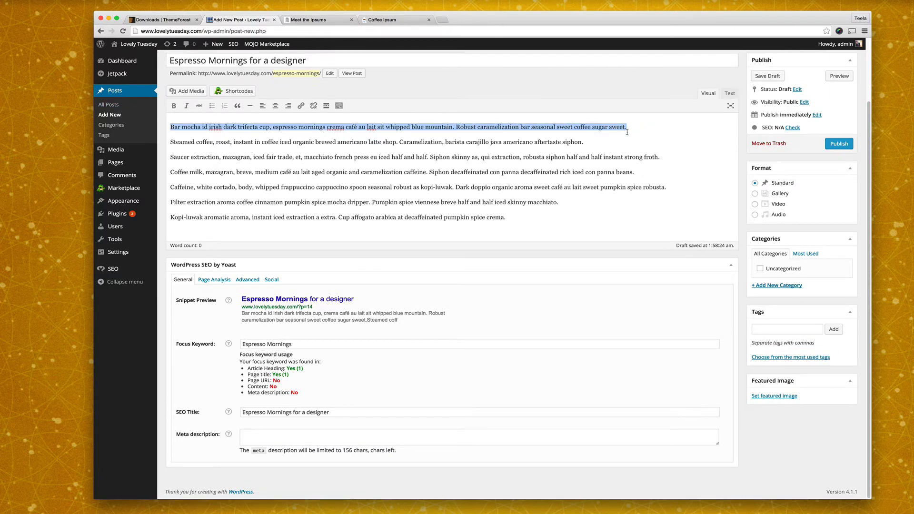
click(479, 437)
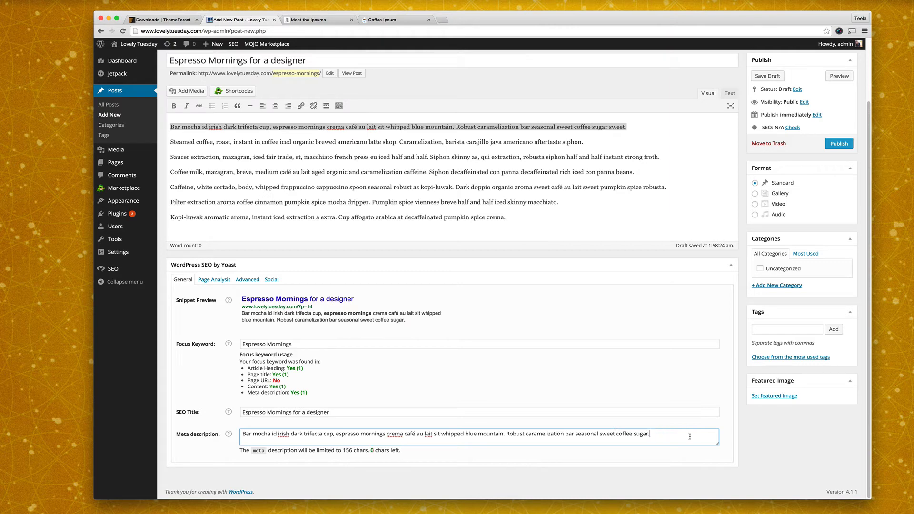
mouse_move(668, 375)
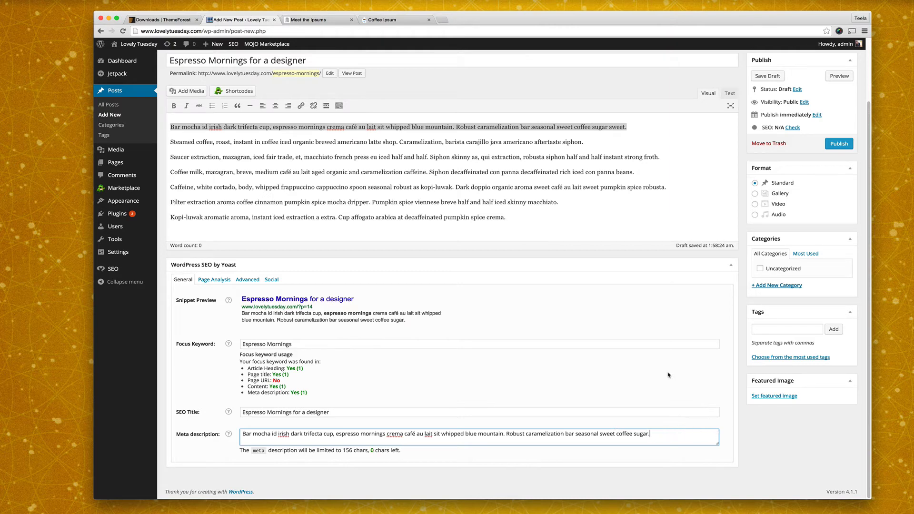
scroll(down, 3)
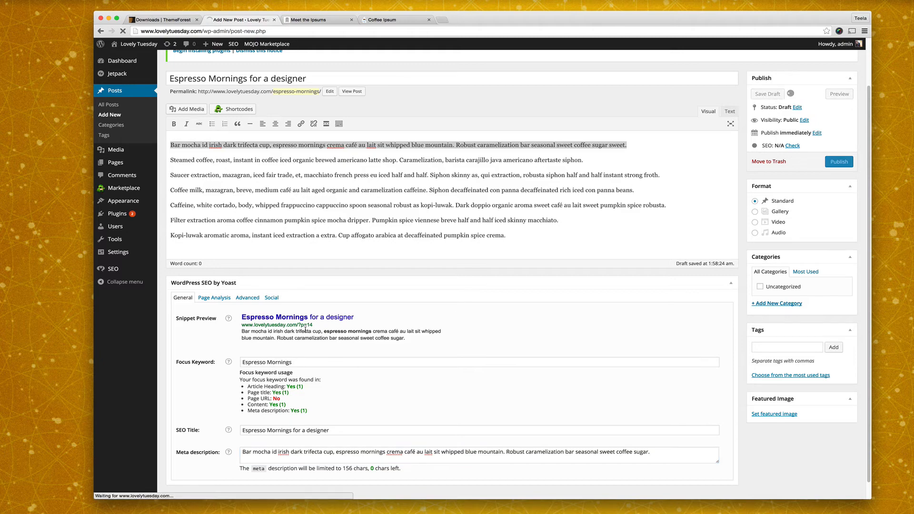
- Review the Yoast page analysis and duplicate the last three paragraphs at the end of the post
click(768, 93)
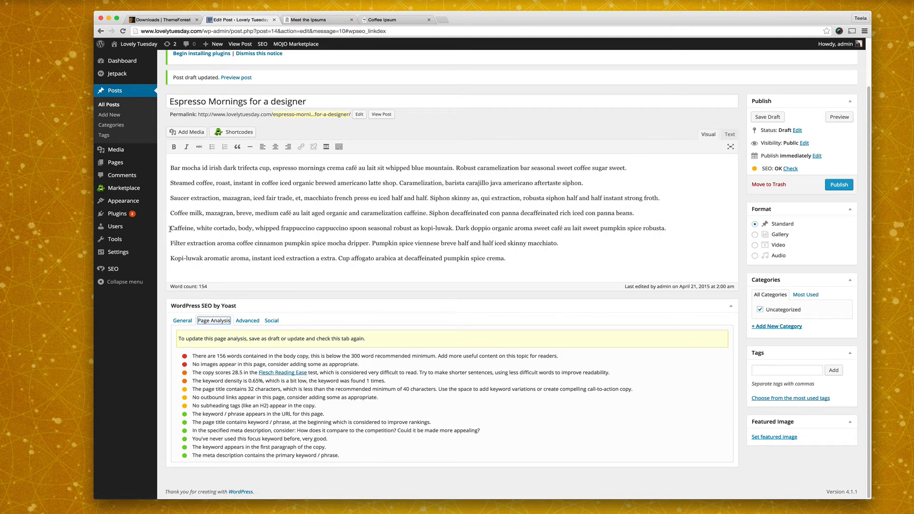
drag(171, 227, 506, 258)
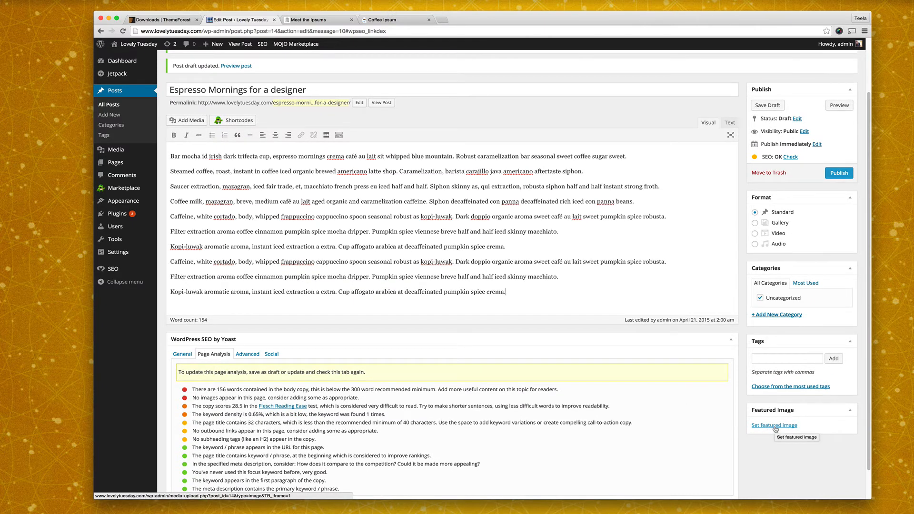
mouse_move(602, 420)
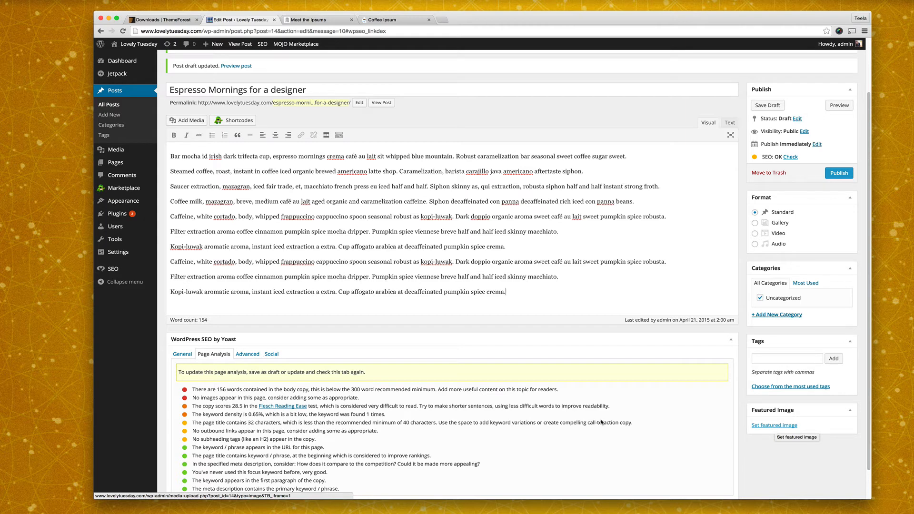
mouse_move(601, 423)
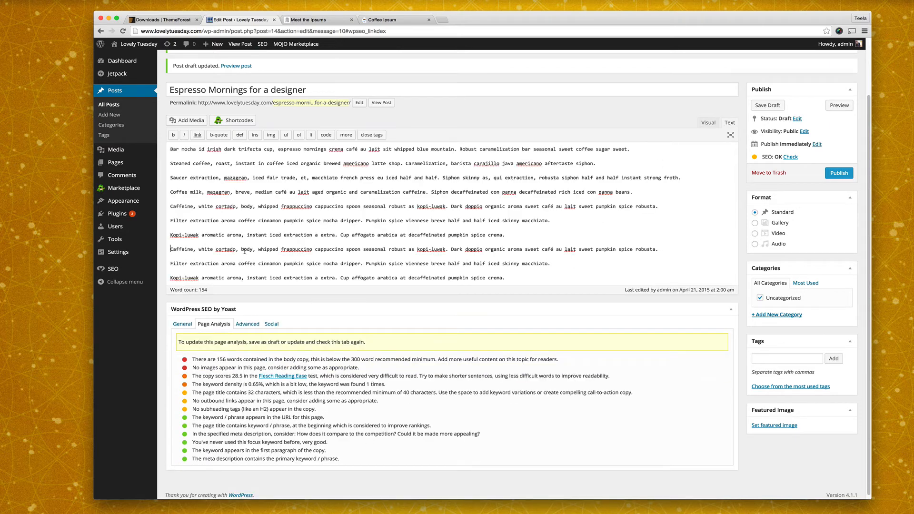
- Wrap an 'Espresso Mornings Caffeine, white cortado...' line in <h2> tags as a subheading
text(<h2>)
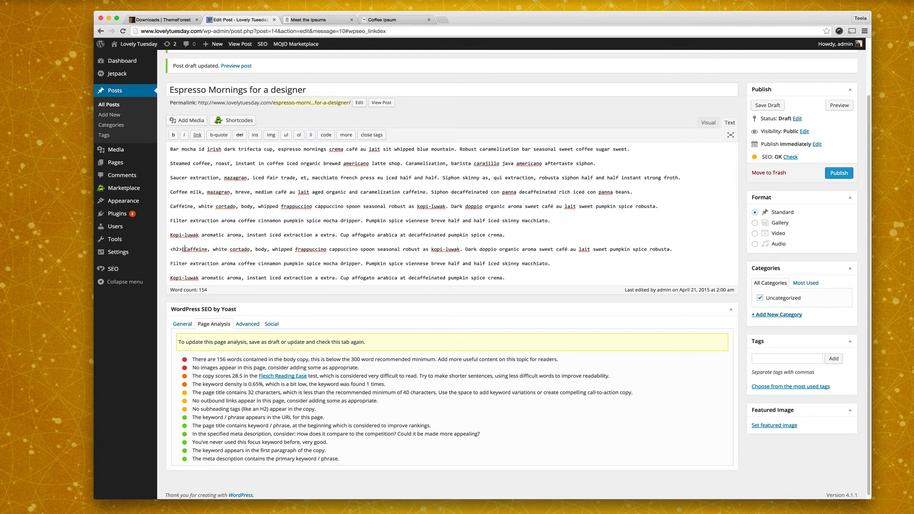
text(Espresso Mornings)
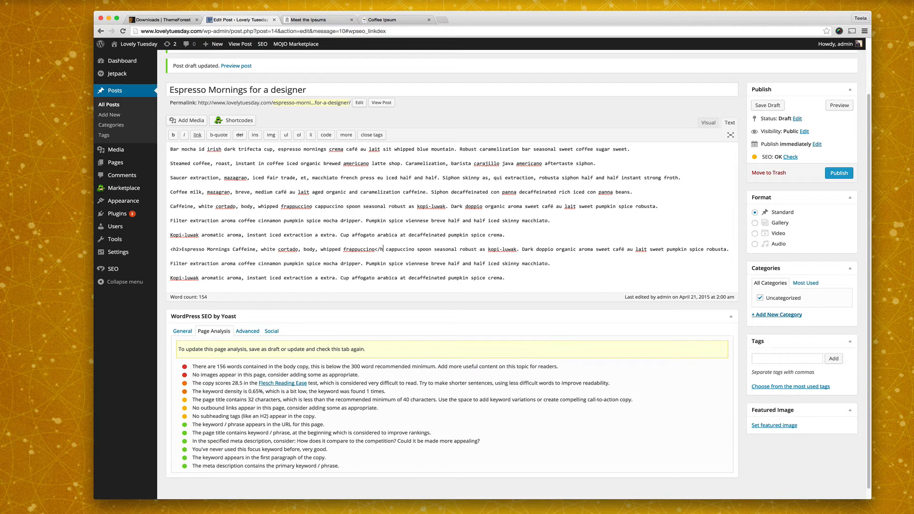
key(Enter)
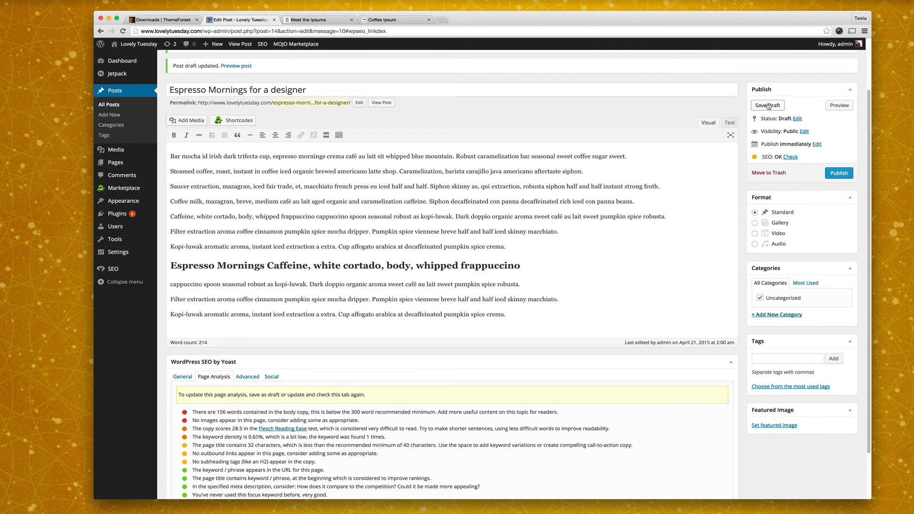
- Save the draft and confirm Yoast now rates SEO Good with the keyword in a subheading
click(767, 104)
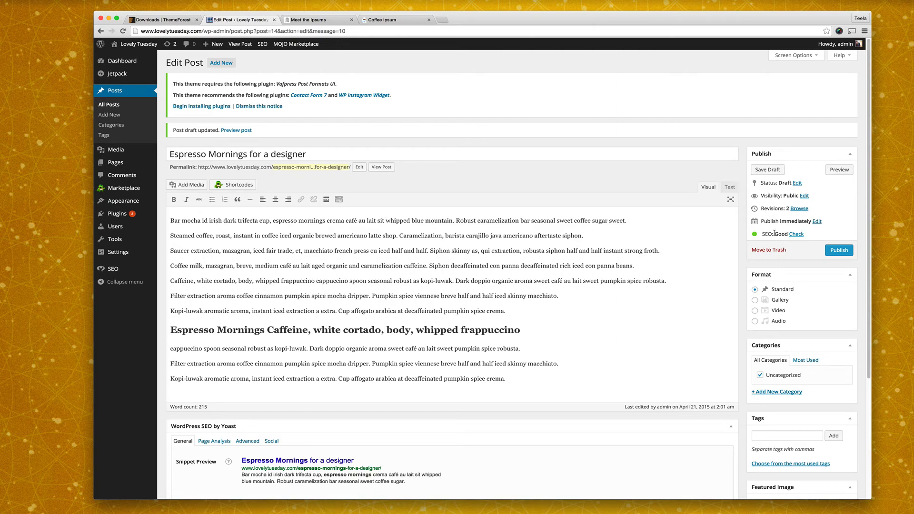
scroll(down, 3)
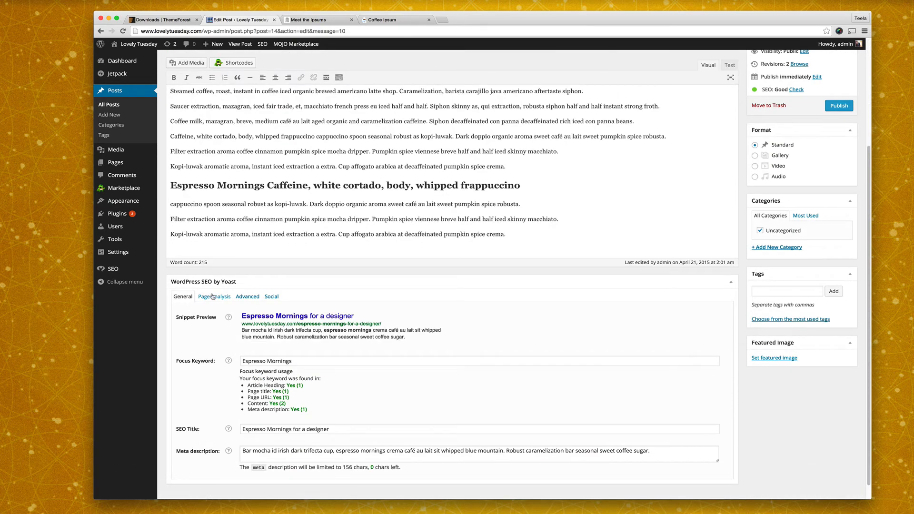
click(215, 297)
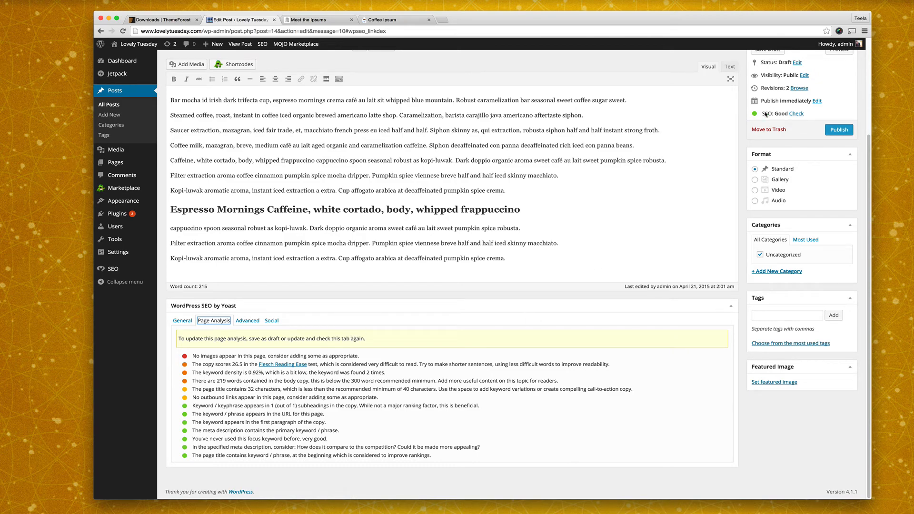
mouse_move(788, 114)
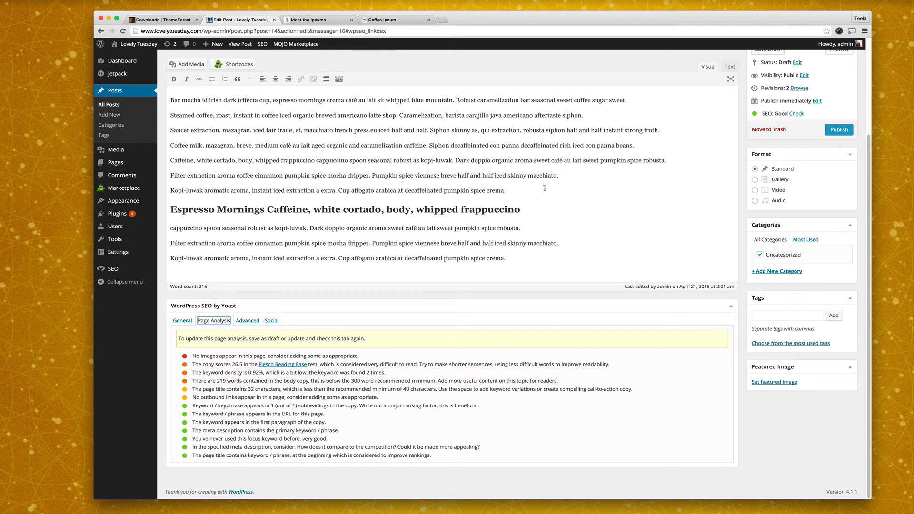
mouse_move(543, 187)
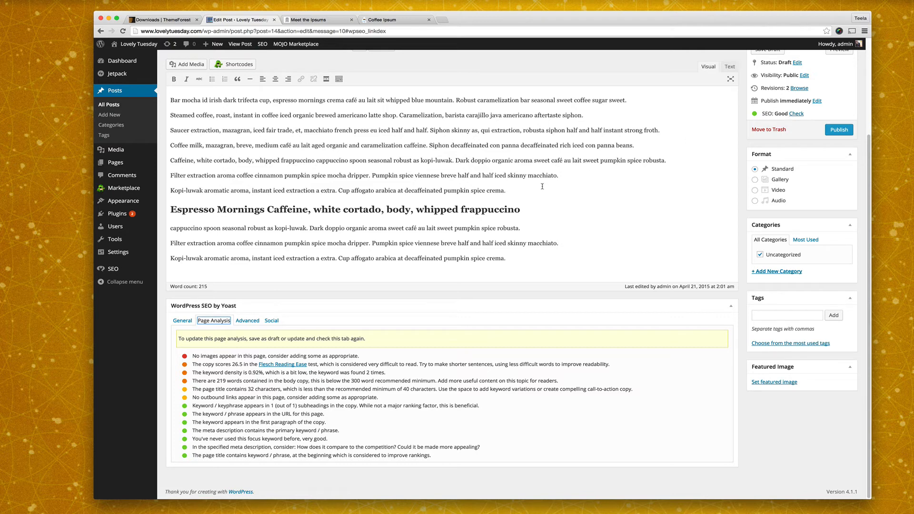
mouse_move(554, 191)
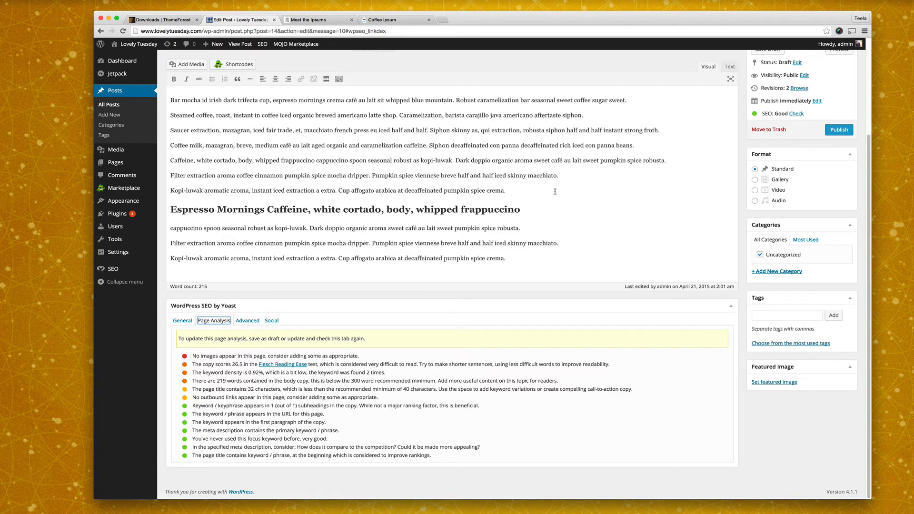
mouse_move(558, 194)
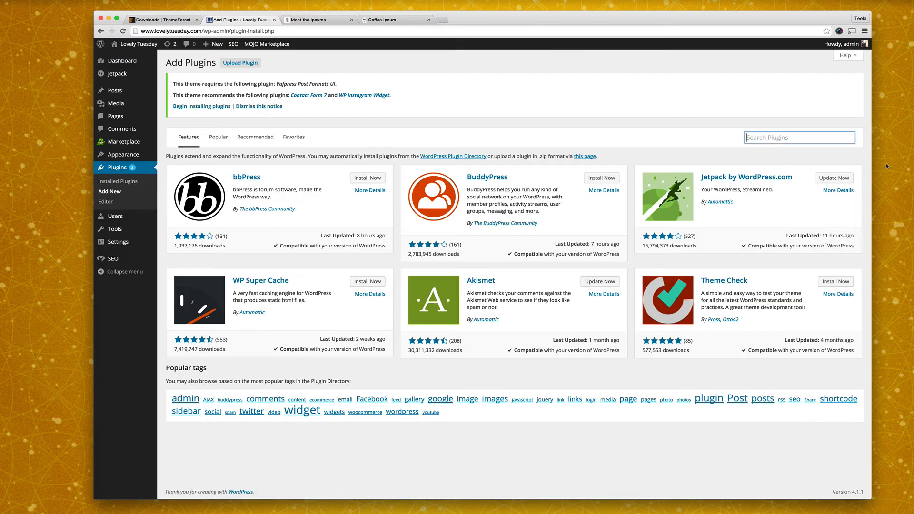
- Search 'Delightful downloads', then install and activate the Delightful Downloads plugin
text(Delightful downloads)
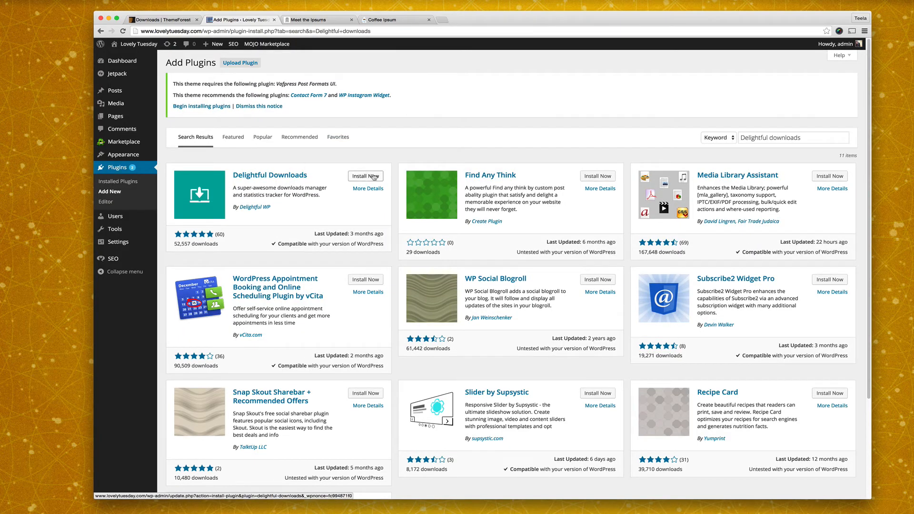
click(366, 176)
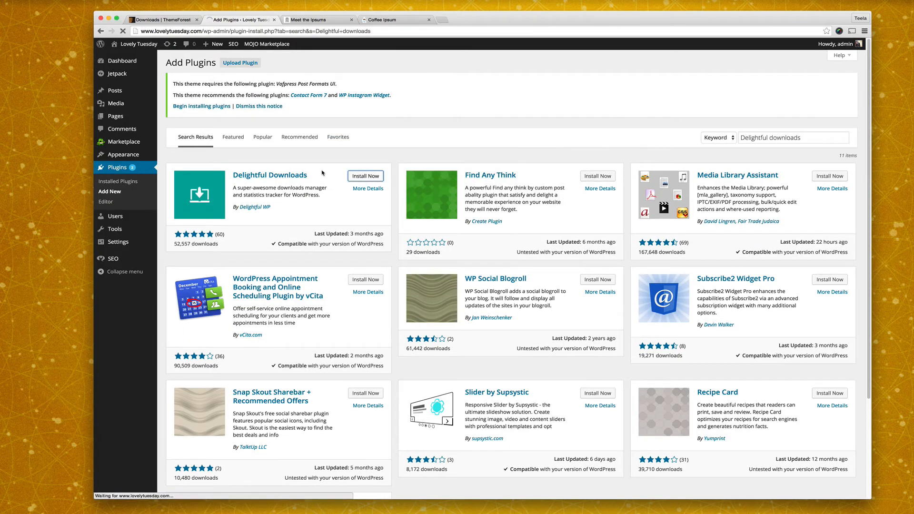
click(366, 175)
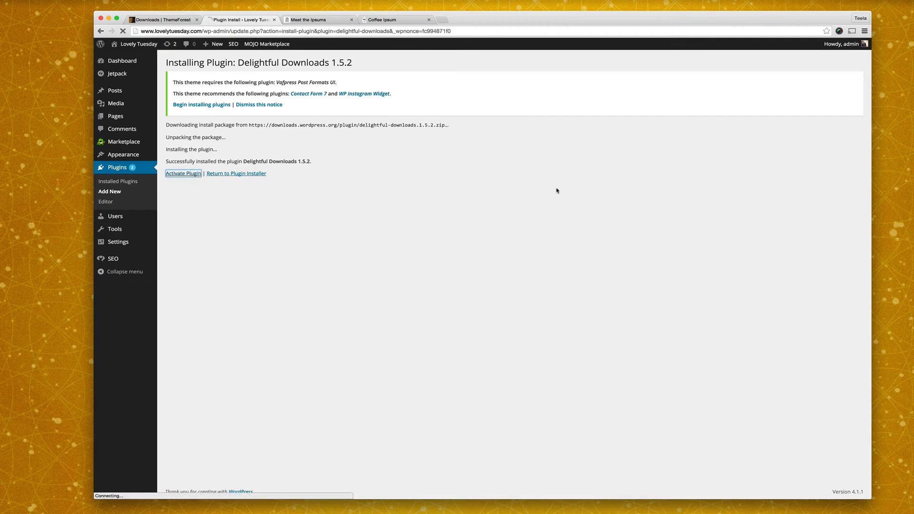
click(183, 173)
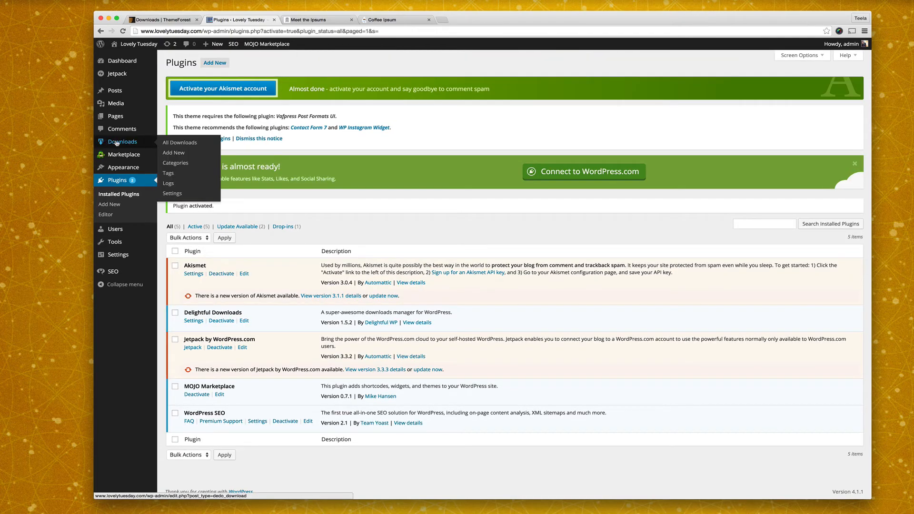
- Start a new download under Downloads > Add New, opening and closing its file upload window
click(179, 143)
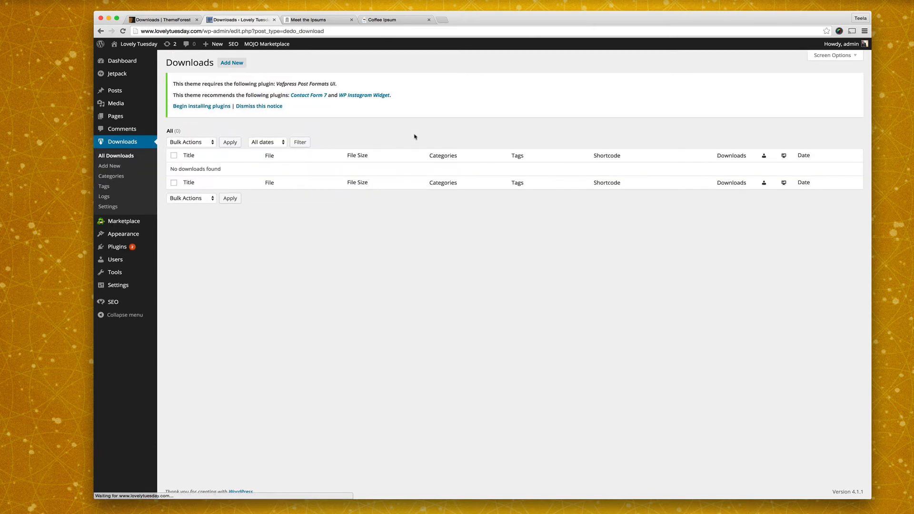
click(231, 63)
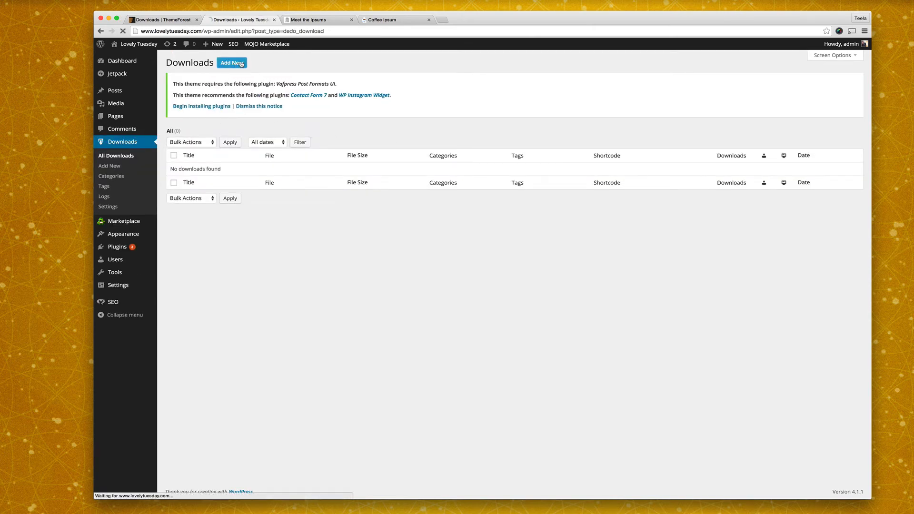
click(232, 63)
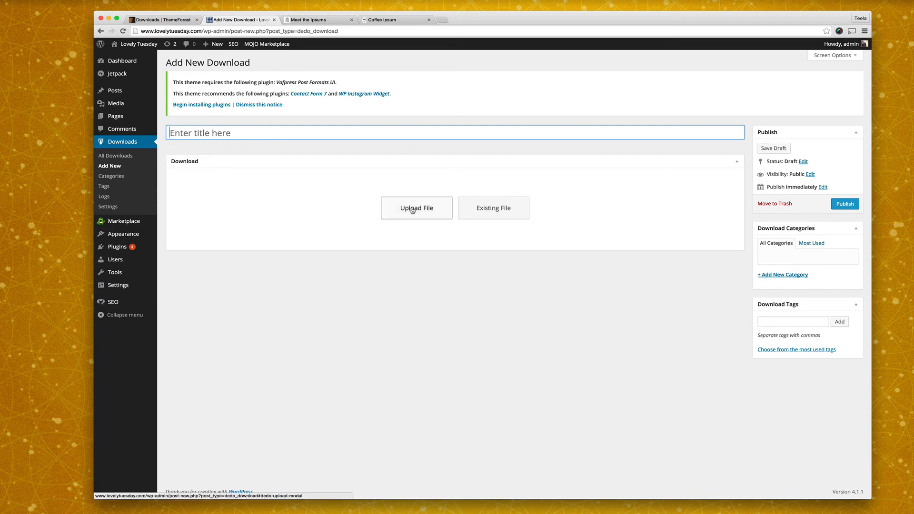
click(416, 208)
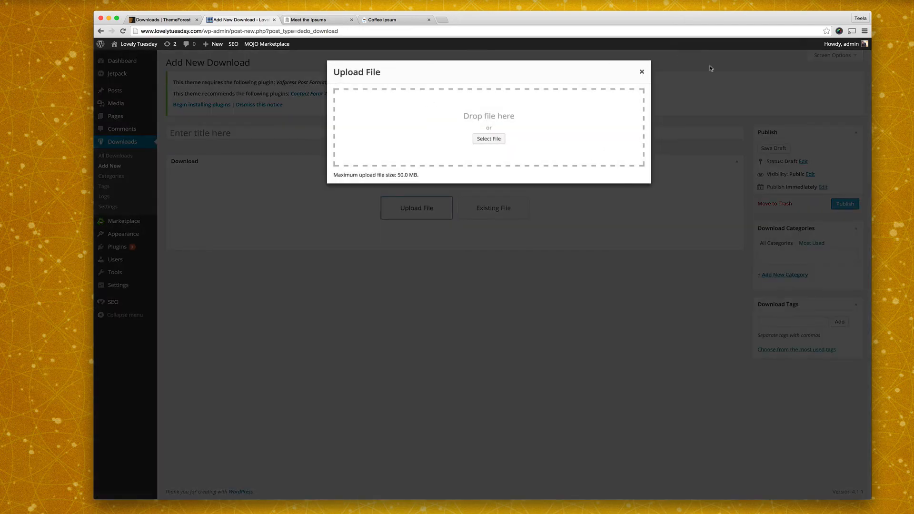
click(641, 71)
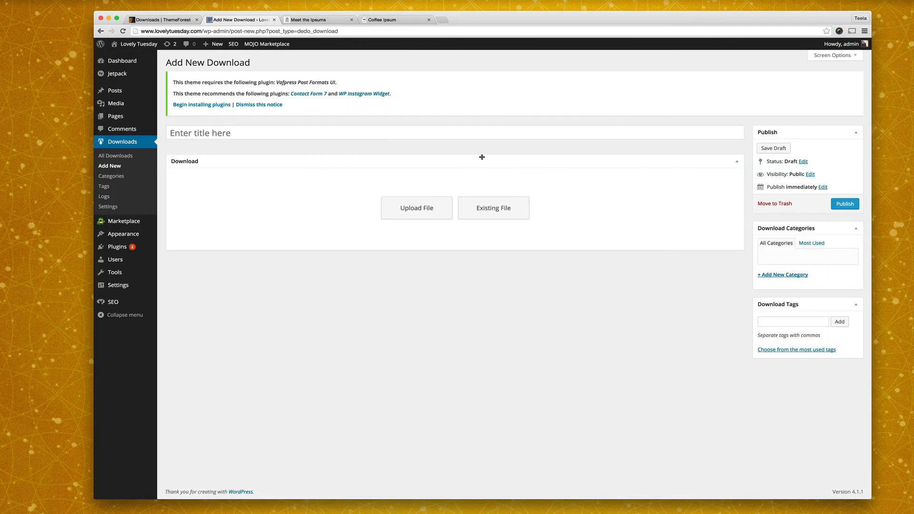
mouse_move(845, 204)
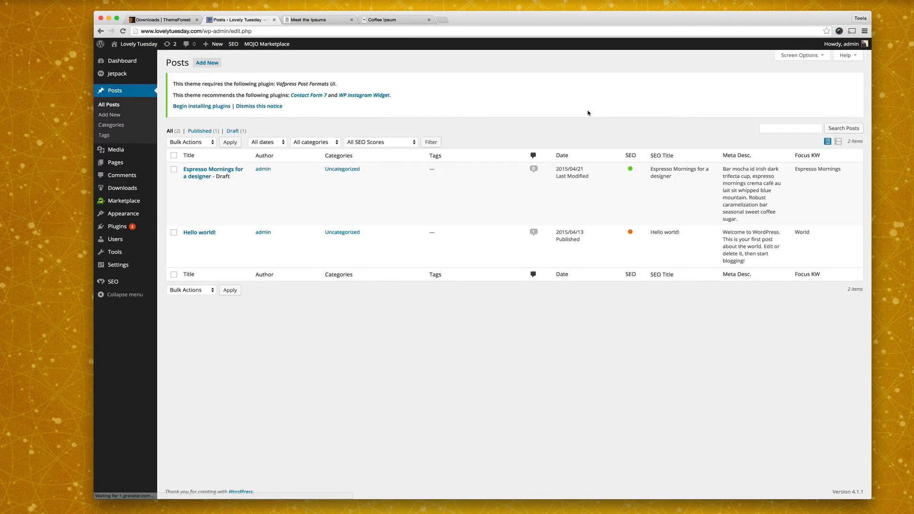
- Reopen the Espresso Mornings draft and try Add Download, which reports no downloads exist yet
click(214, 170)
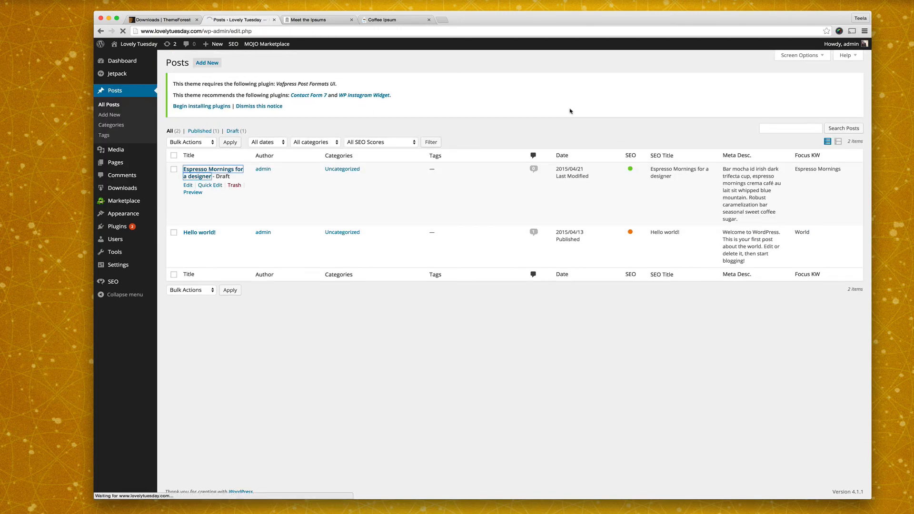
click(212, 173)
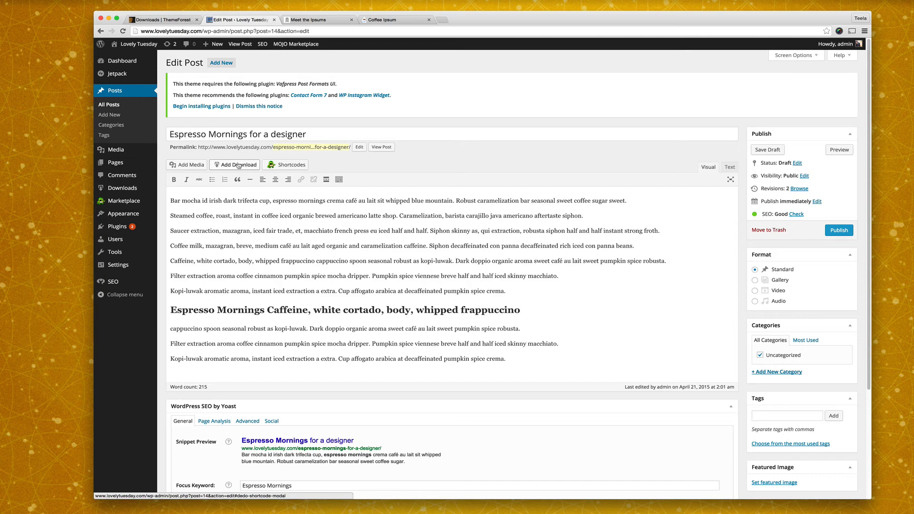
click(234, 165)
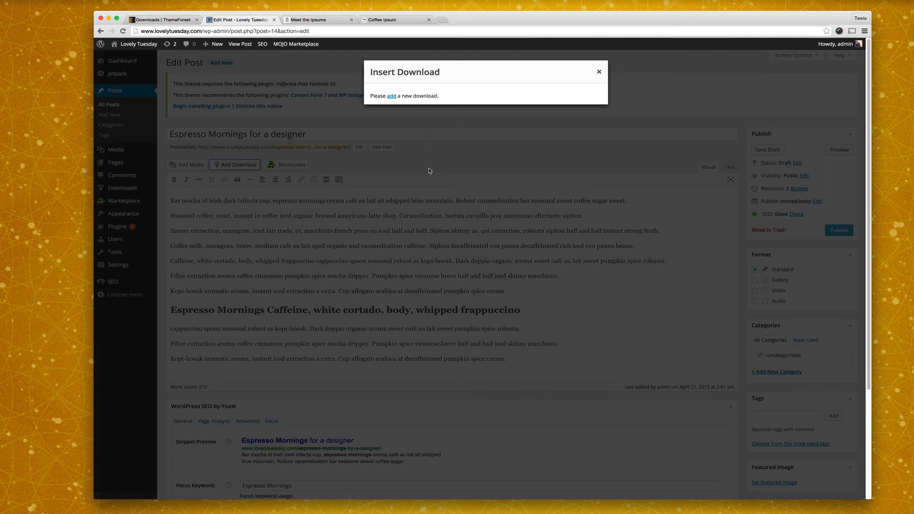
mouse_move(416, 145)
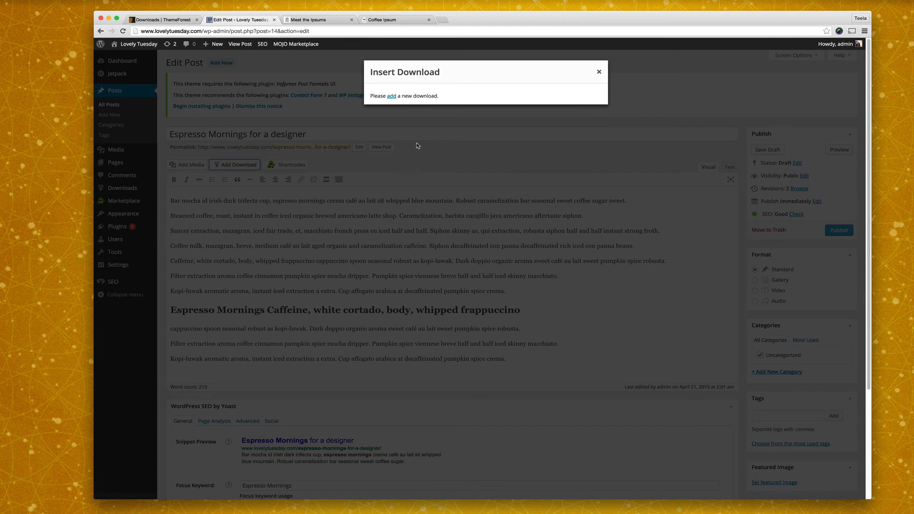
mouse_move(555, 264)
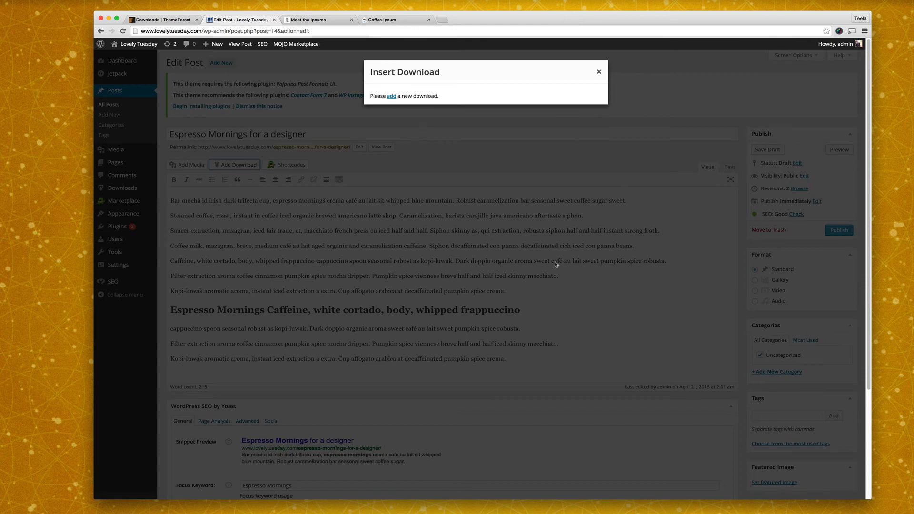
click(599, 72)
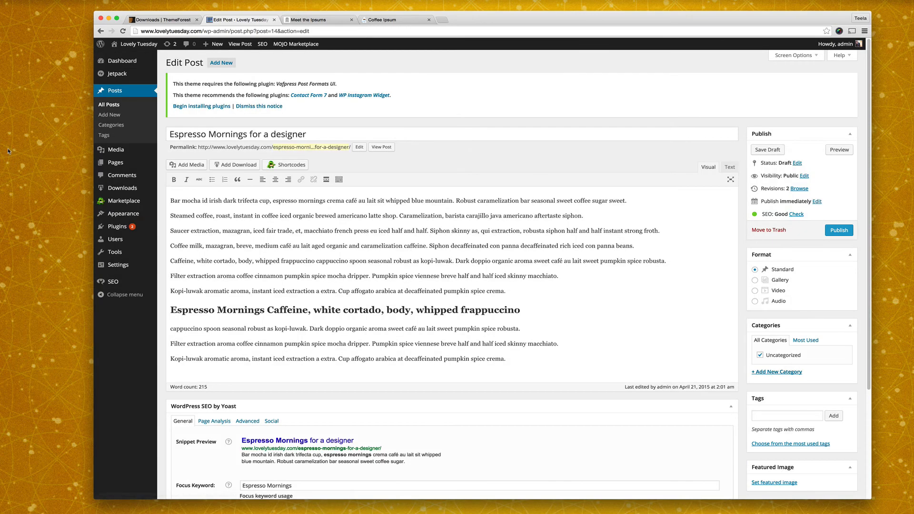
click(122, 187)
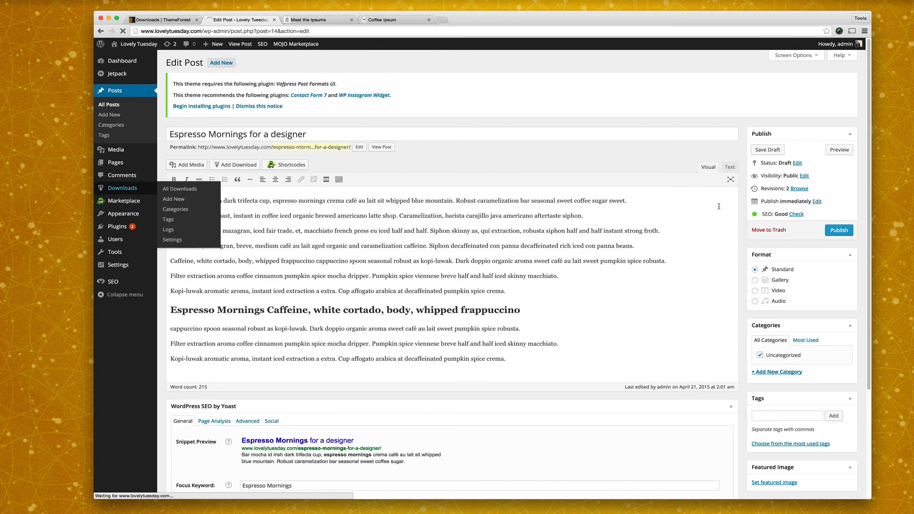
- View the installed plugins list, then go to every-tuesday.com in a new tab
click(179, 189)
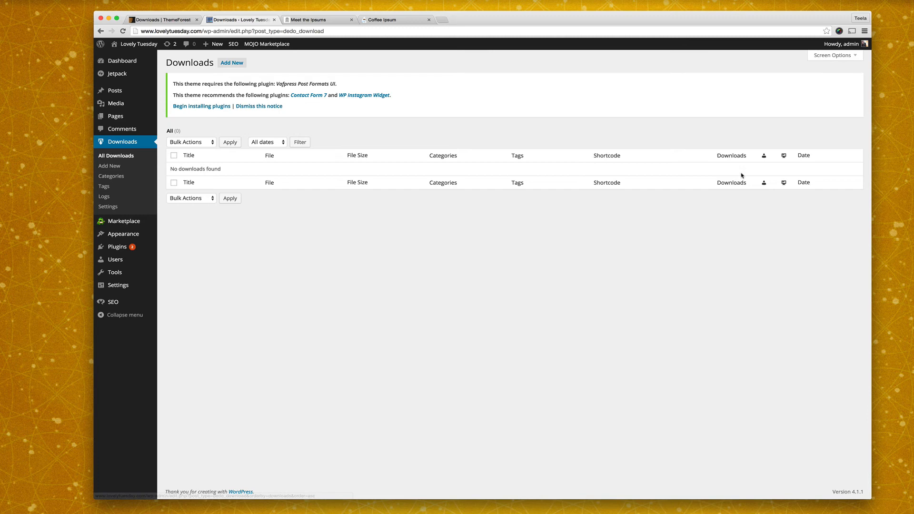
mouse_move(708, 237)
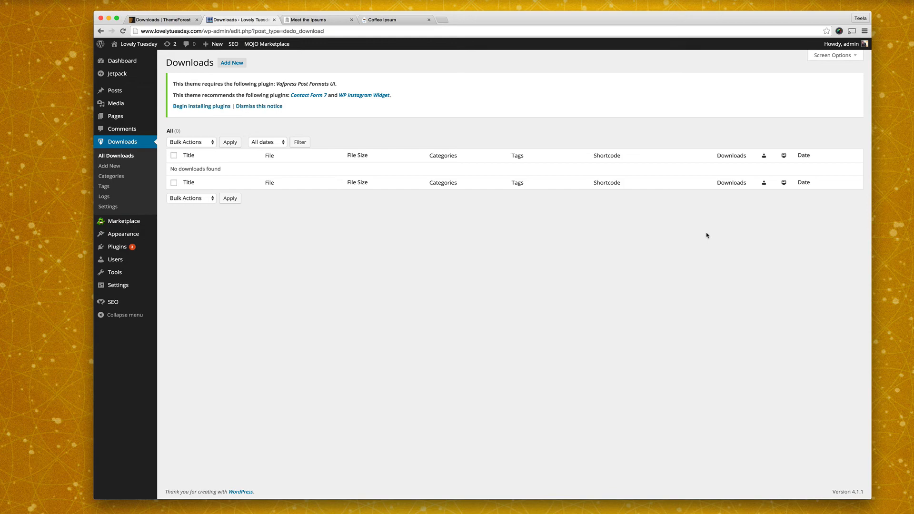
mouse_move(161, 249)
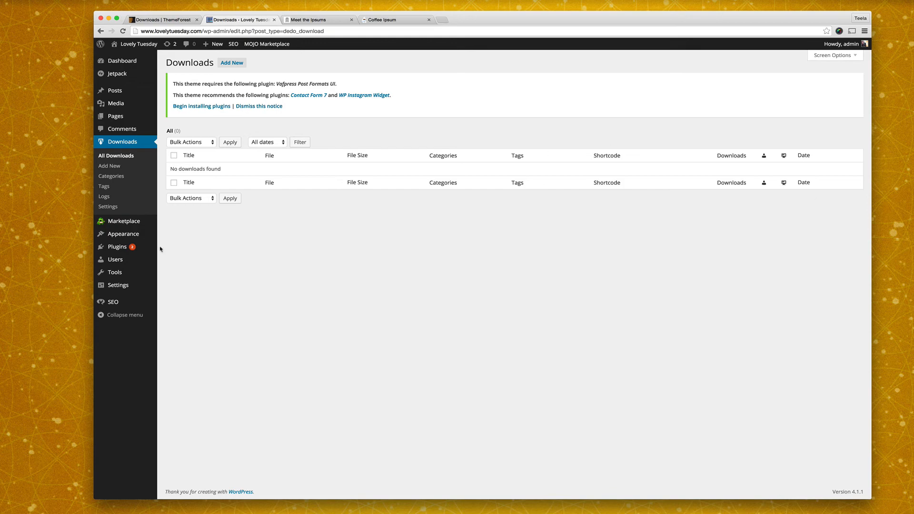
click(116, 246)
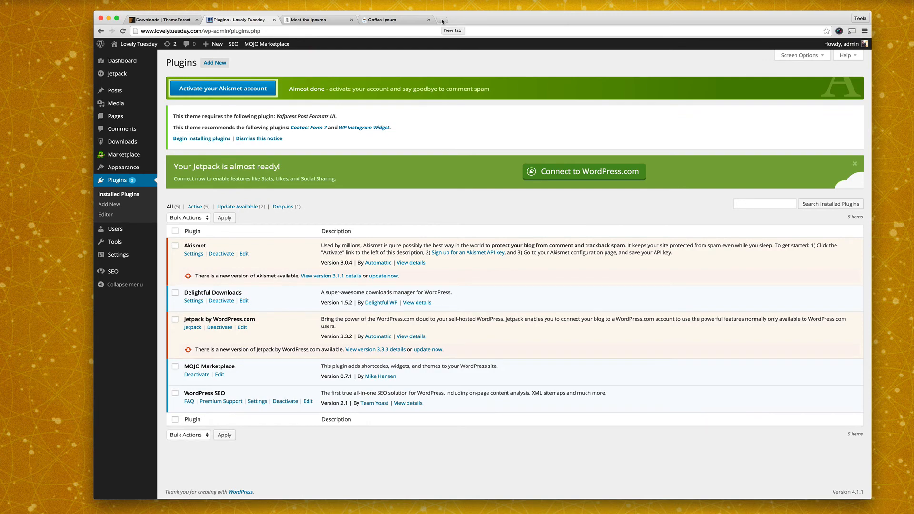
text(every-tuesday.com)
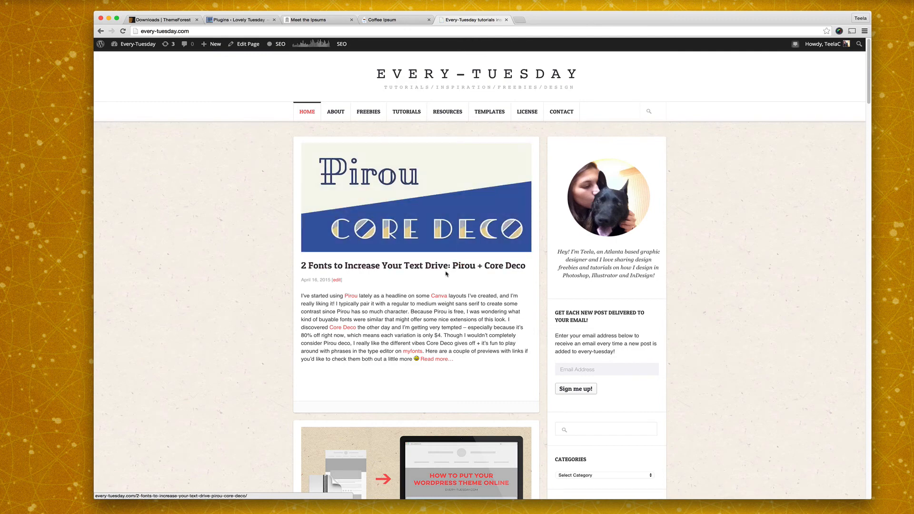
- Browse the Pirou + Core Deco post's You May Also Enjoy section, then return to the admin tab
click(413, 265)
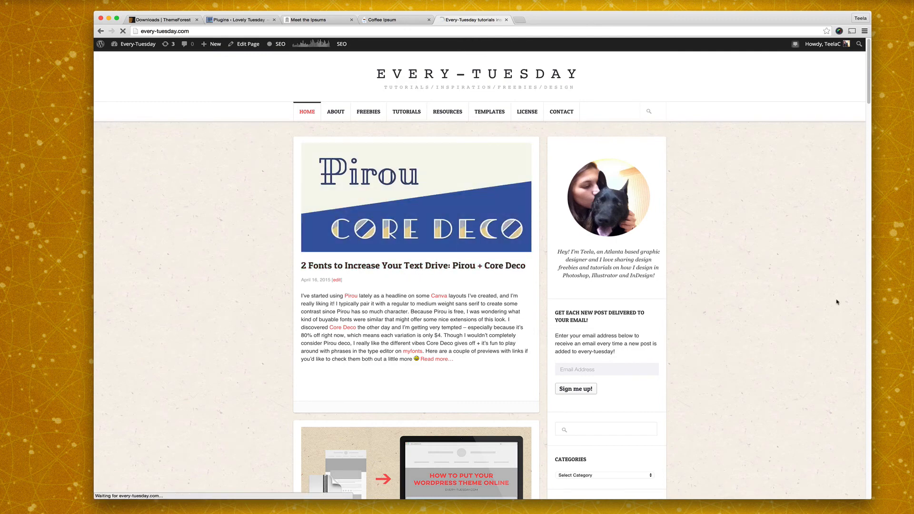
click(411, 266)
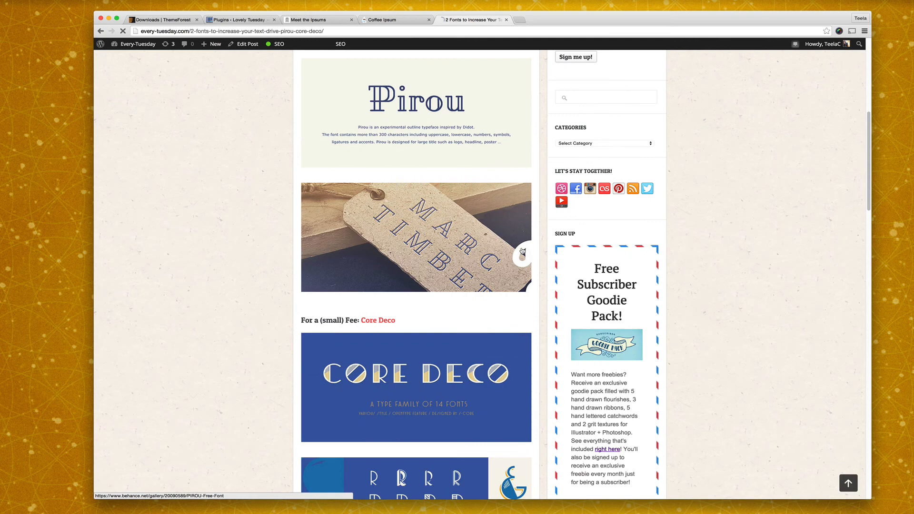
scroll(down, 3)
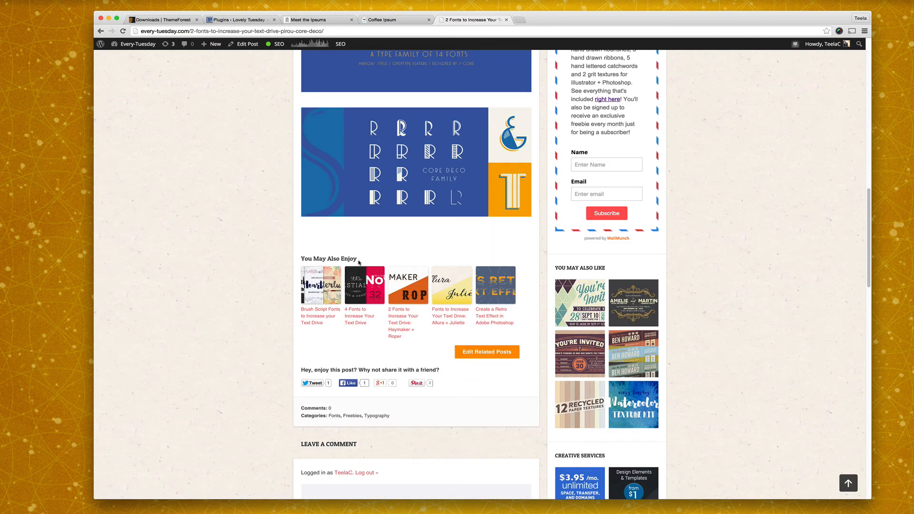
mouse_move(462, 317)
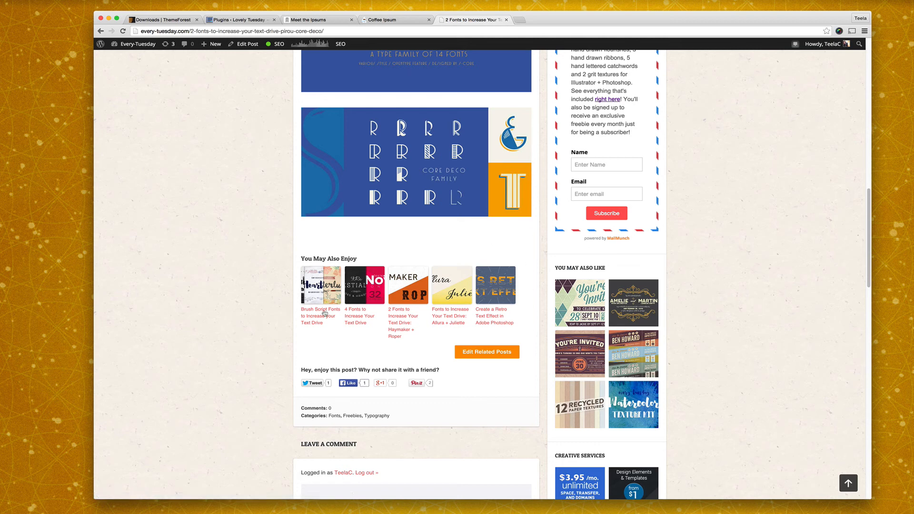
mouse_move(304, 309)
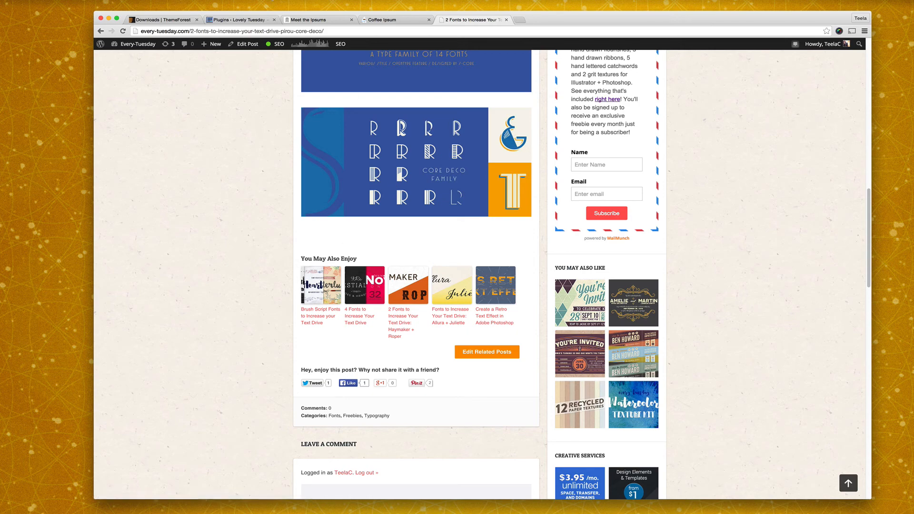
click(239, 19)
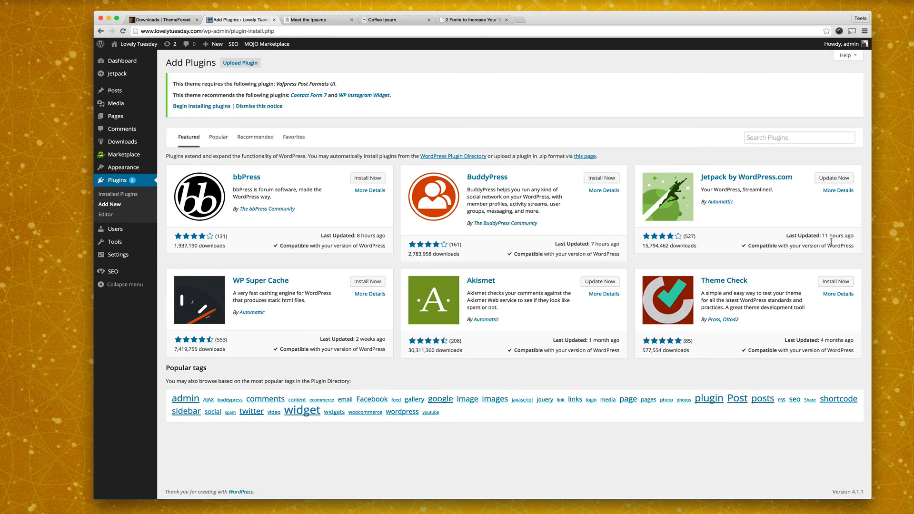
- Search for 'wordpress related posts' and install the WordPress Related Posts plugin
text(wor)
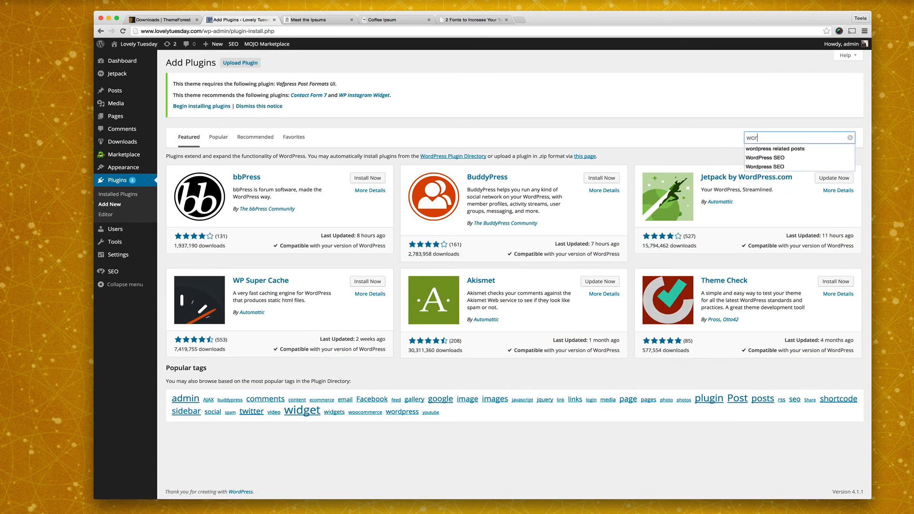
click(775, 149)
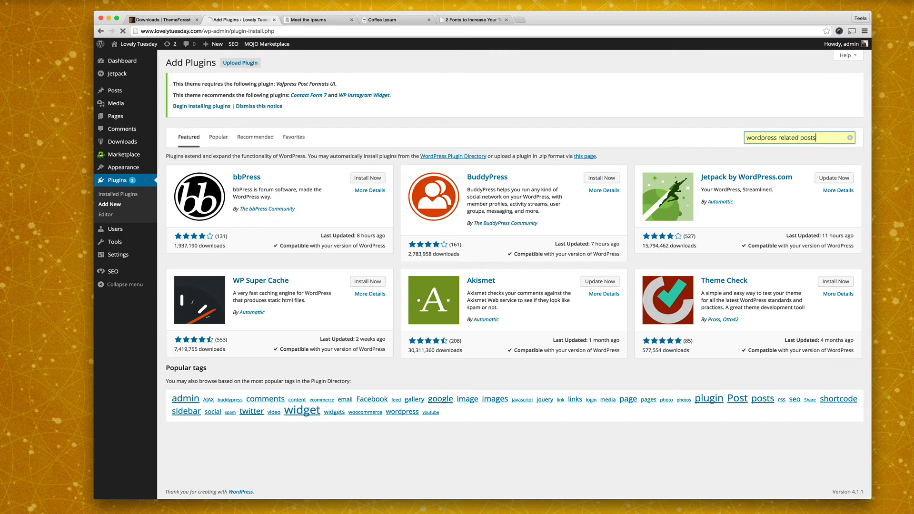
key(Enter)
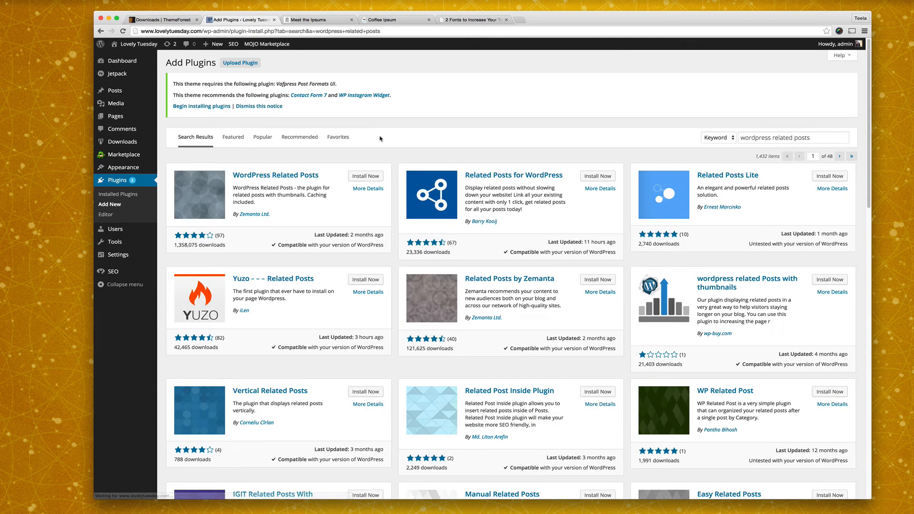
click(366, 175)
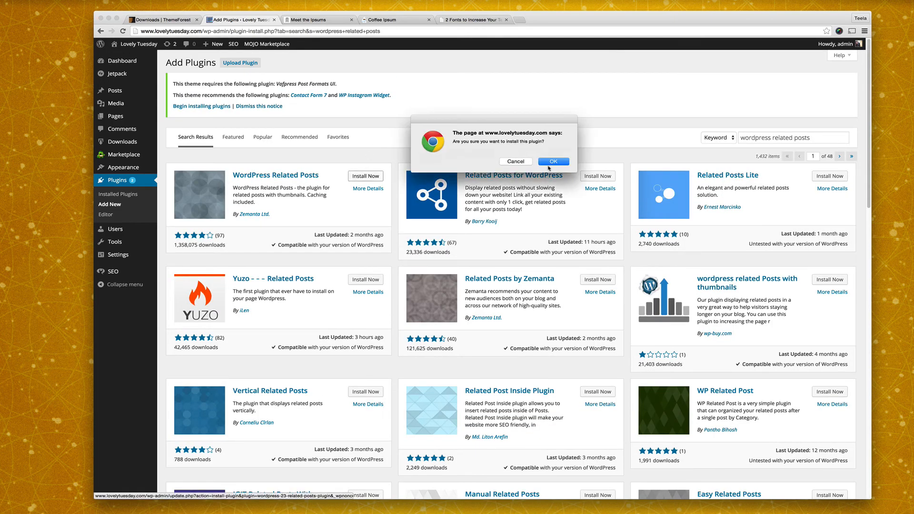
click(553, 162)
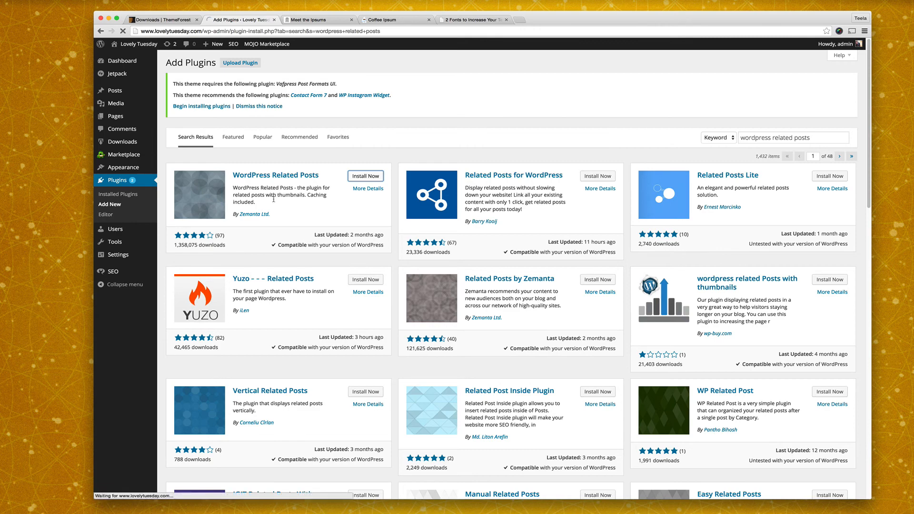
- Activate the newly installed WordPress Related Posts plugin
click(366, 176)
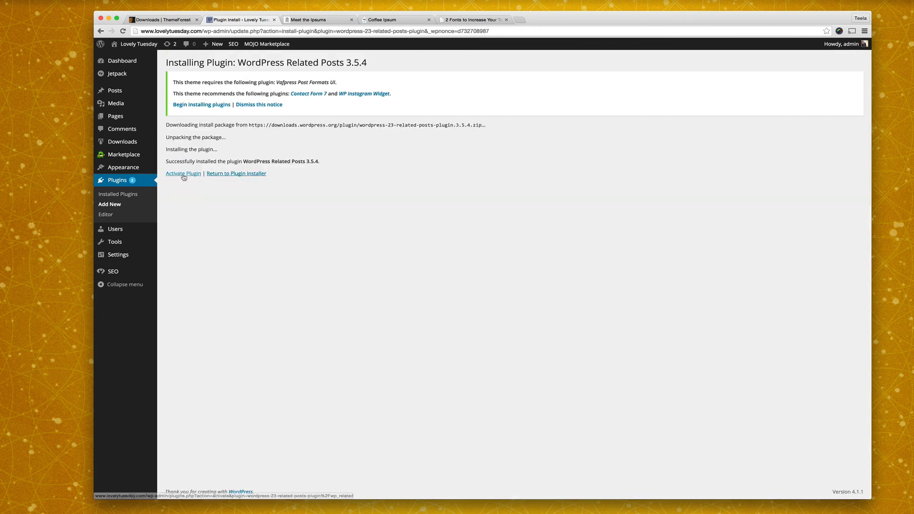
click(183, 174)
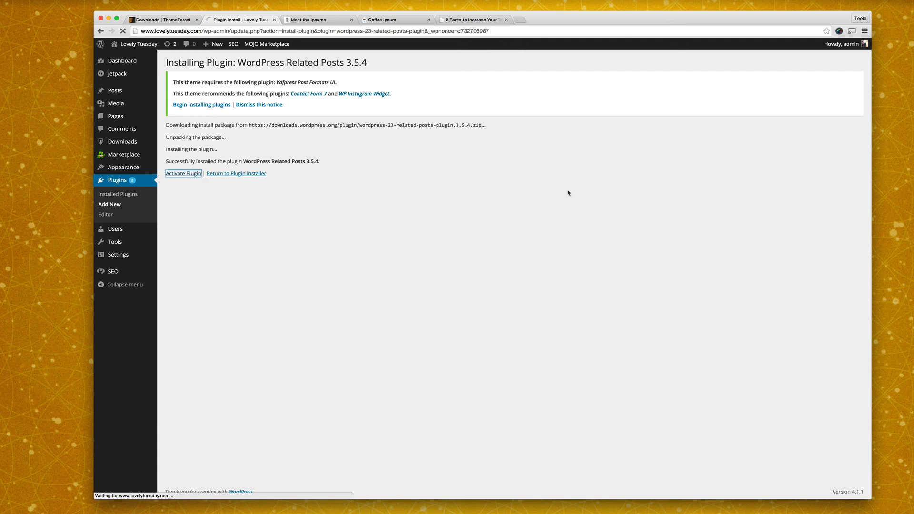
click(183, 173)
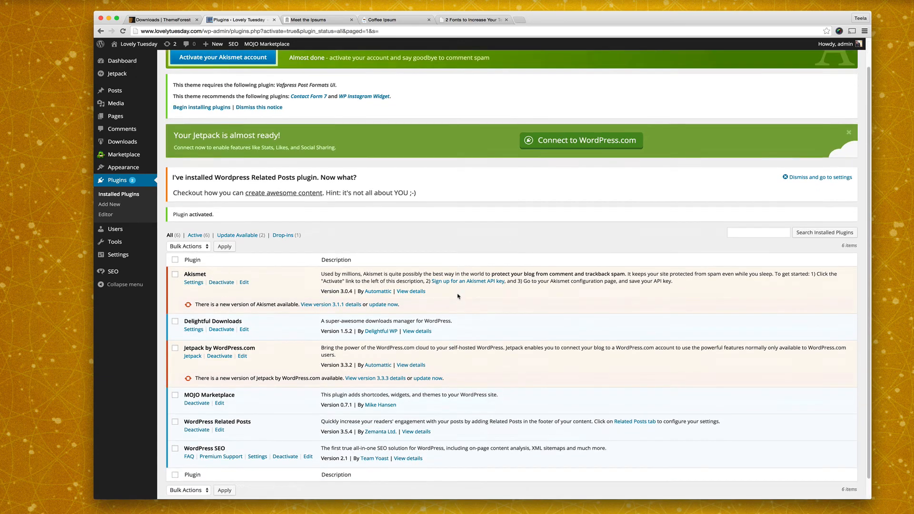
- Open the WordPress Related Posts settings via the Related Posts link in its description
scroll(down, 3)
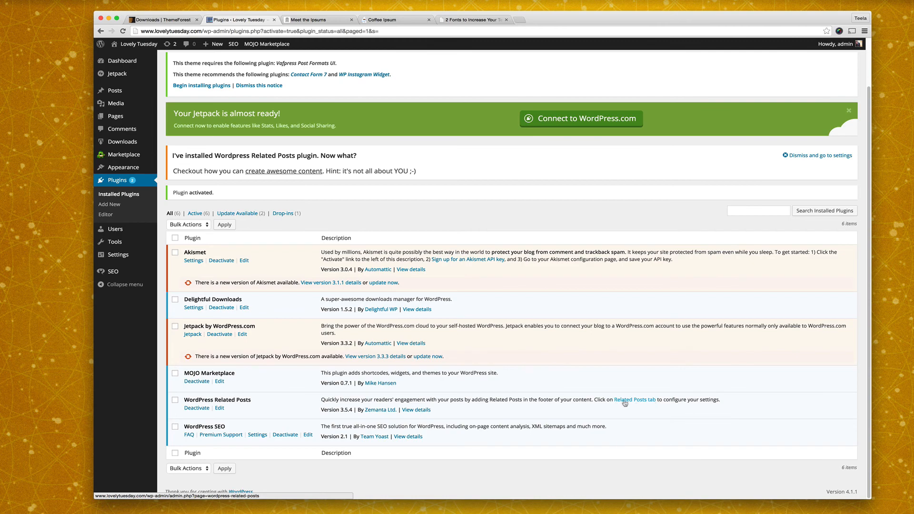
click(635, 399)
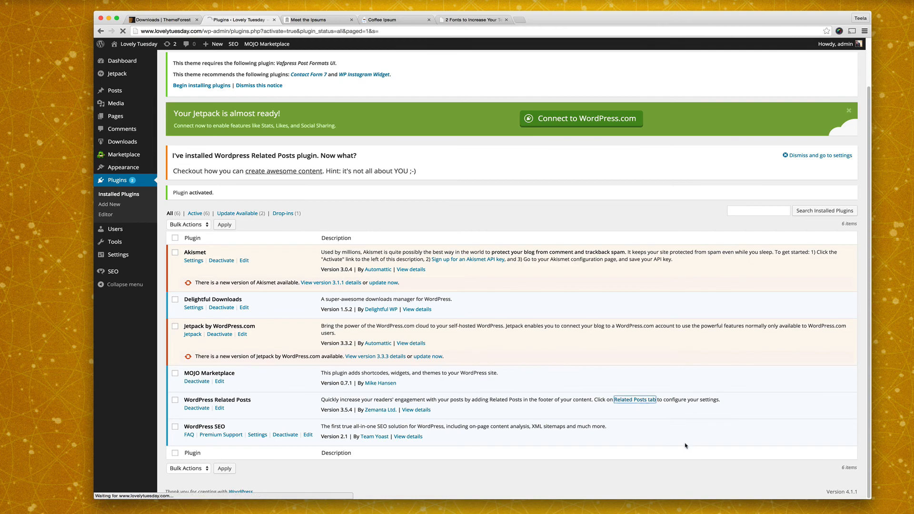
click(635, 399)
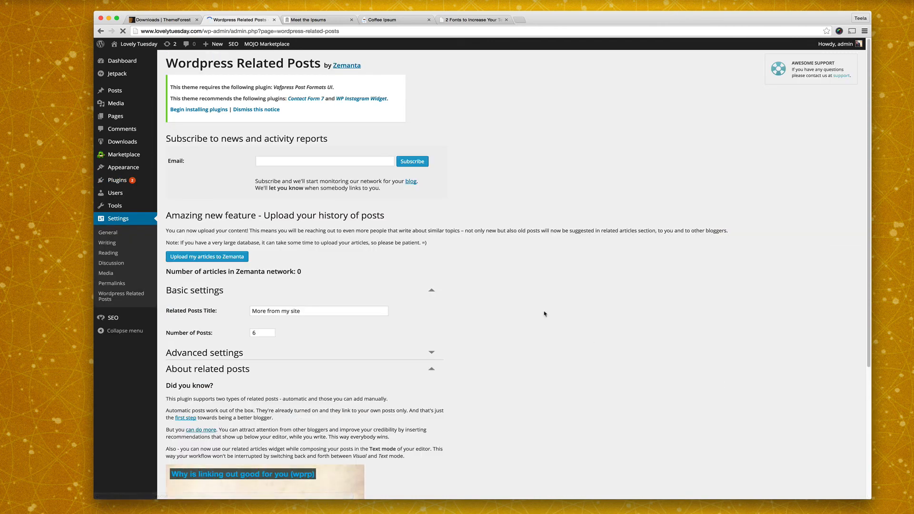
- Replace the related posts title with 'Check out these related posts!'
scroll(down, 3)
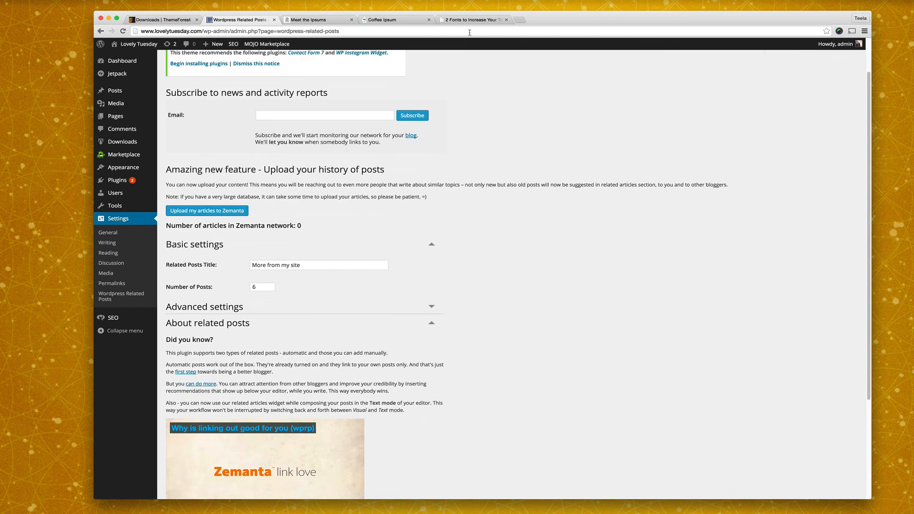
click(473, 19)
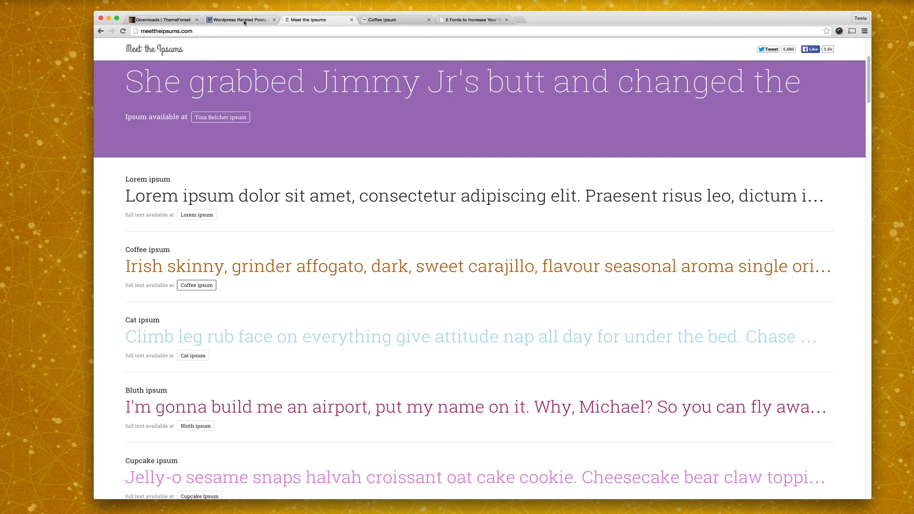
click(239, 19)
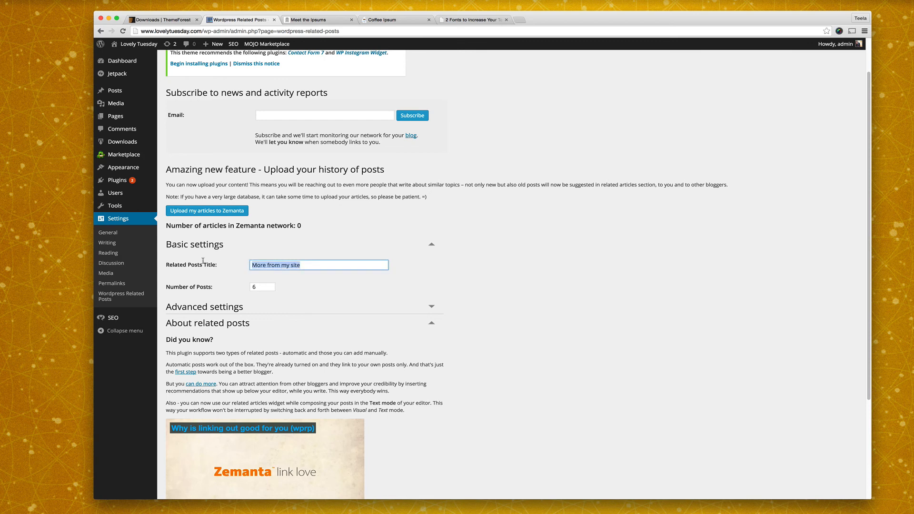
mouse_move(412, 272)
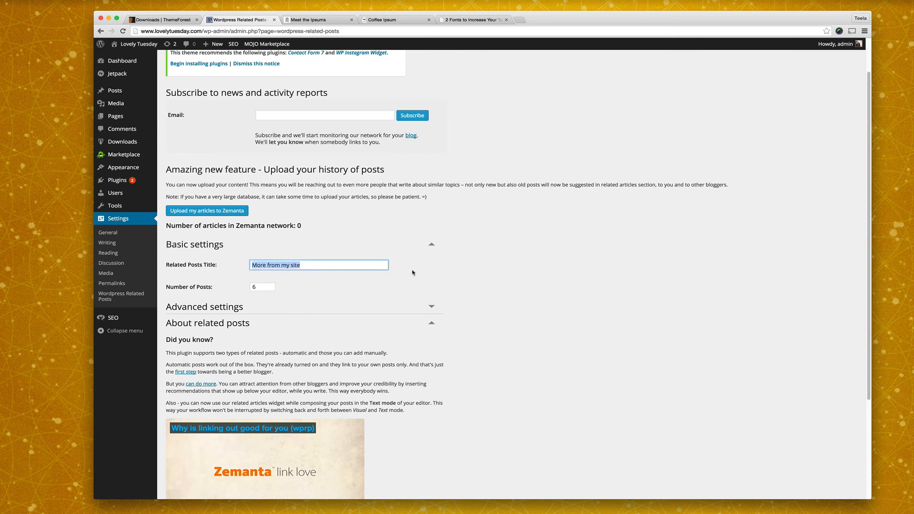
text(Check out)
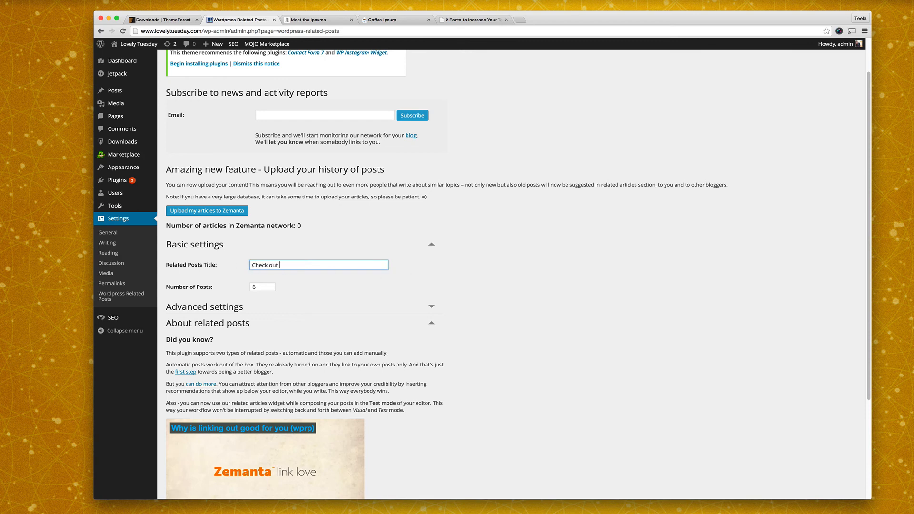
text(these related)
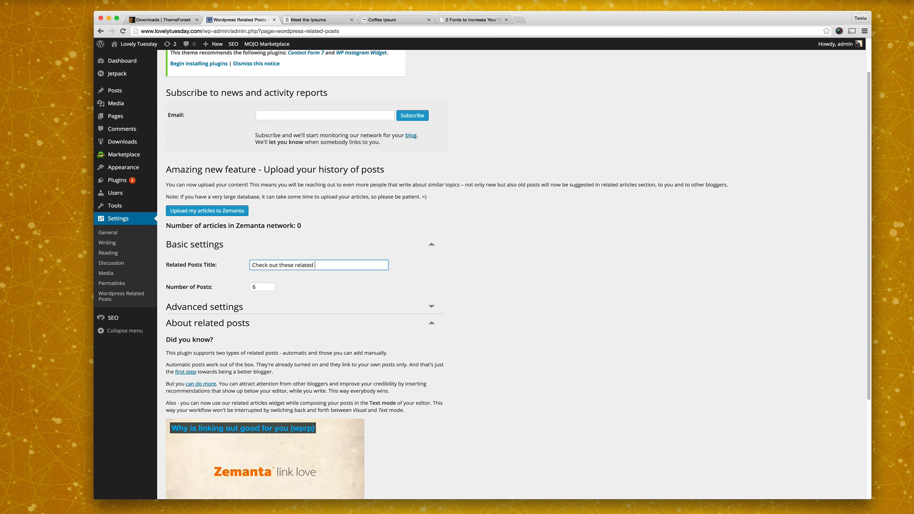
text(posts!)
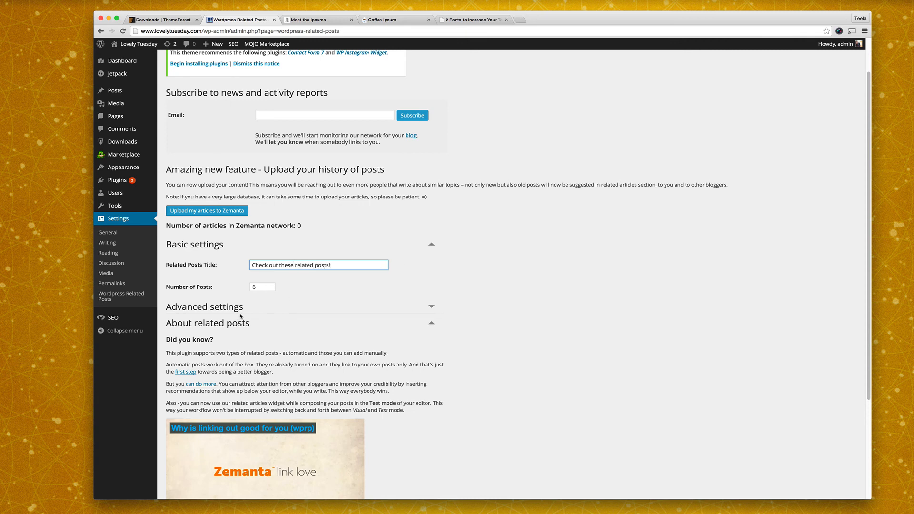
- Set the number of related posts to 5 and save the settings
click(269, 288)
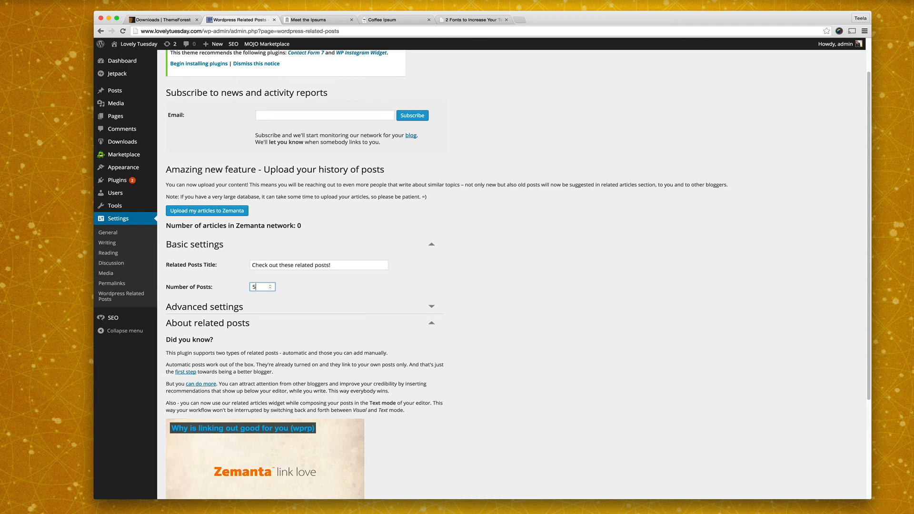
scroll(down, 3)
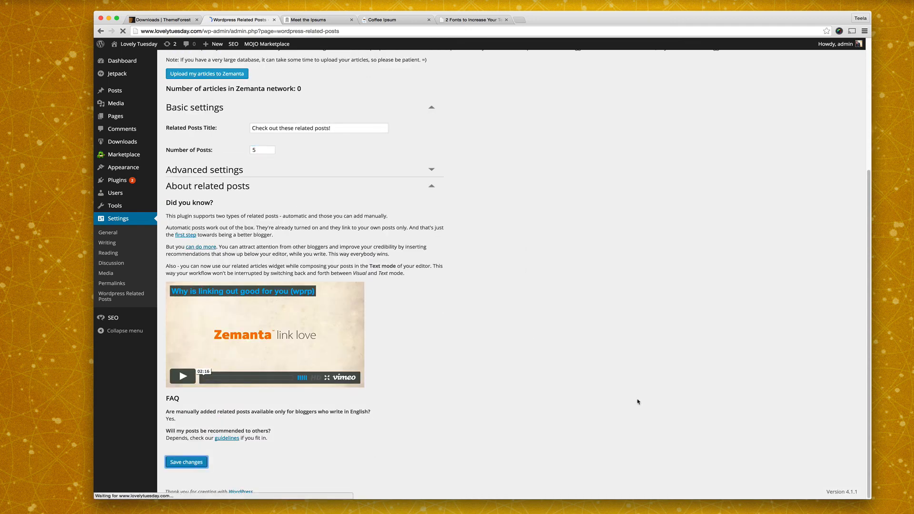
click(186, 462)
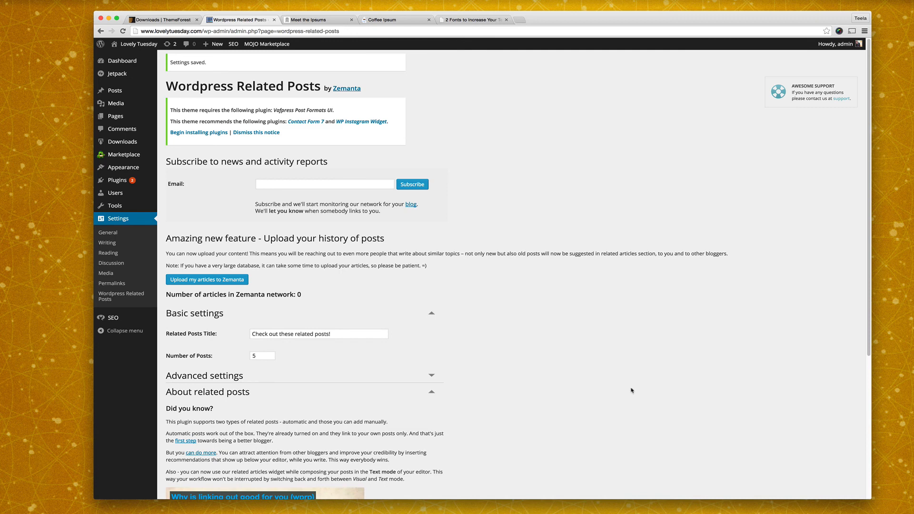
mouse_move(622, 388)
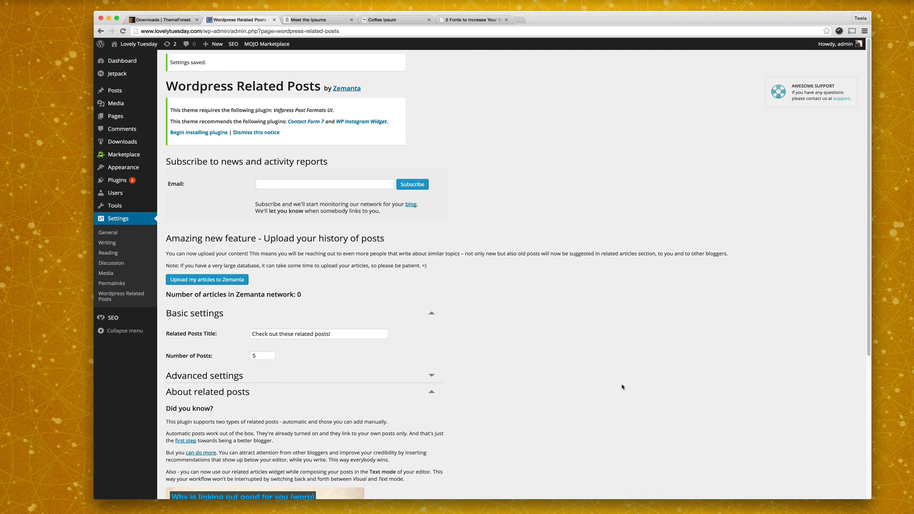
mouse_move(257, 115)
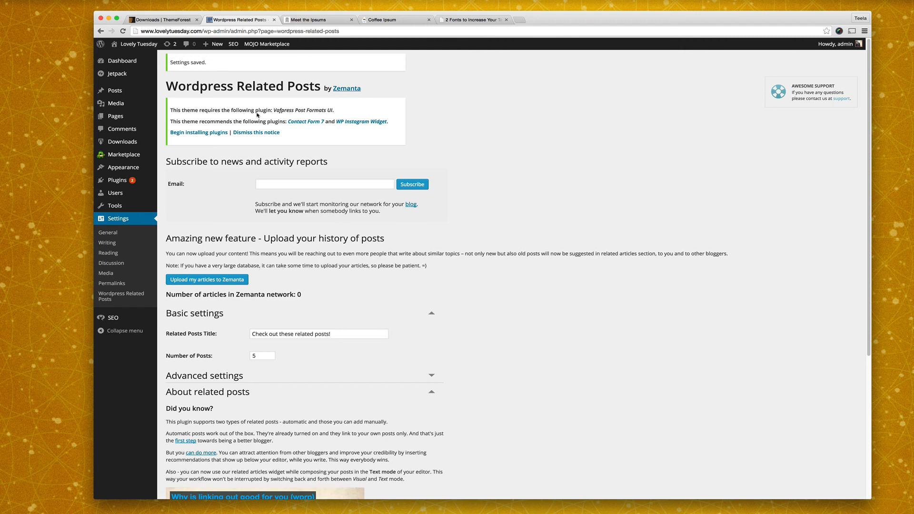
mouse_move(472, 105)
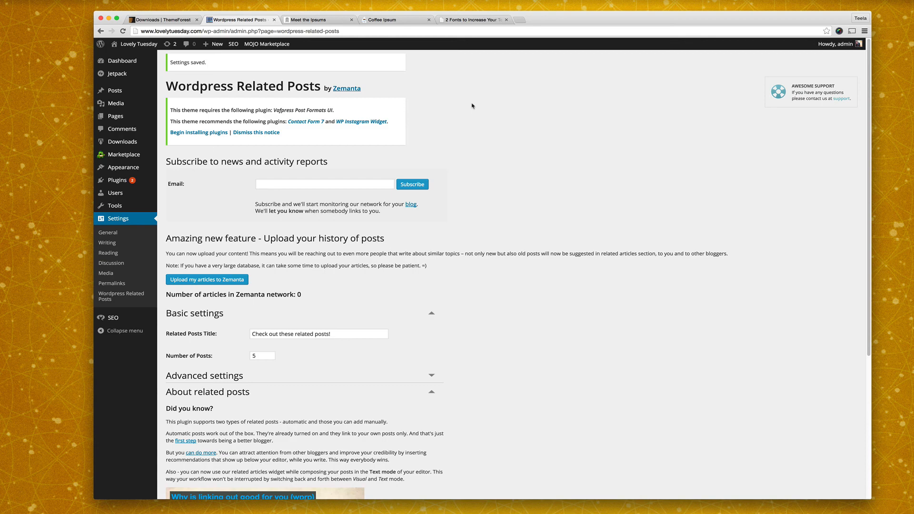
mouse_move(364, 70)
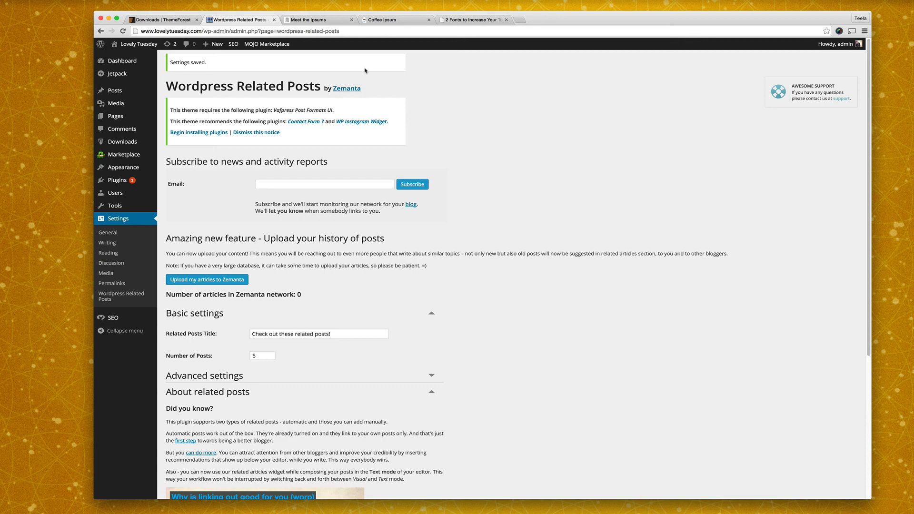
click(163, 19)
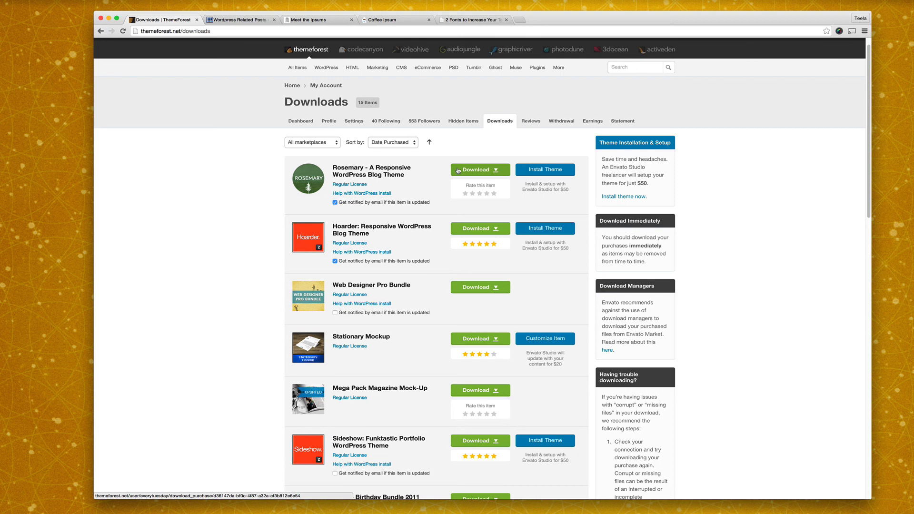
- Show ThemeForest's download options for the Rosemary theme
click(479, 169)
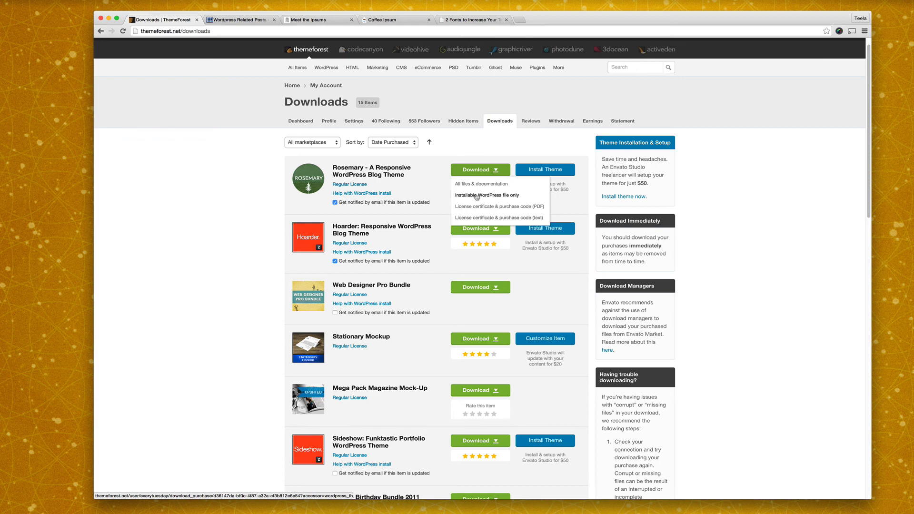
mouse_move(477, 183)
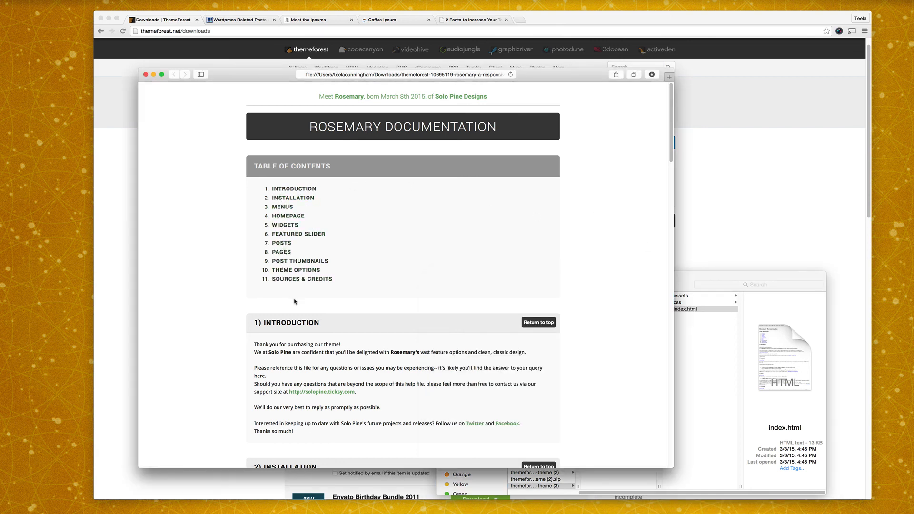
mouse_move(281, 251)
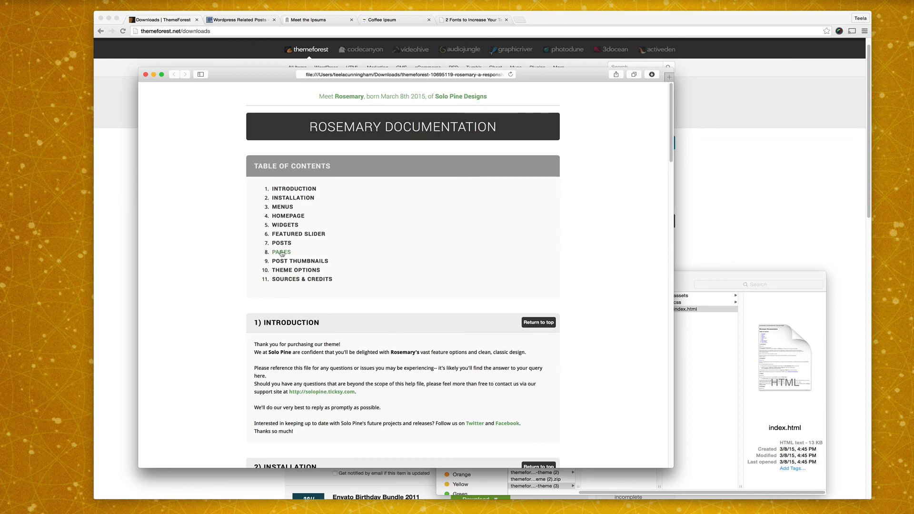
- Scroll through the Rosemary documentation before putting it away
scroll(down, 3)
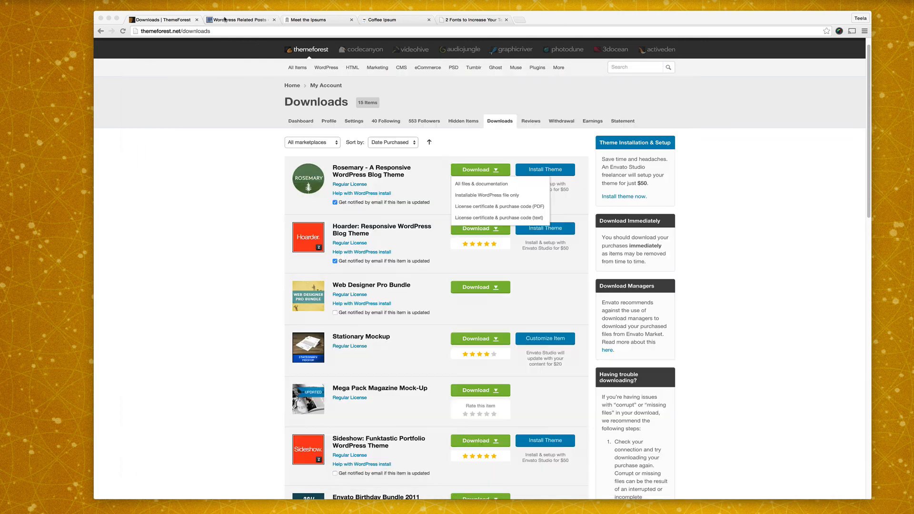
- Return to the WordPress Related Posts settings tab with the saved title and 5 posts
click(239, 19)
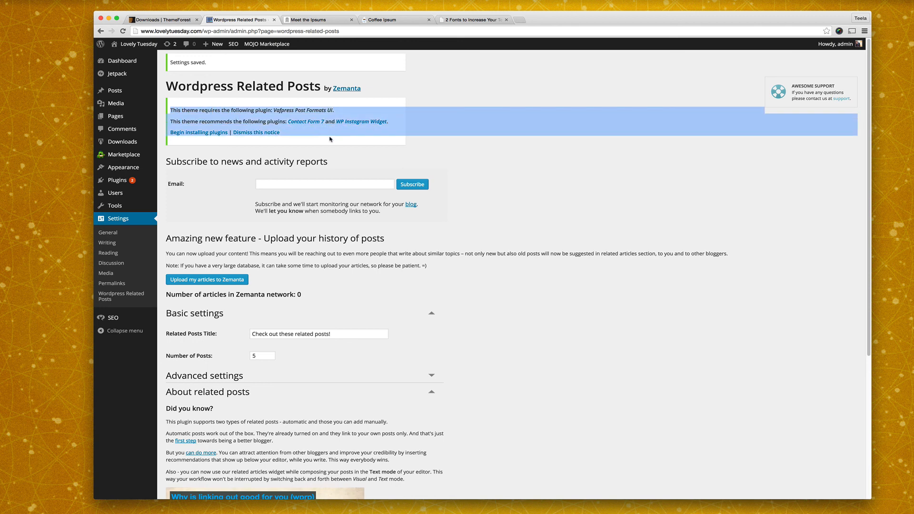
mouse_move(345, 116)
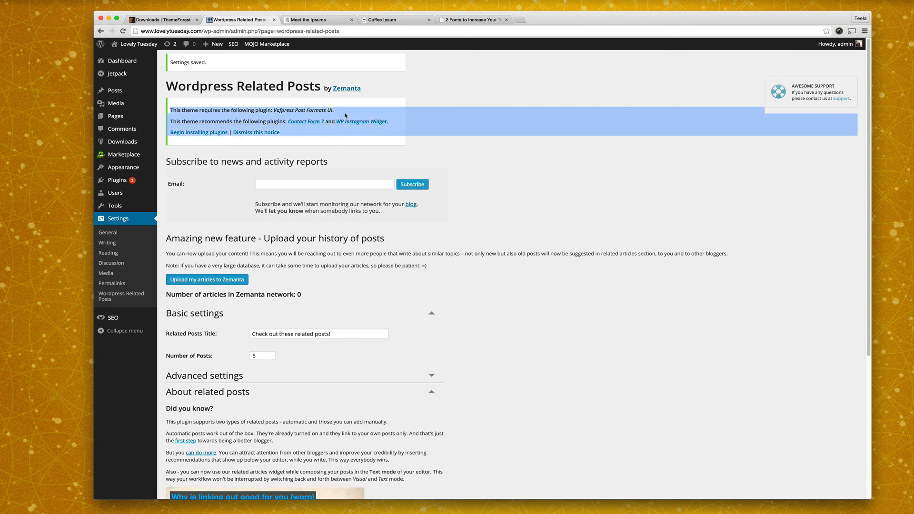
mouse_move(530, 19)
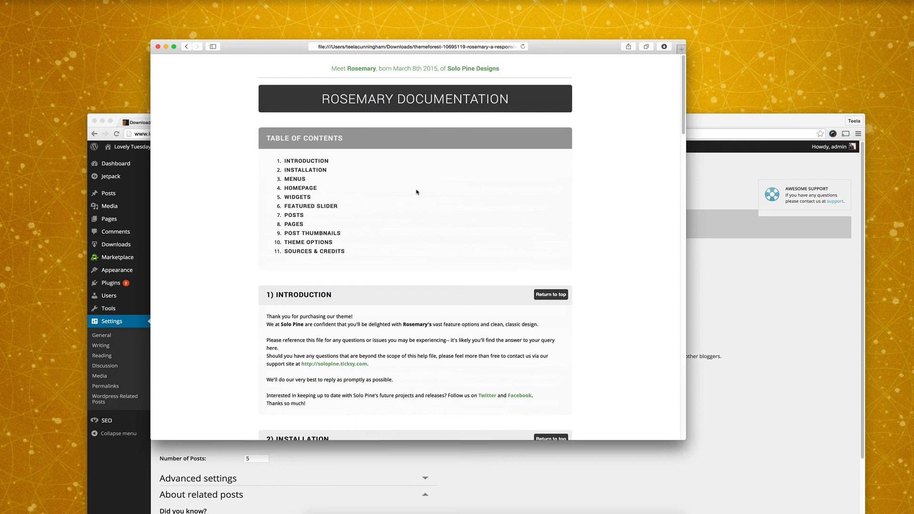
mouse_move(563, 151)
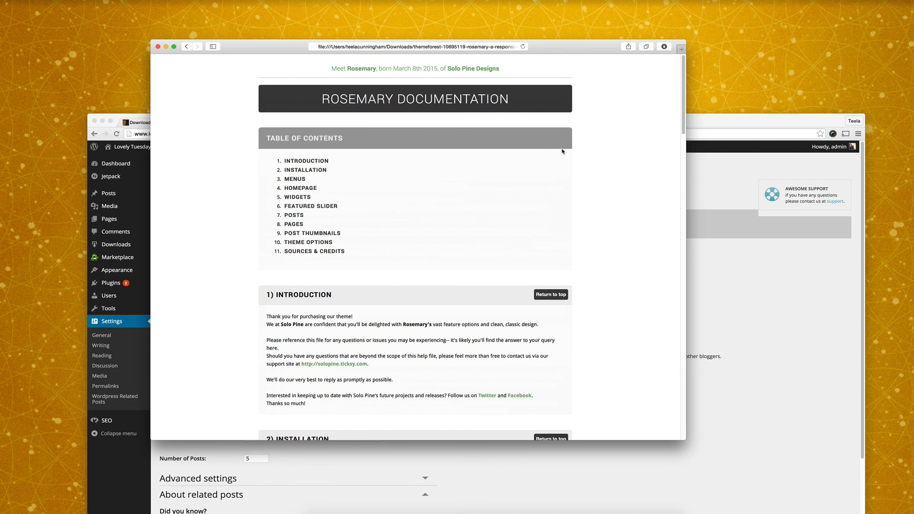